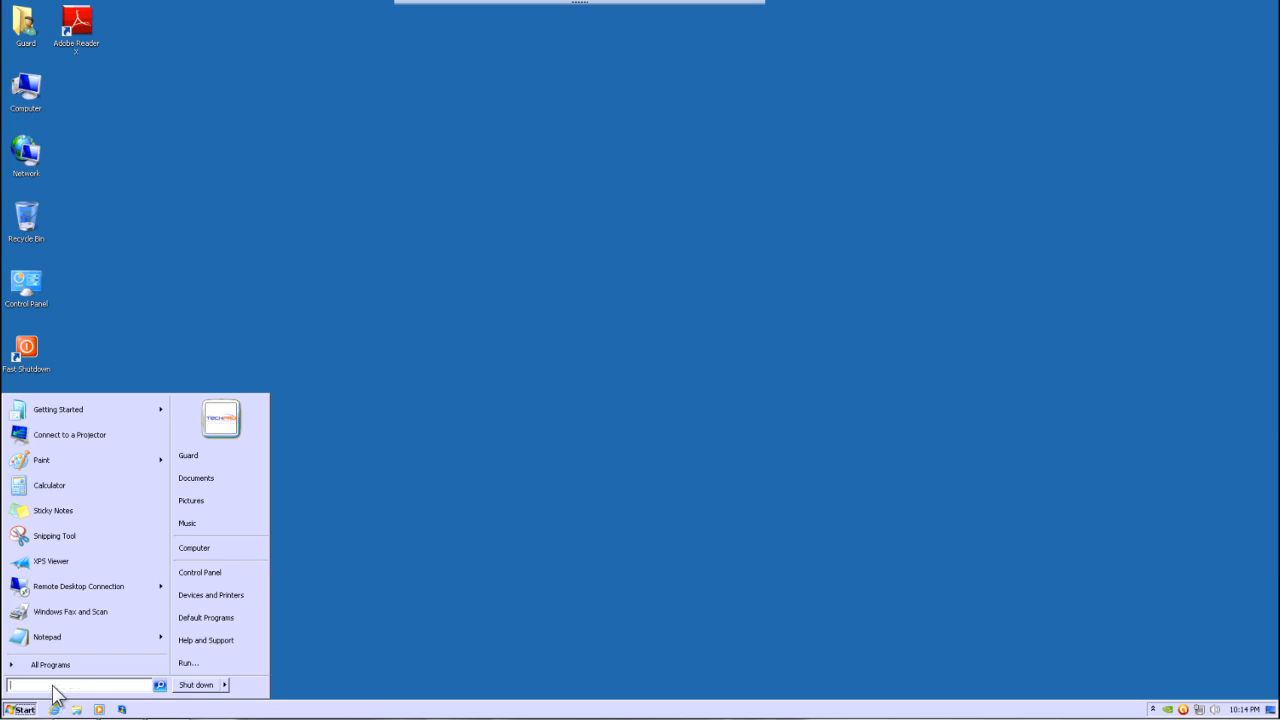
mouse_move(200, 572)
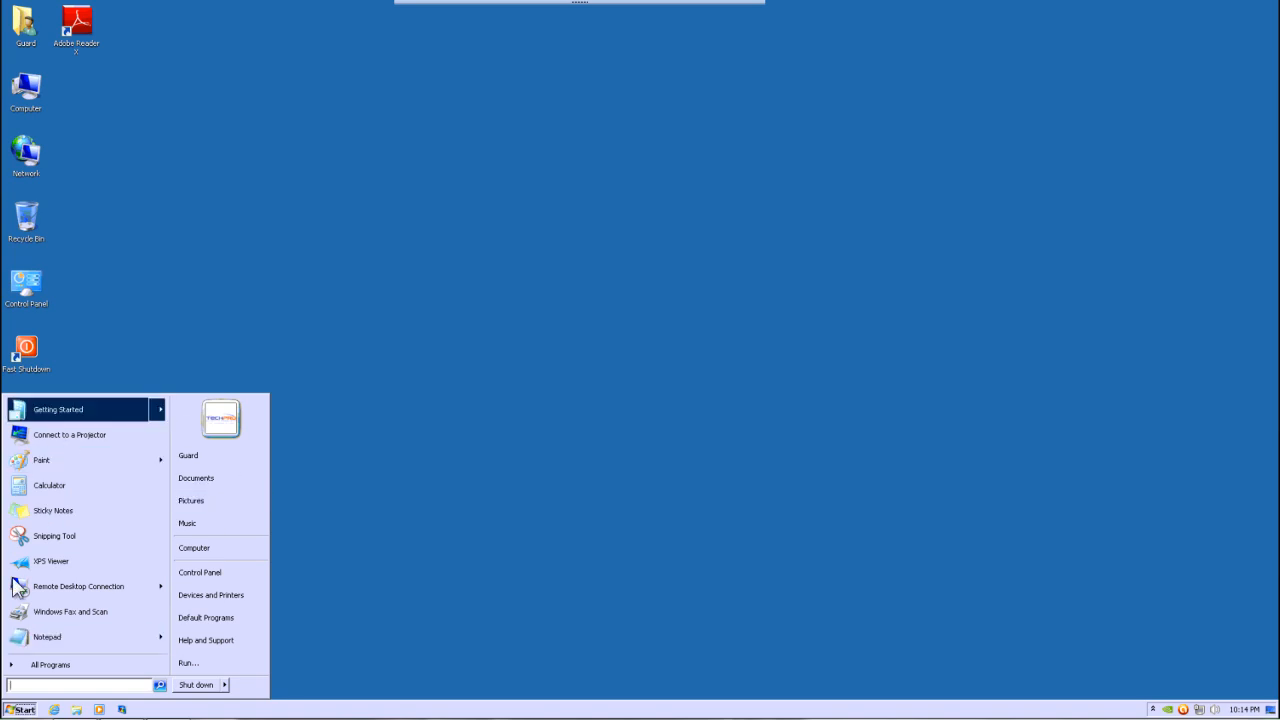
mouse_move(58, 692)
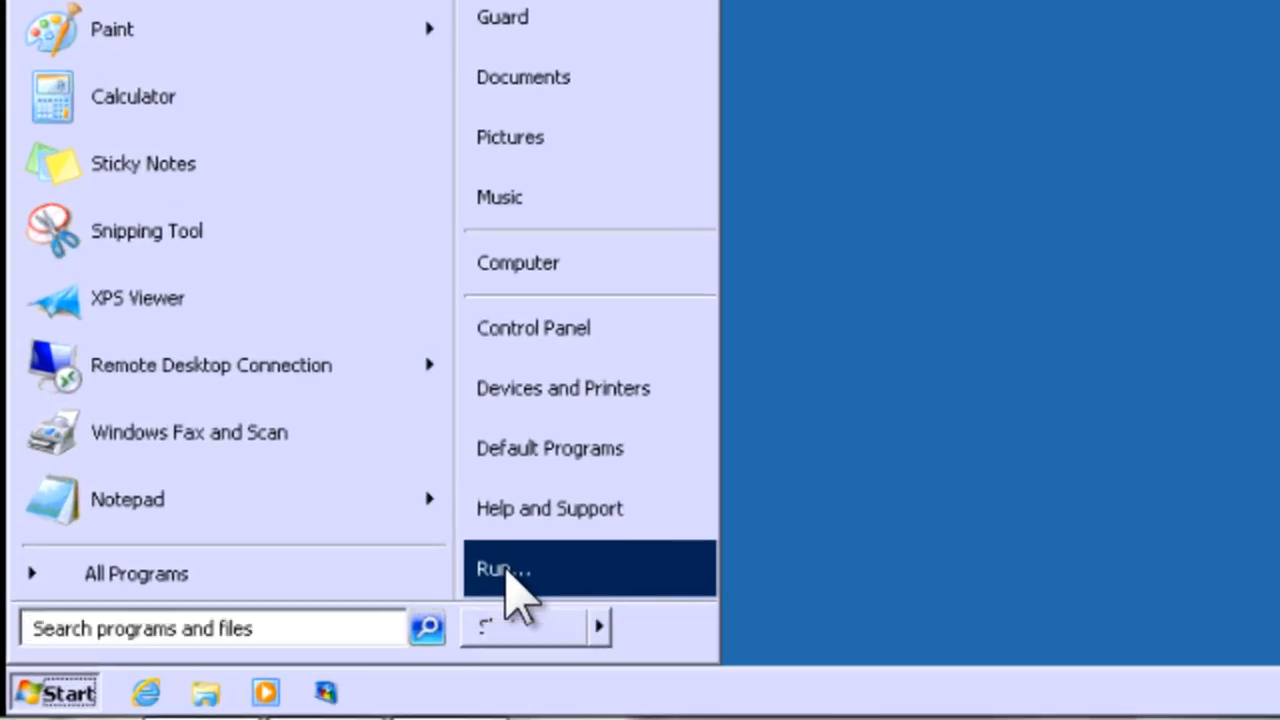
- Launch an administrator Command Prompt by searching 'cmd' in the Start menu
click(504, 568)
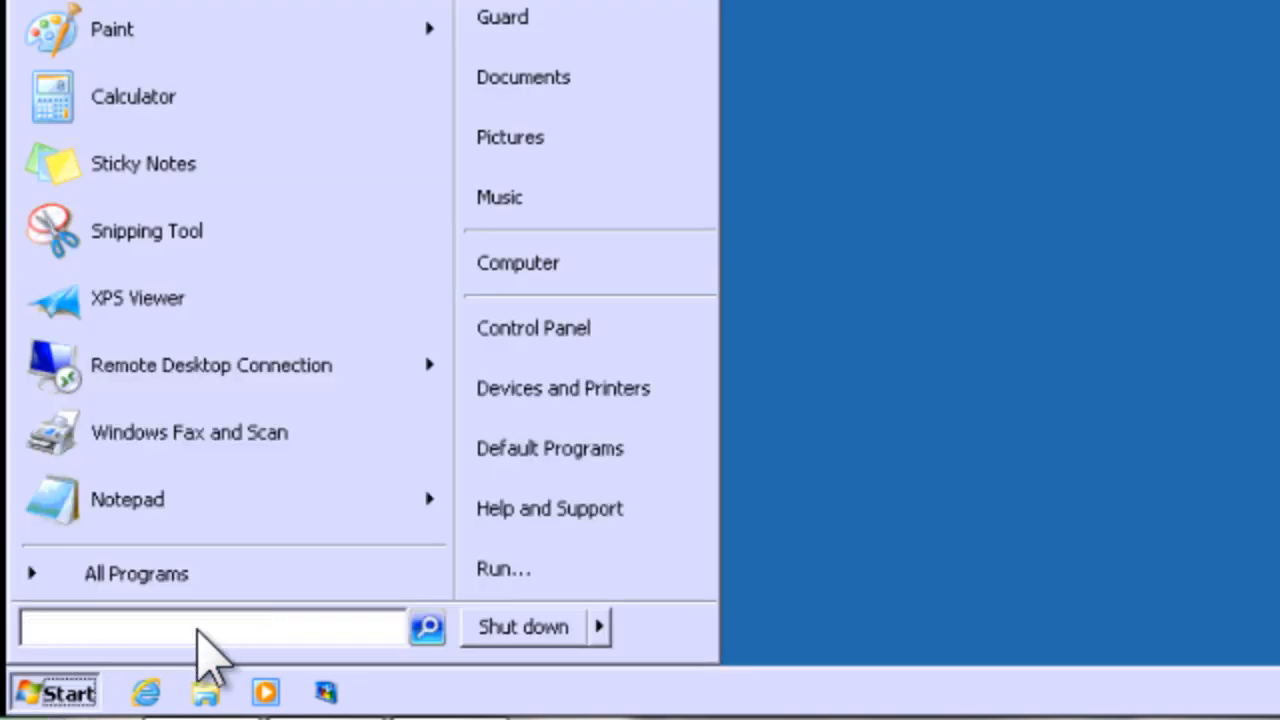
text(cmd)
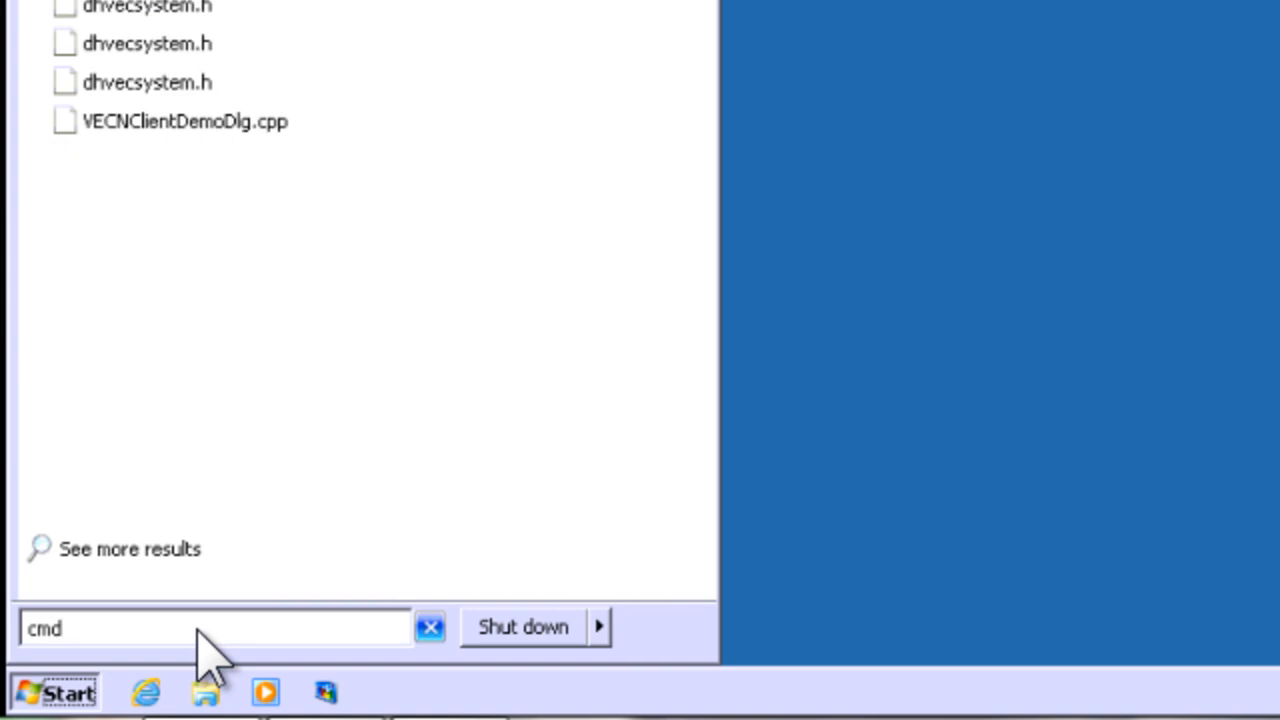
key(enter)
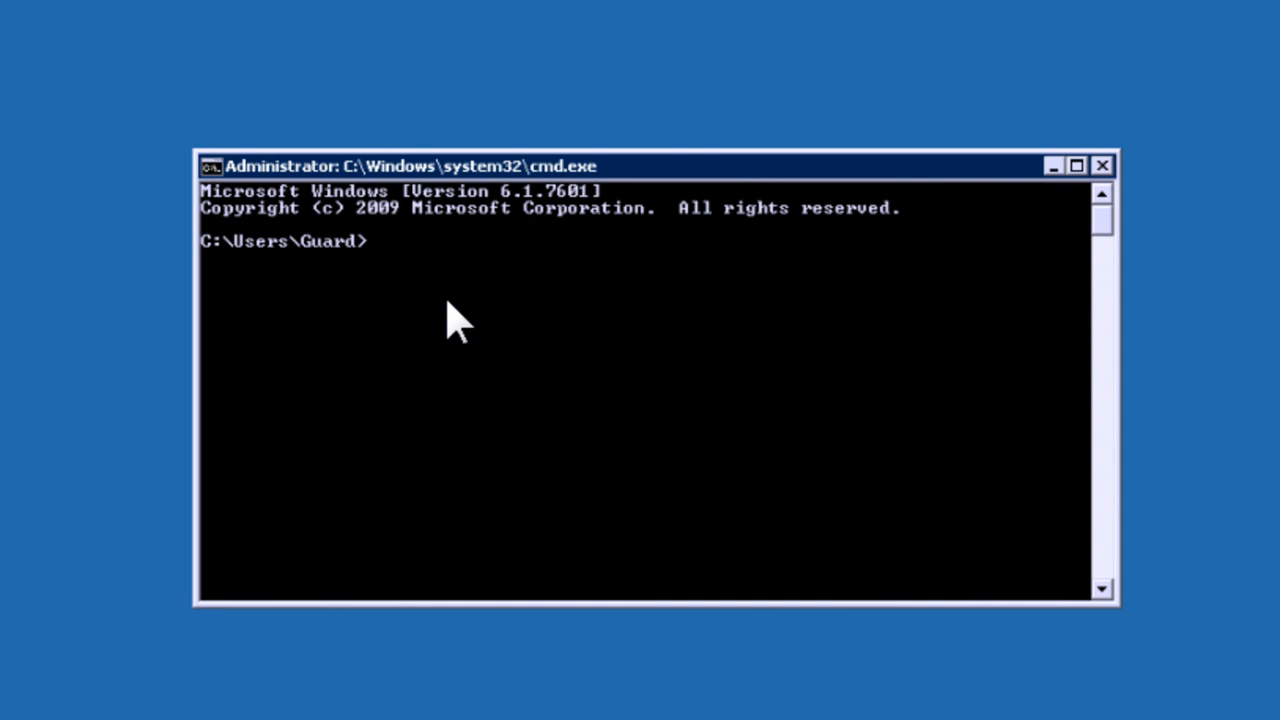
- Run ipconfig to read IPv4 192.168.1.10, mask 255.255.255.0, gateway 192.168.1.254
text(ipconfig)
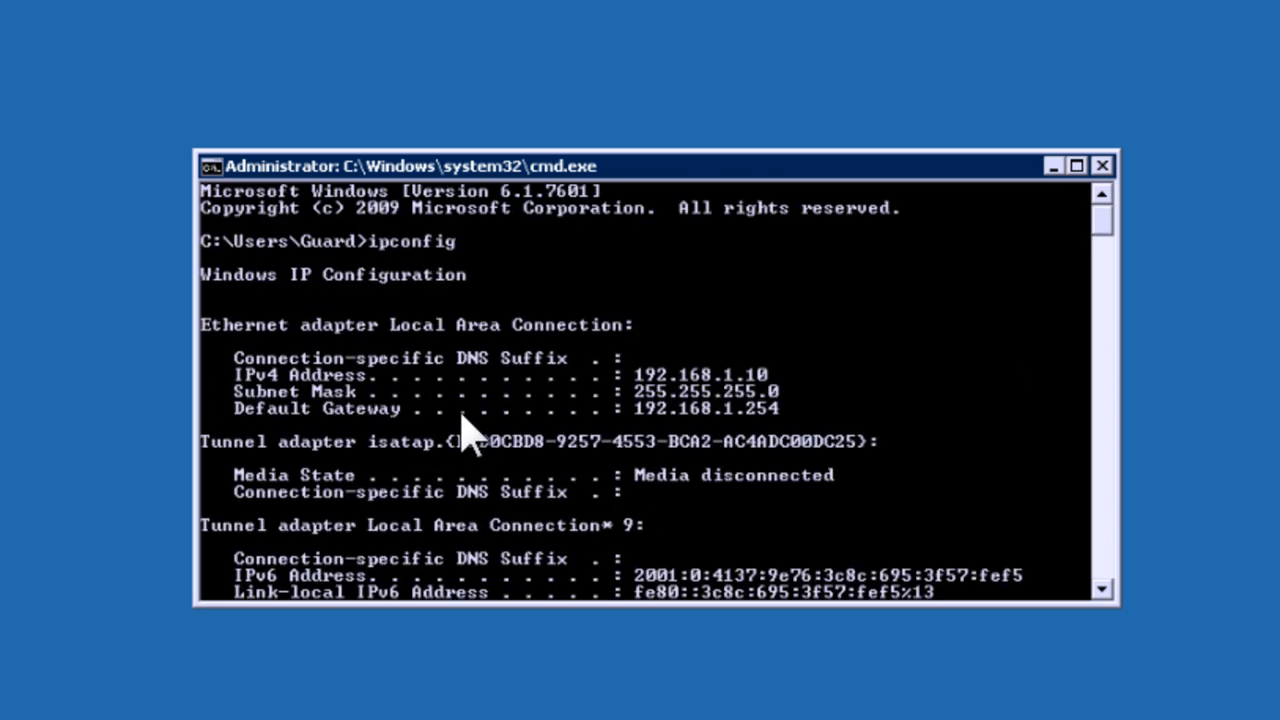
mouse_move(330, 356)
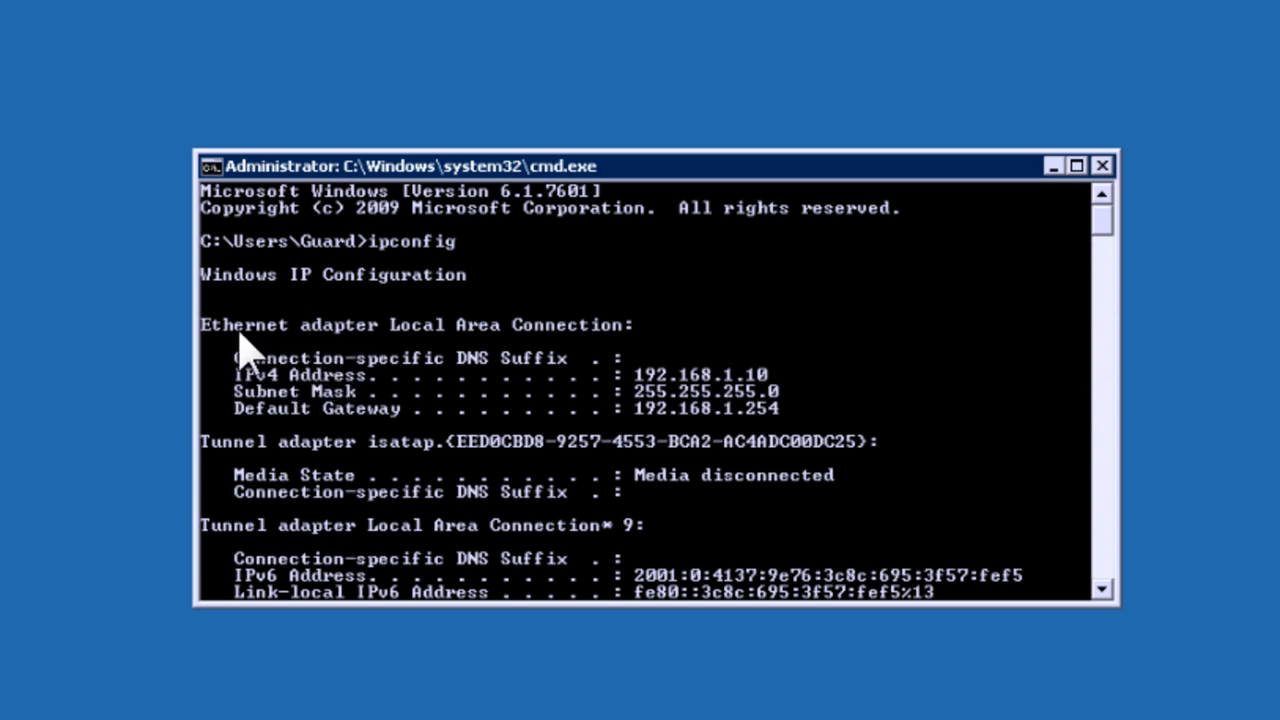
mouse_move(496, 344)
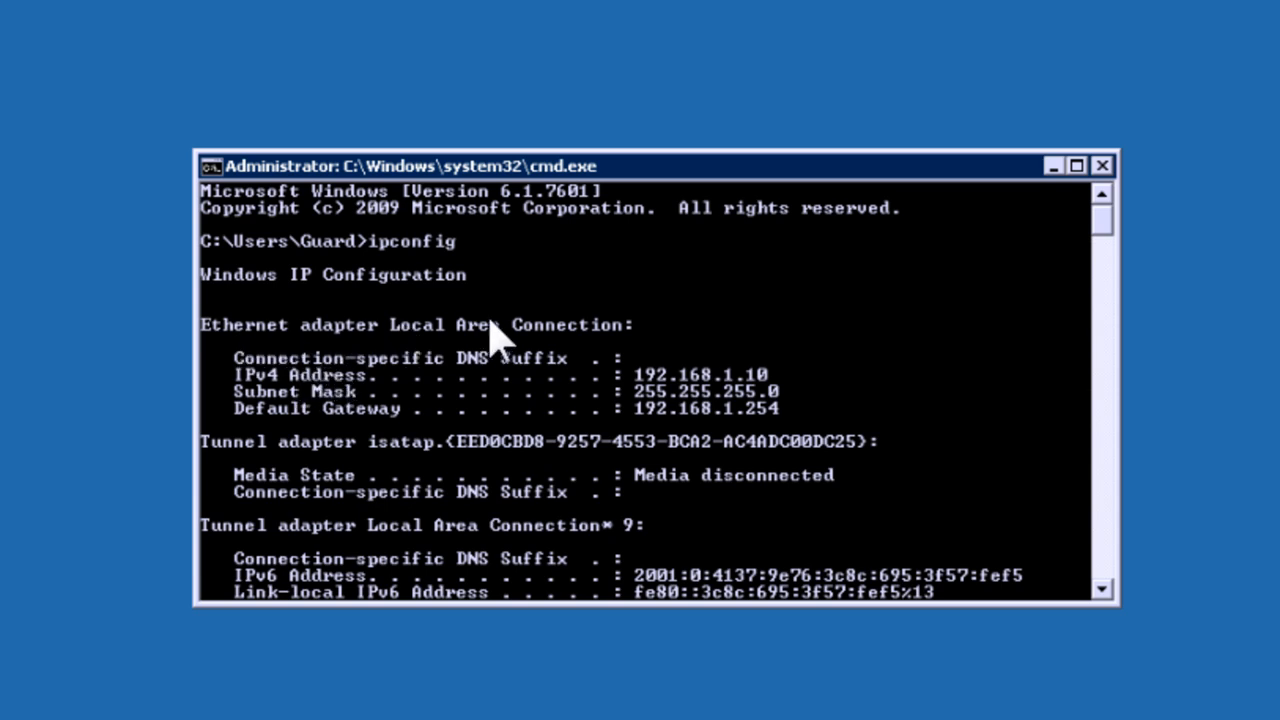
mouse_move(350, 388)
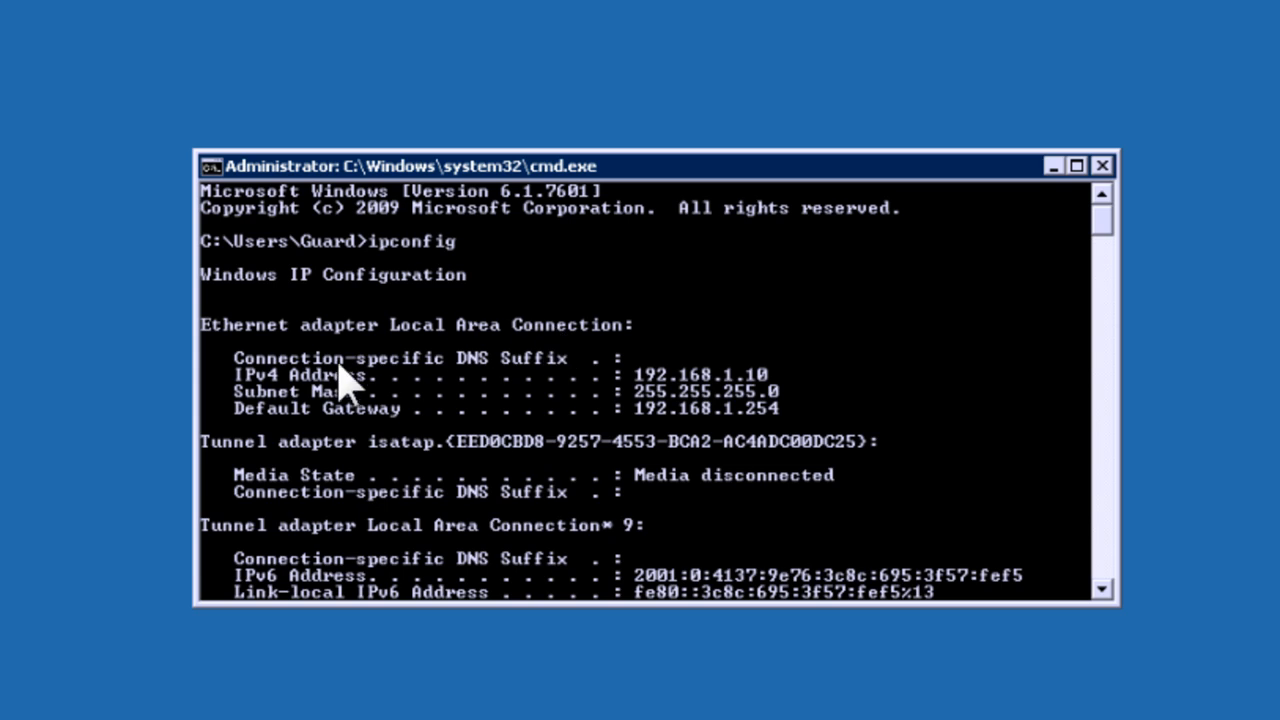
mouse_move(664, 390)
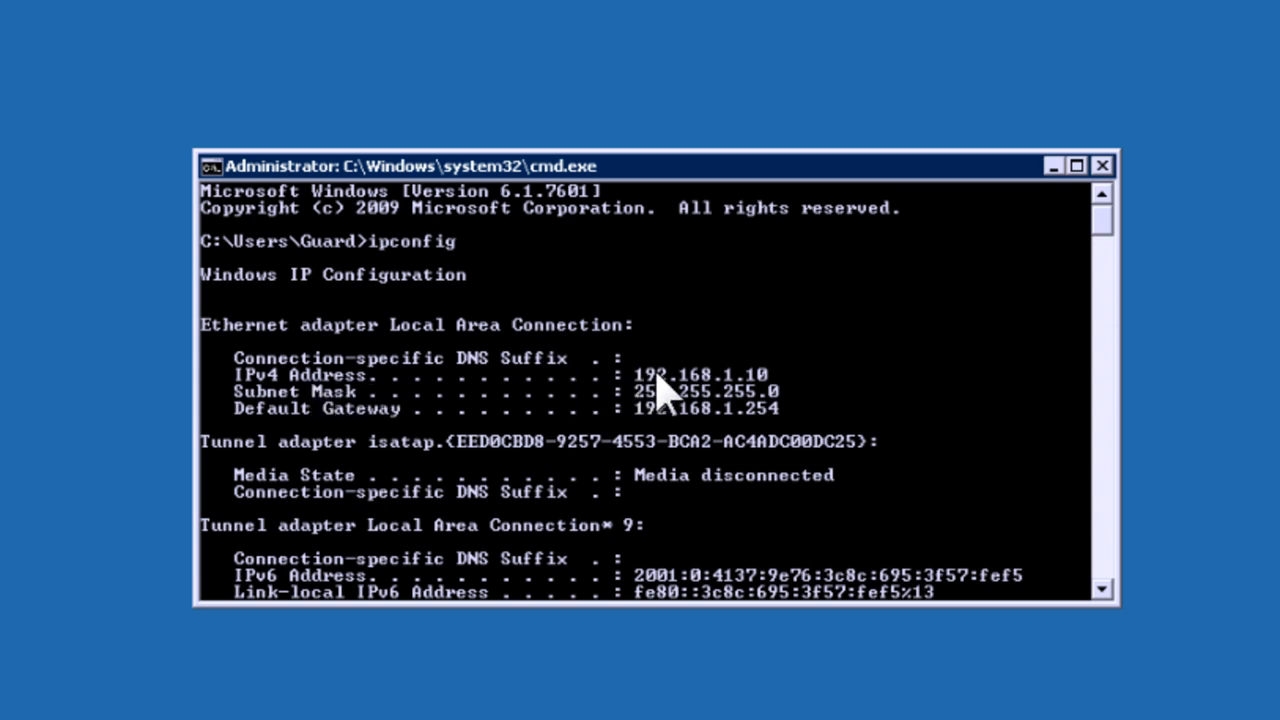
mouse_move(780, 400)
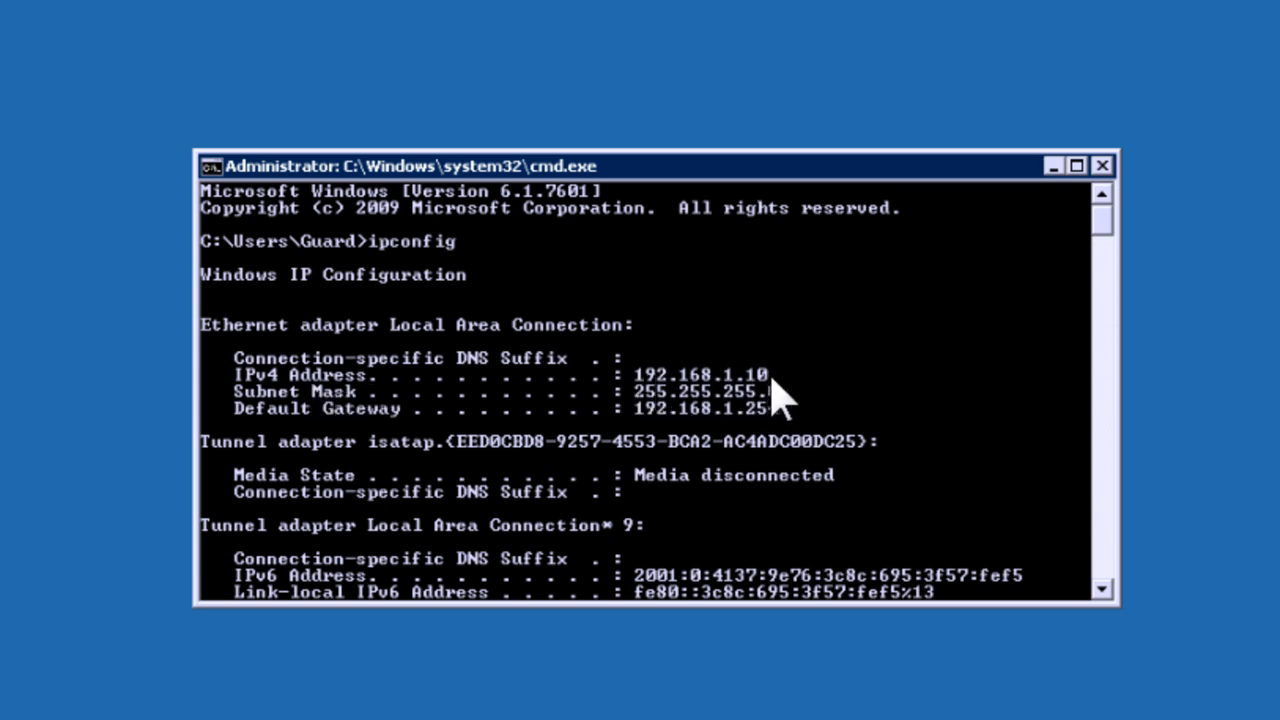
mouse_move(644, 414)
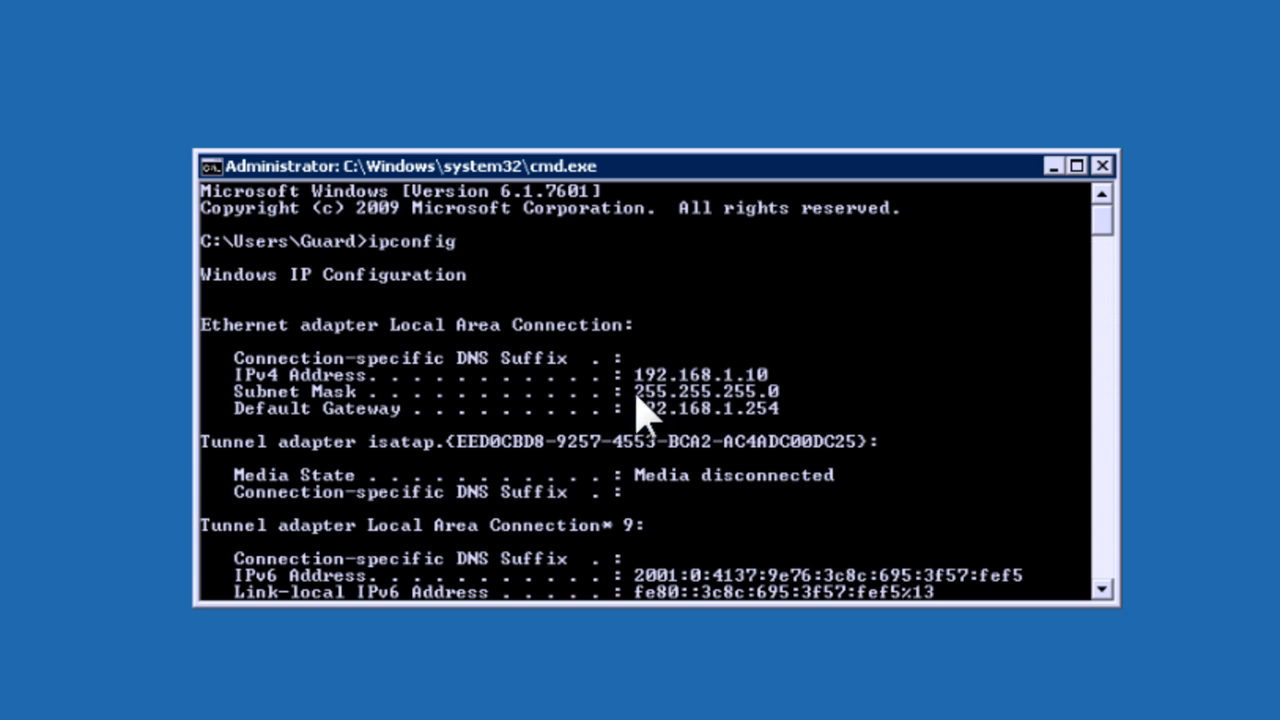
mouse_move(716, 410)
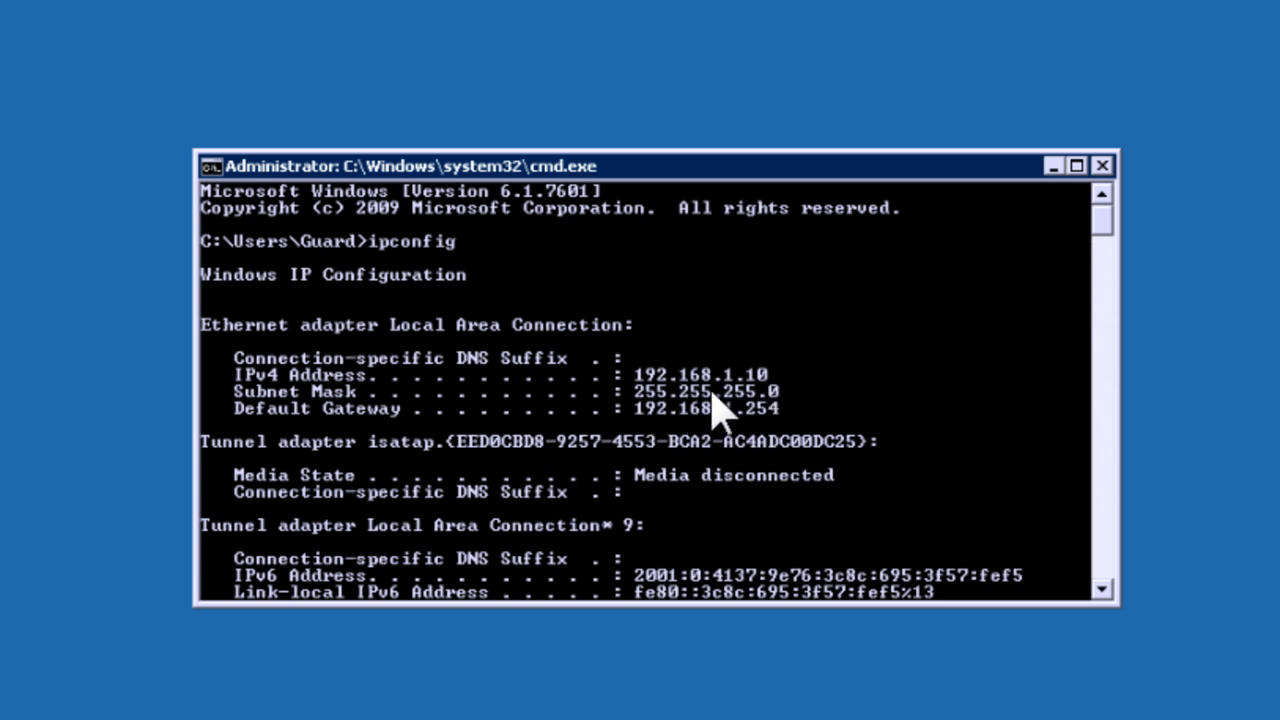
mouse_move(744, 424)
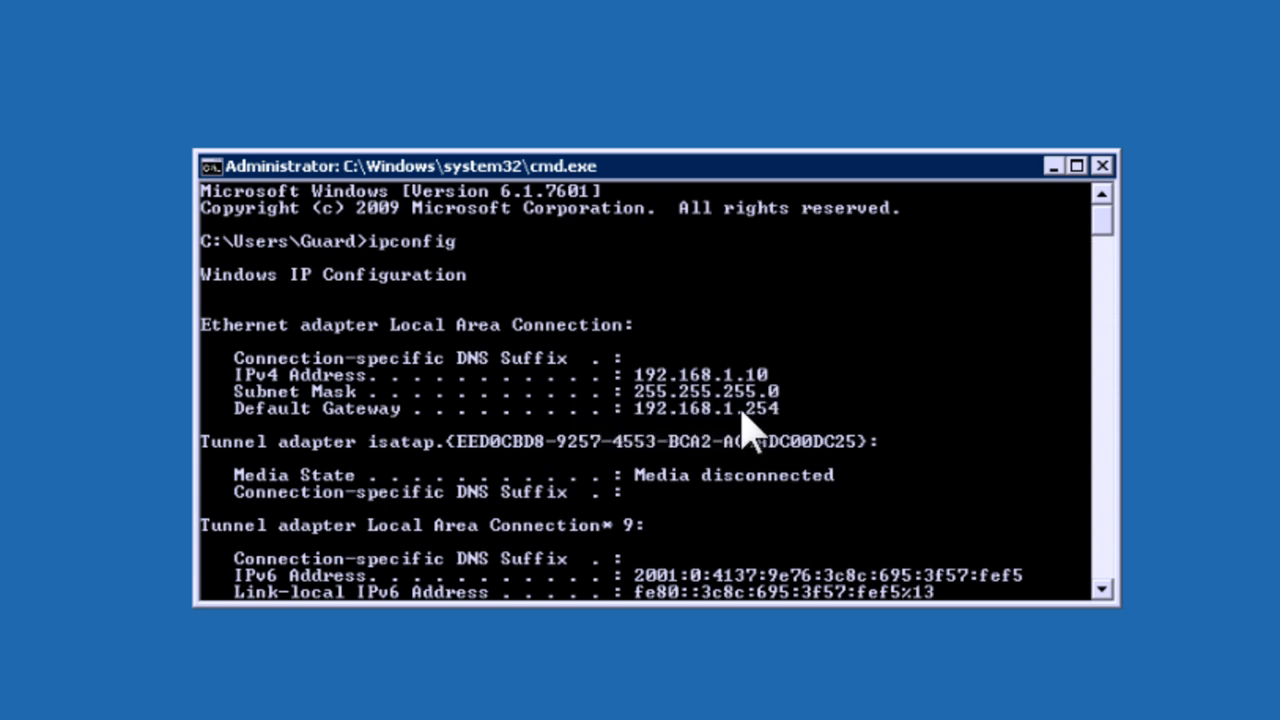
mouse_move(784, 430)
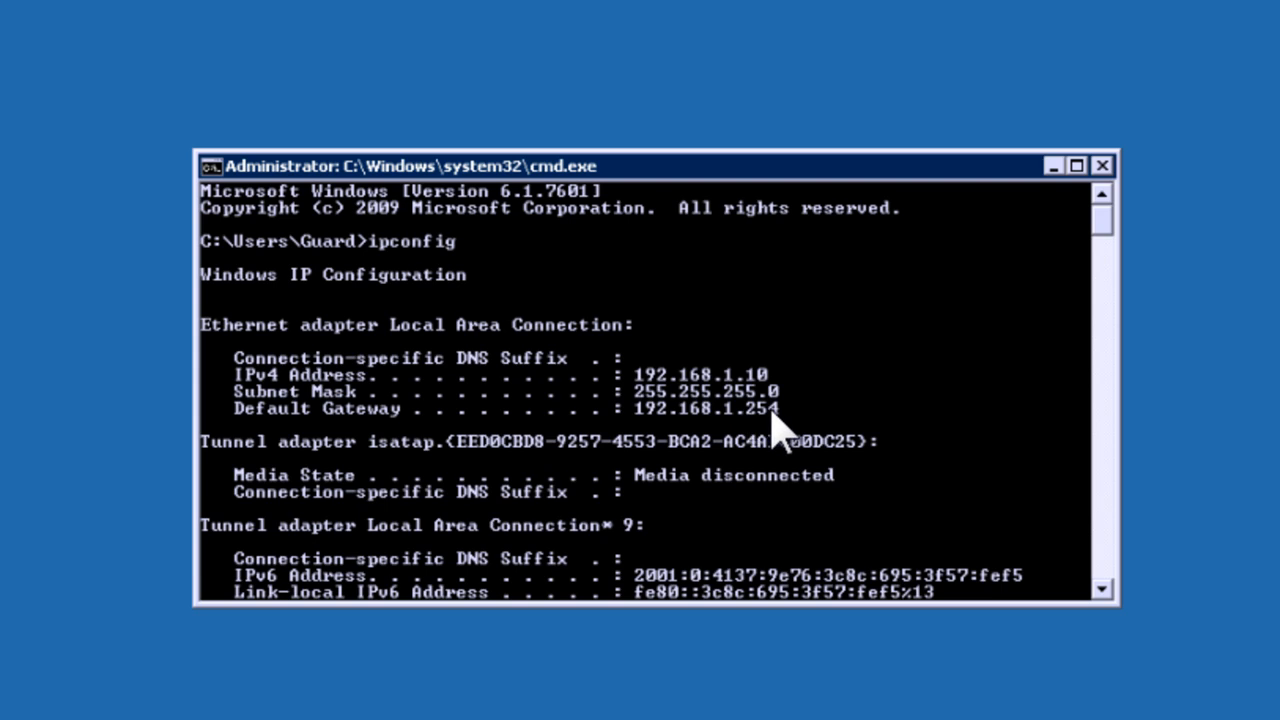
mouse_move(730, 364)
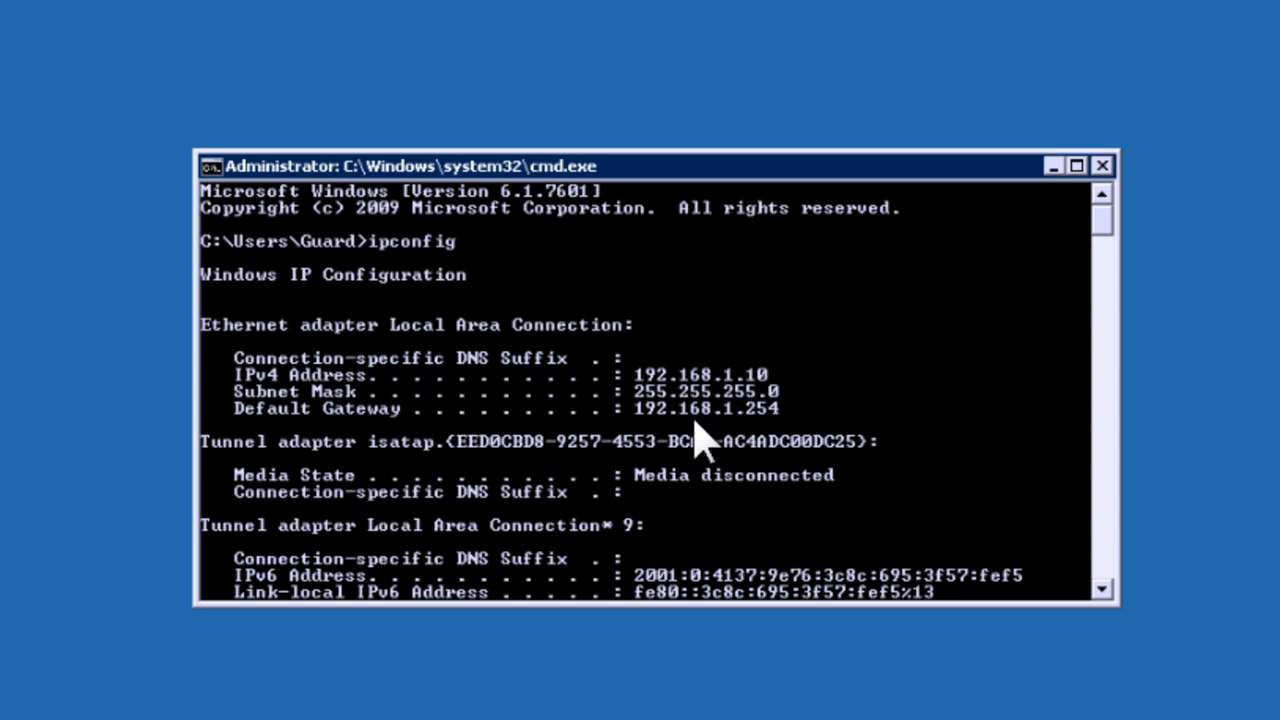
mouse_move(660, 436)
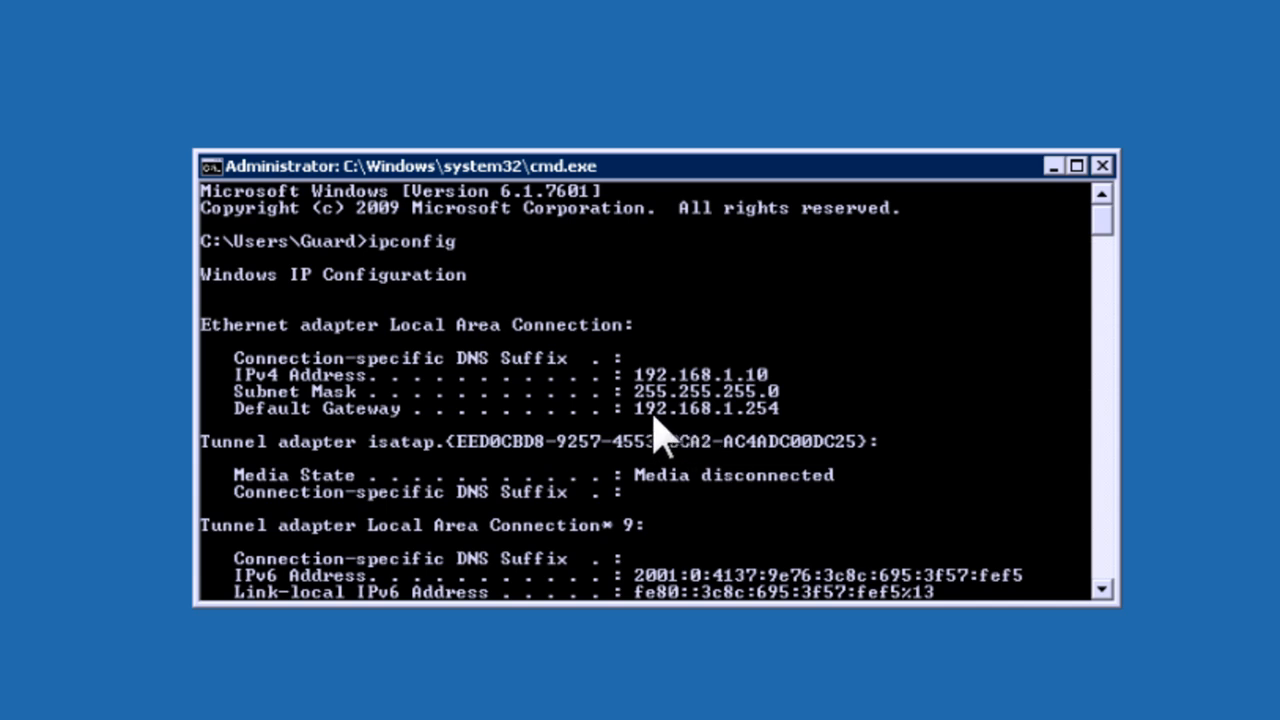
mouse_move(744, 430)
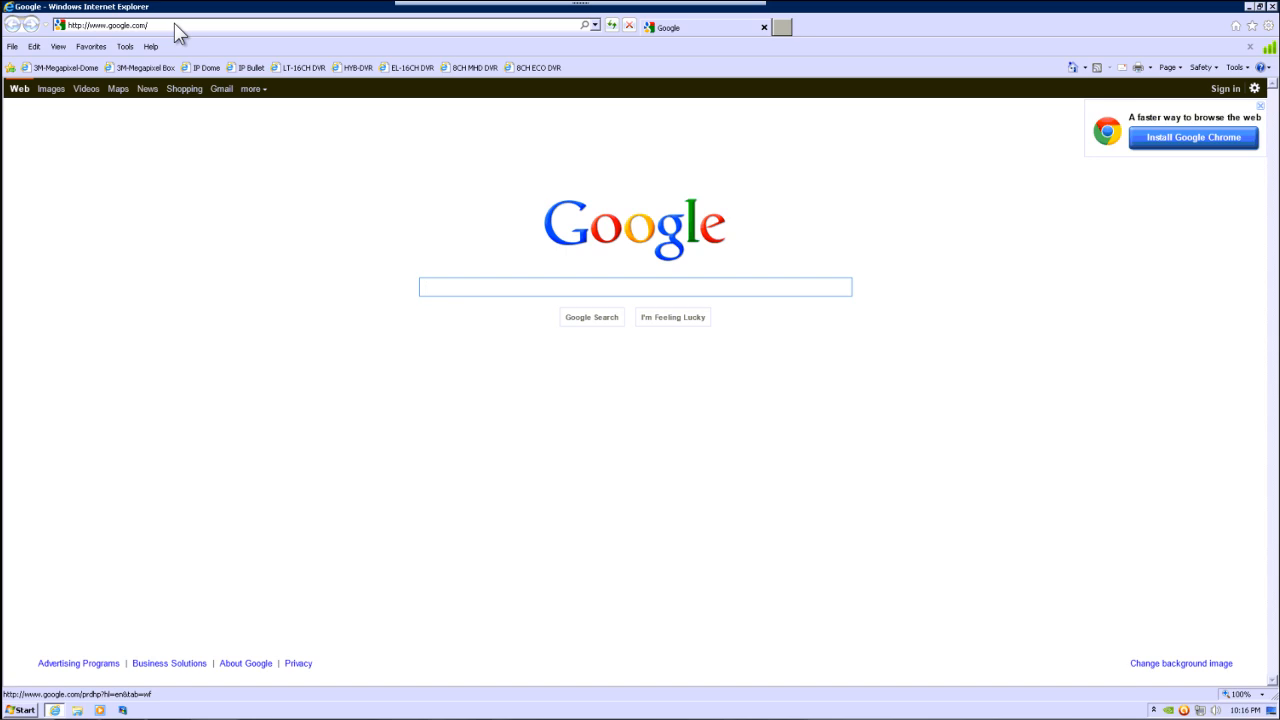
- Enter the DVR address 192.168.1.108 in the Internet Explorer address bar
click(636, 288)
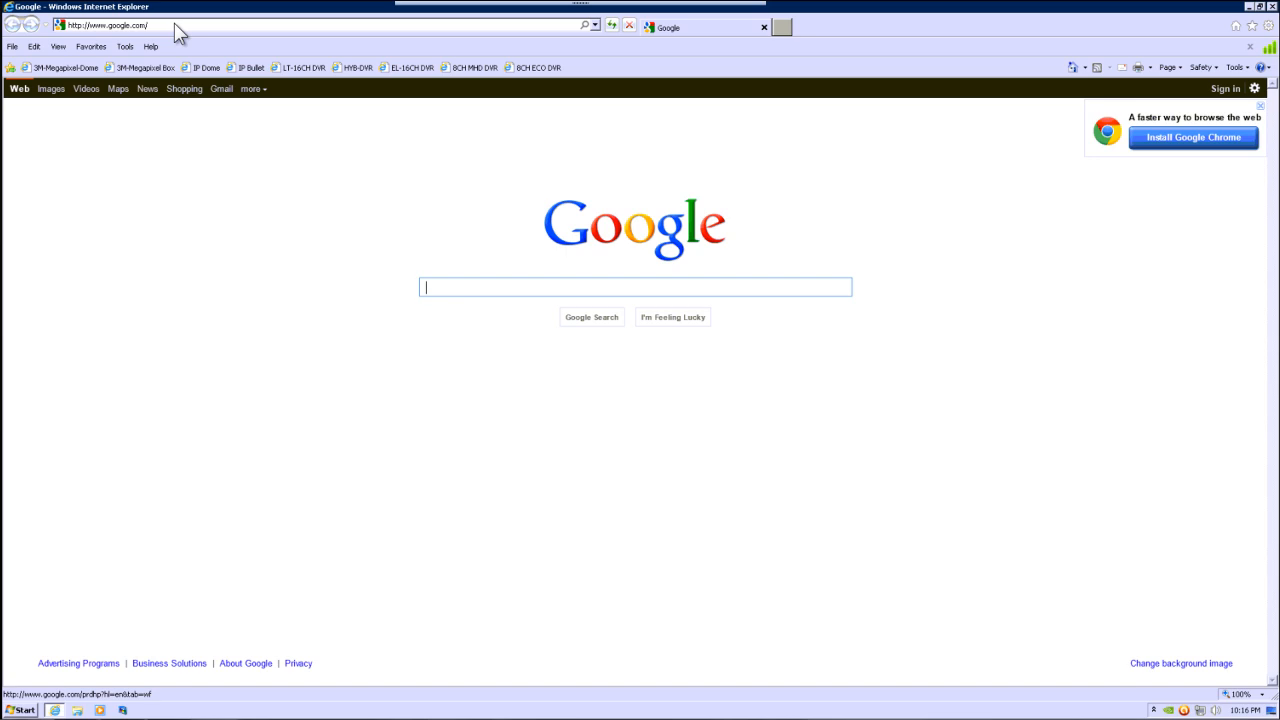
click(108, 24)
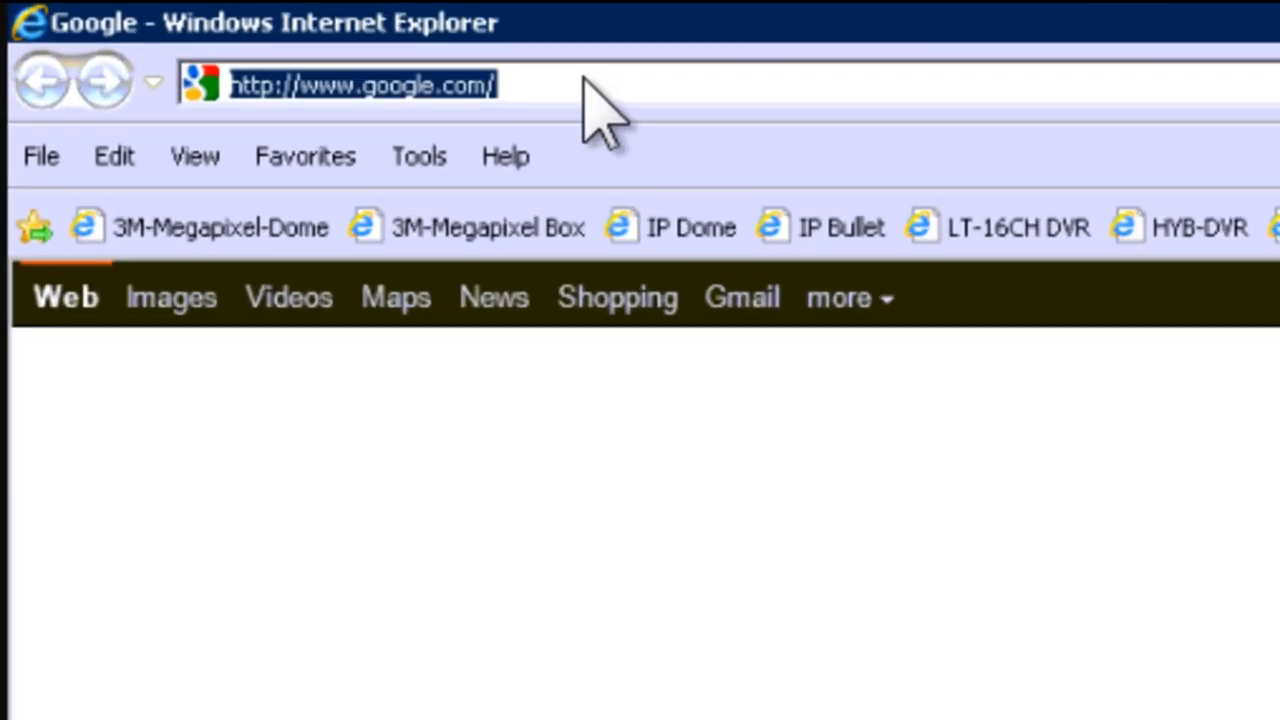
text(192.168.1.108)
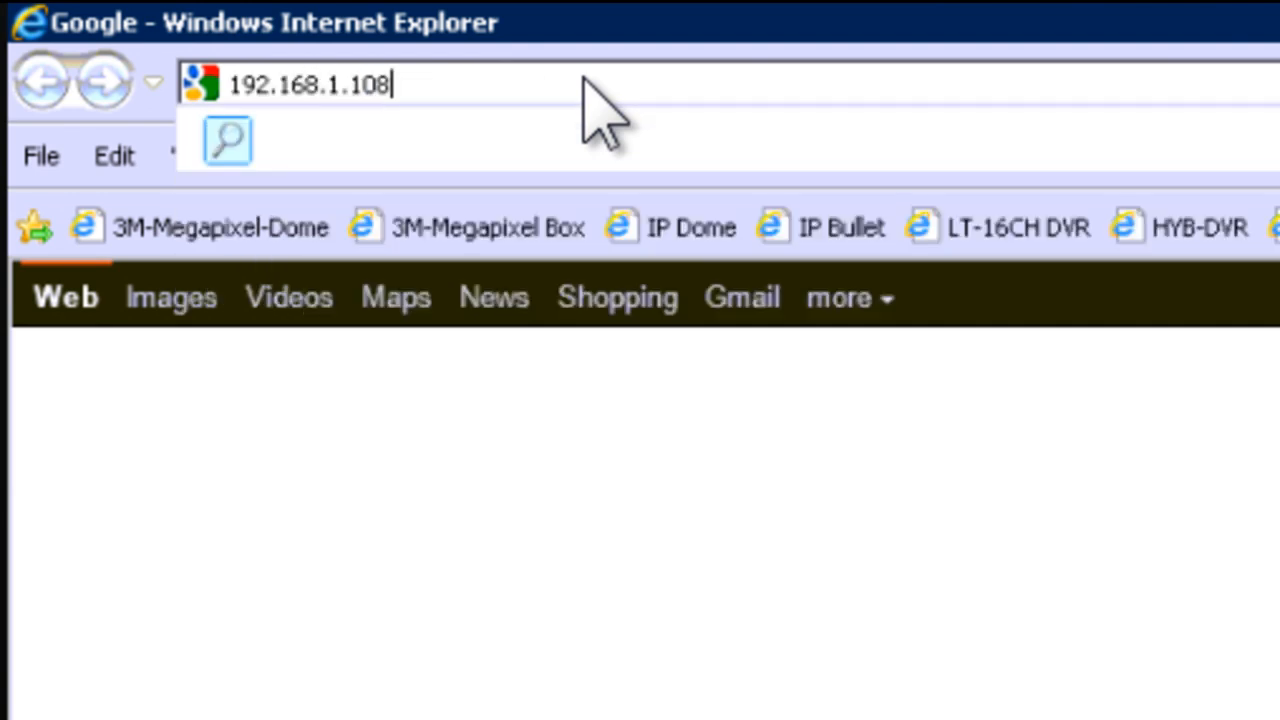
mouse_move(430, 120)
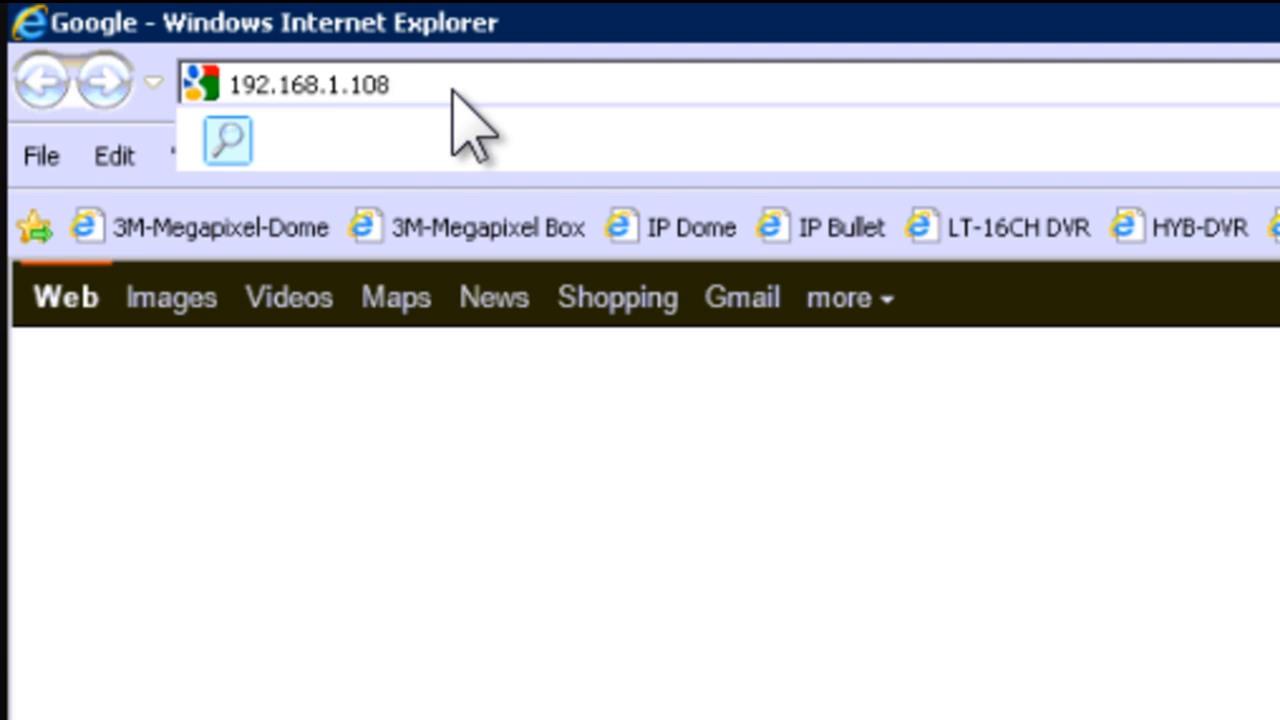
mouse_move(410, 110)
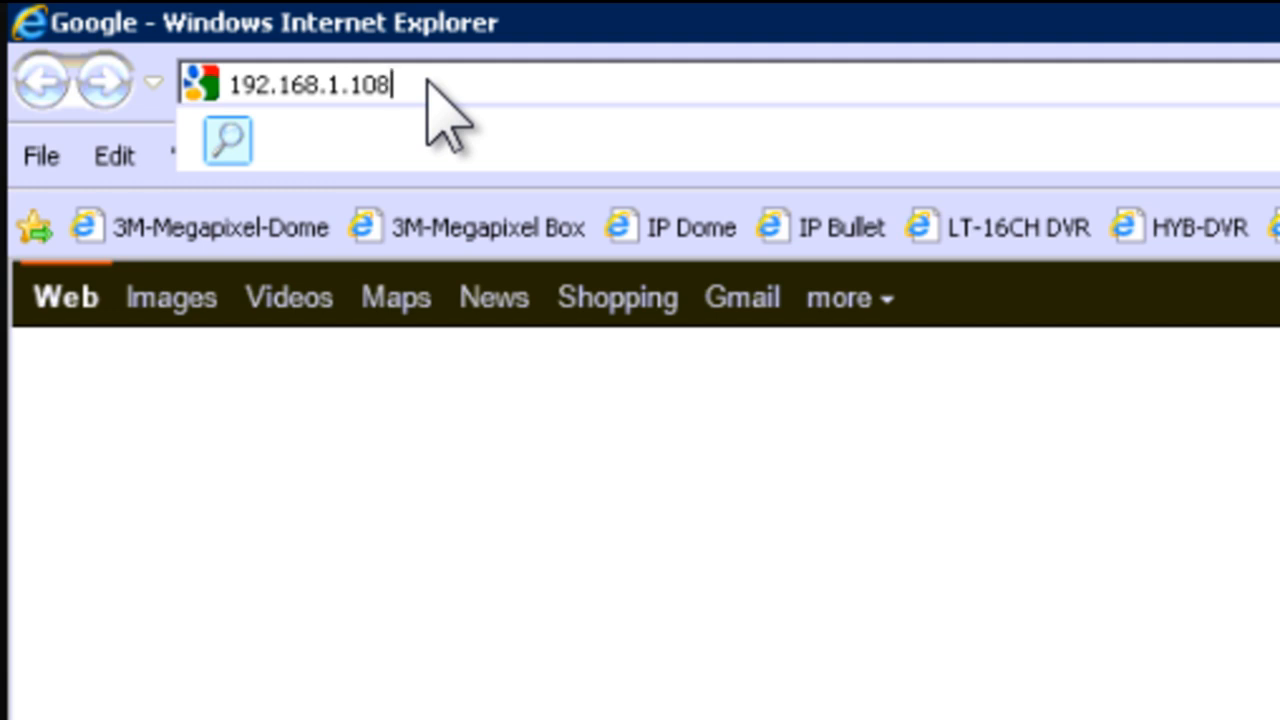
mouse_move(250, 120)
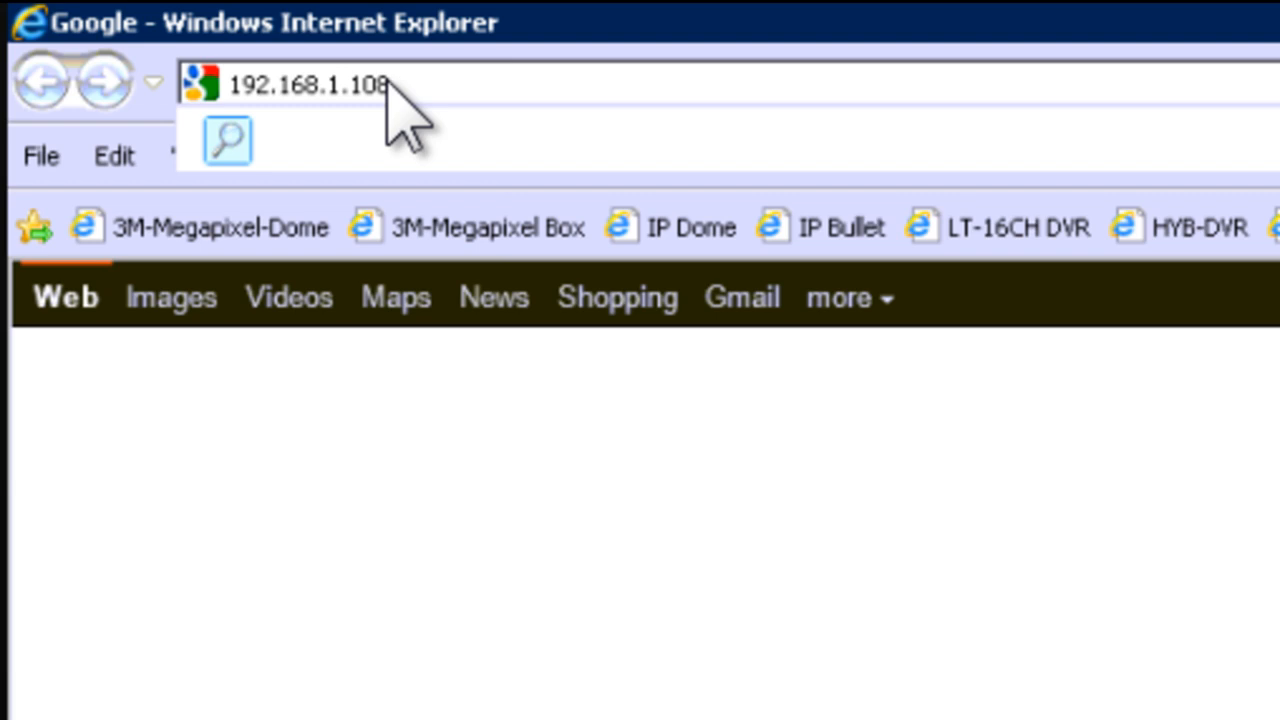
mouse_move(244, 130)
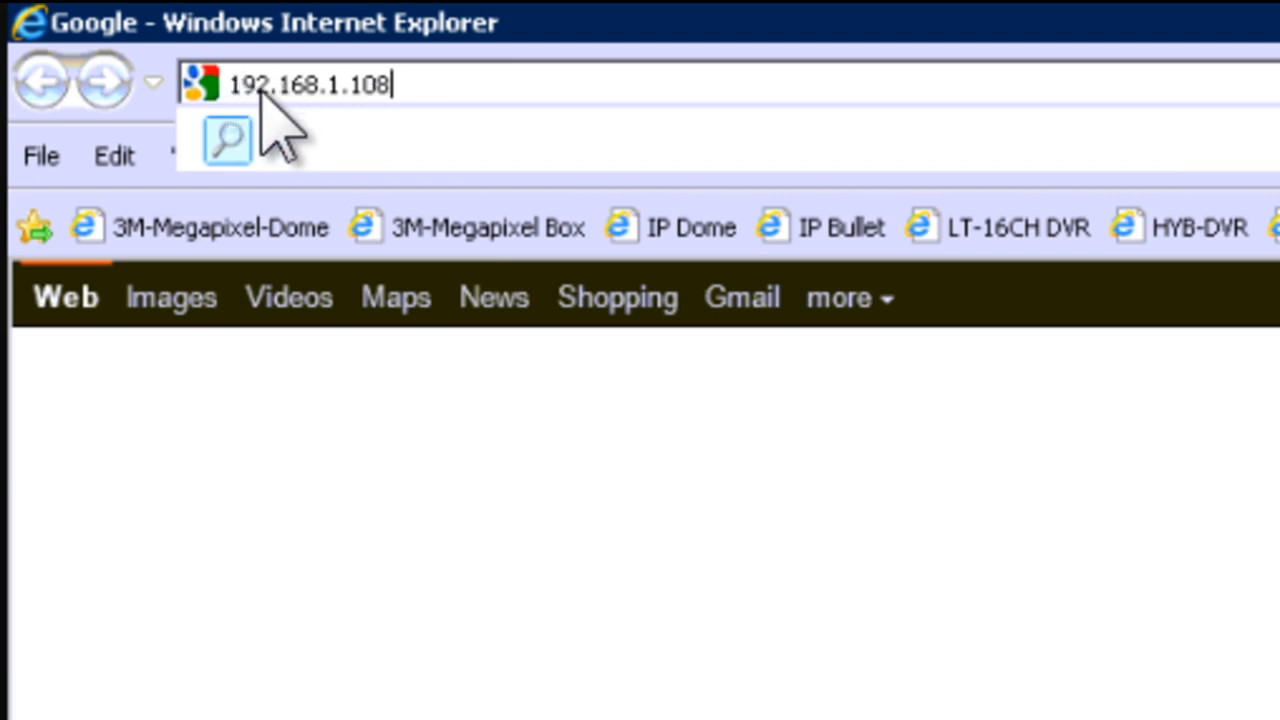
mouse_move(524, 110)
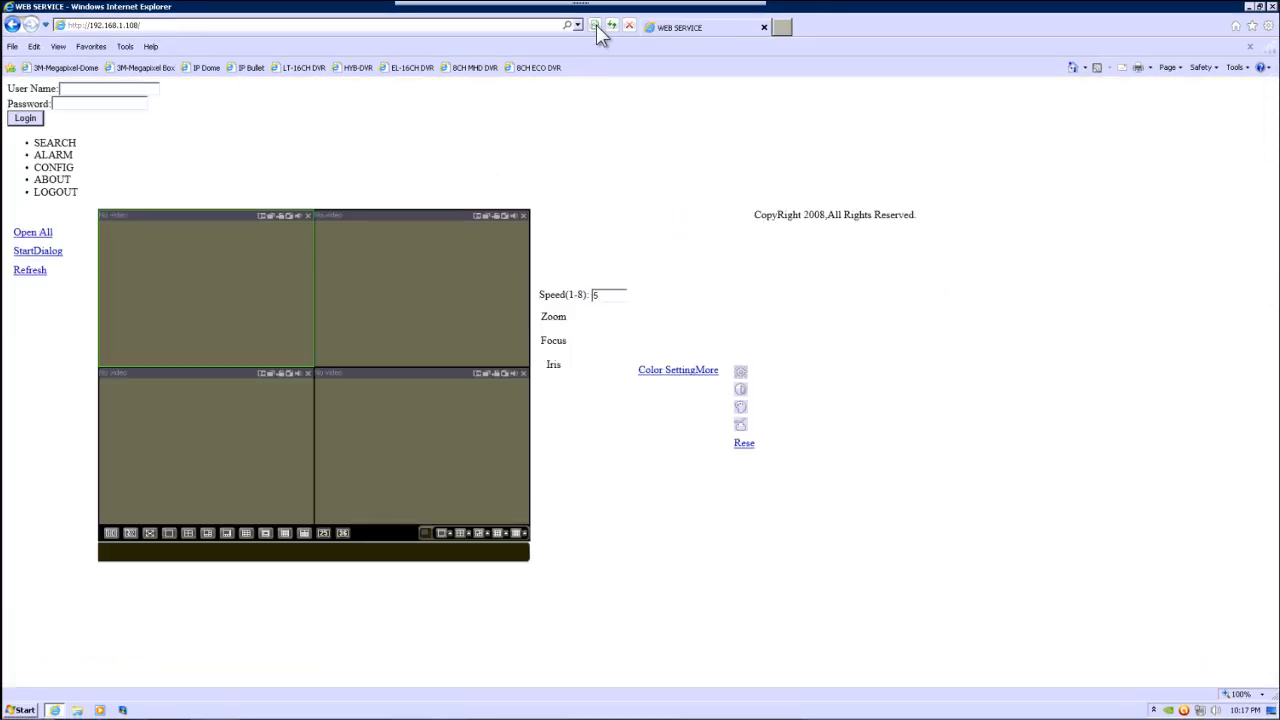
- Log into the DVR Web Service as admin and start loading CONFIG
click(596, 24)
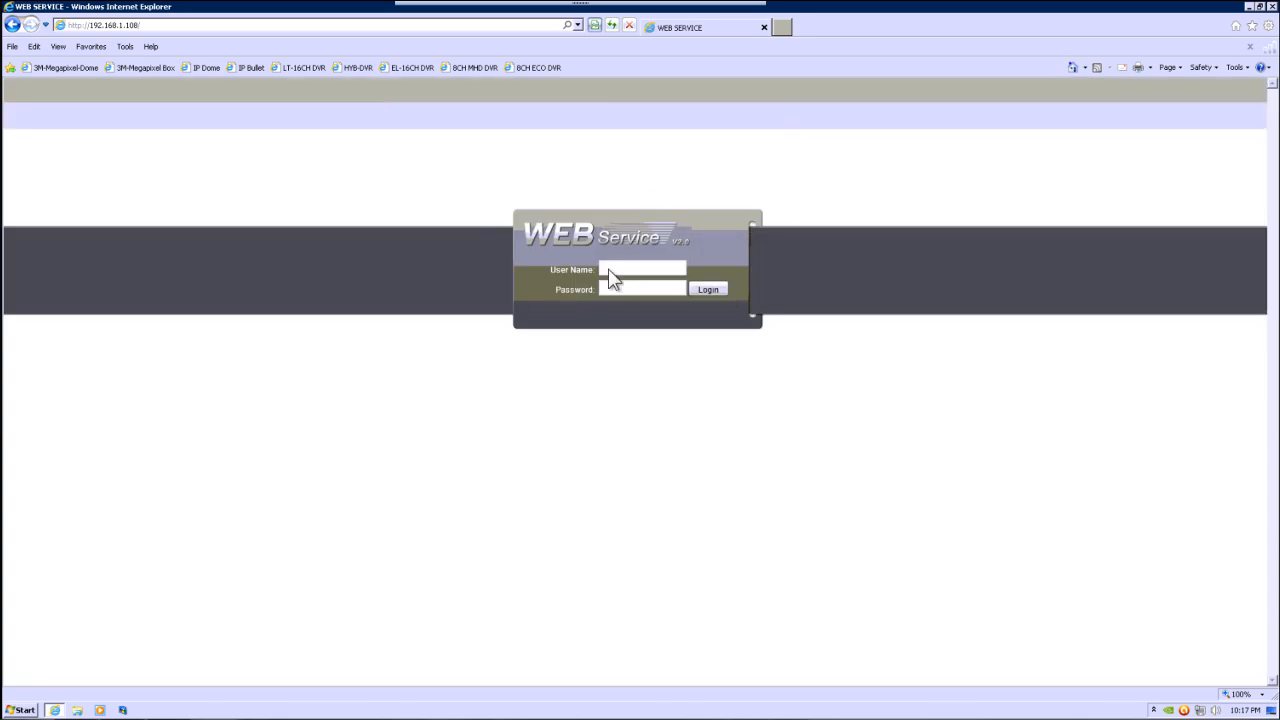
mouse_move(620, 276)
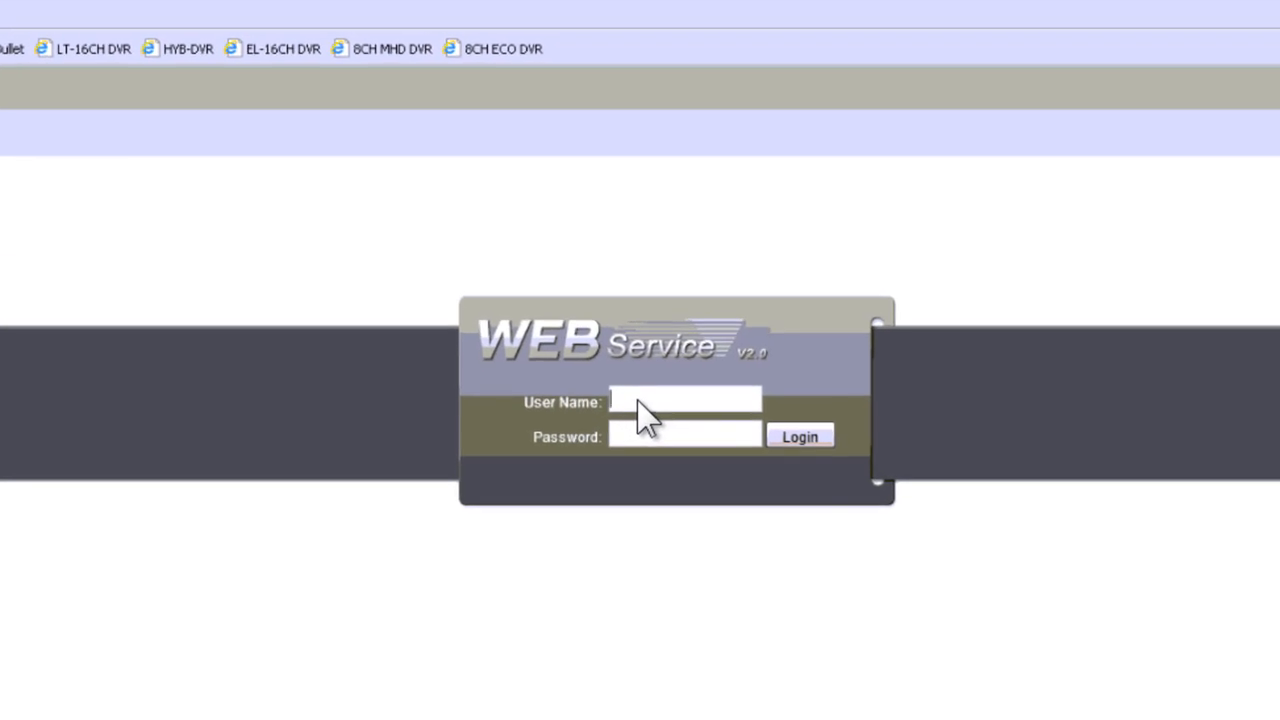
text(admin)
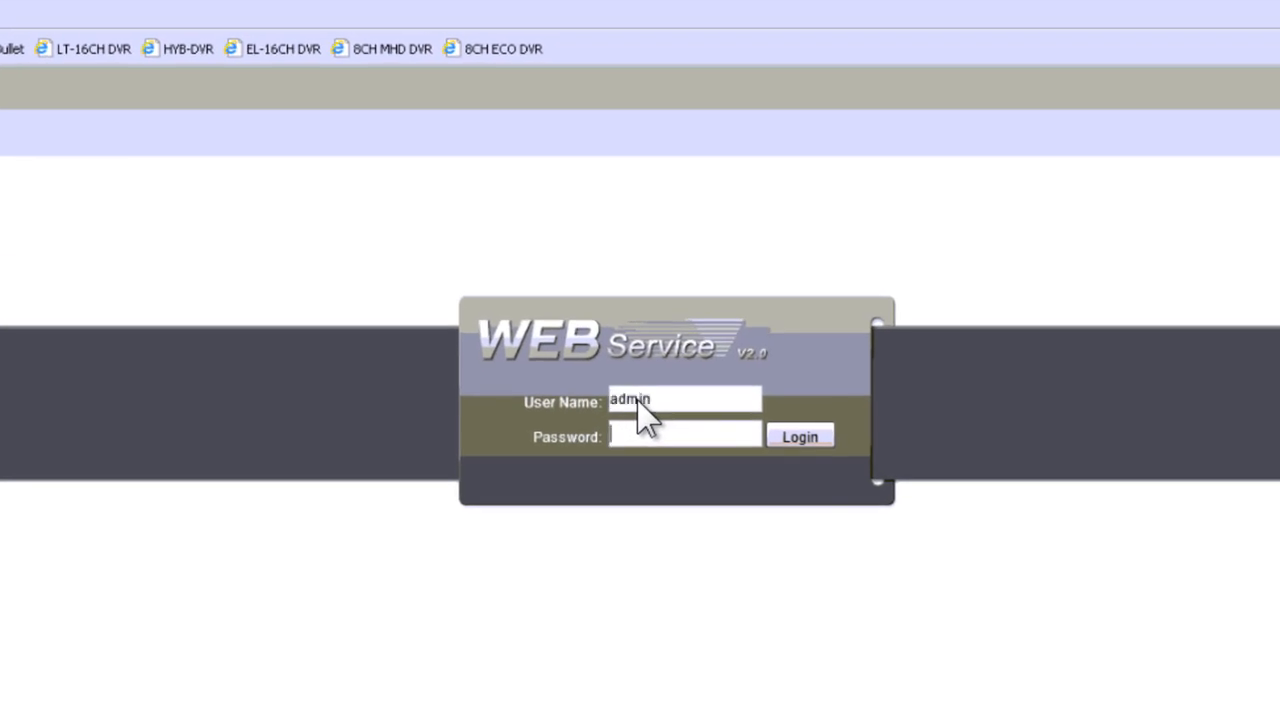
click(800, 436)
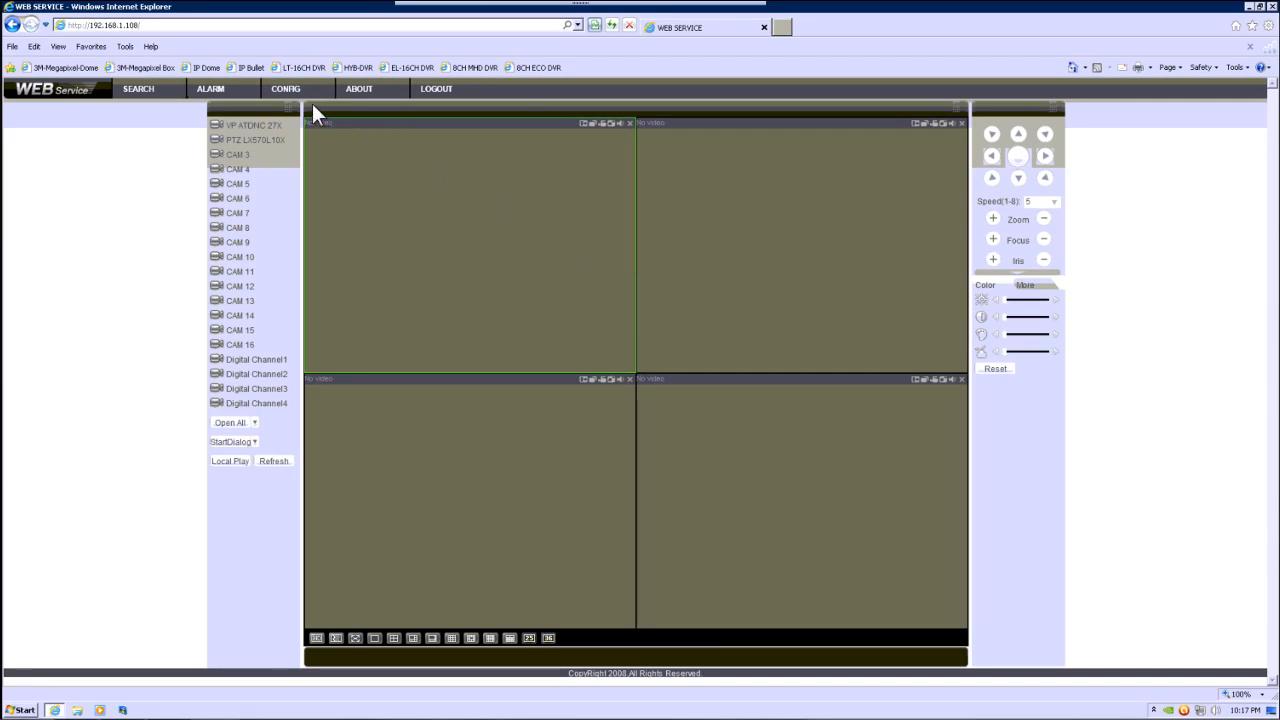
click(266, 88)
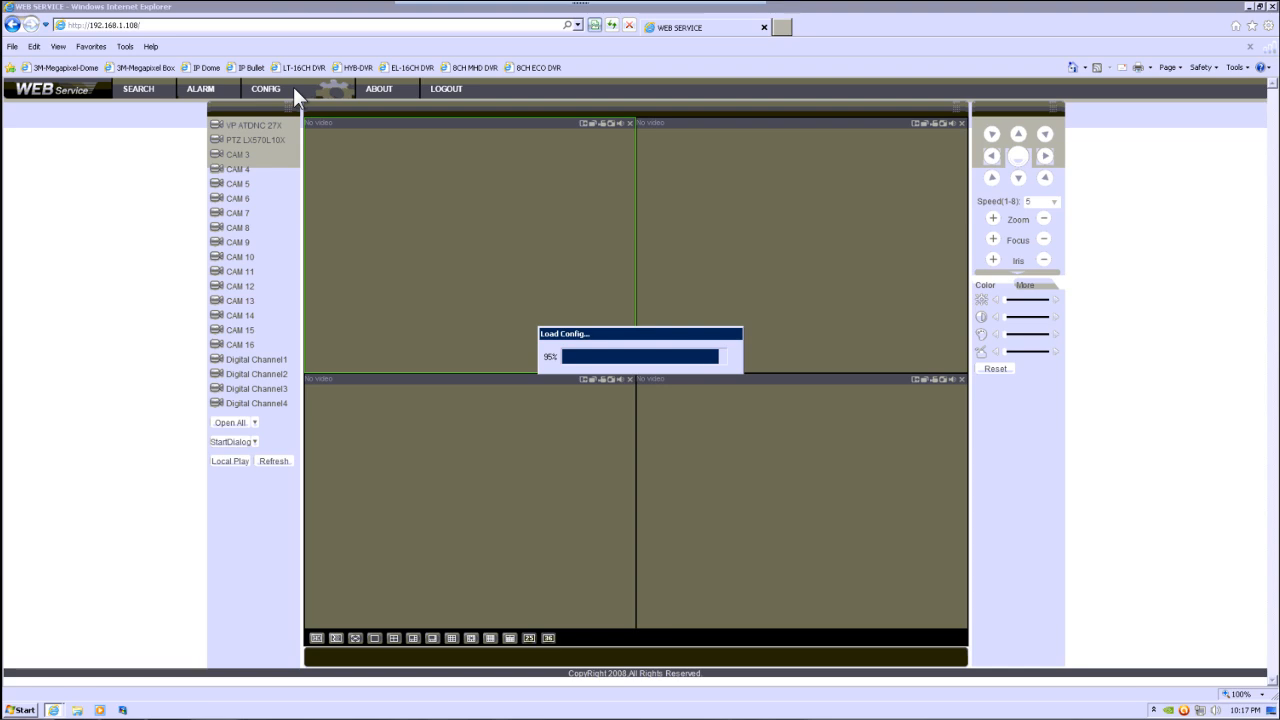
- Show the DVR NETWORK page with address 192.168.1.108 and TCP port 37777
click(264, 88)
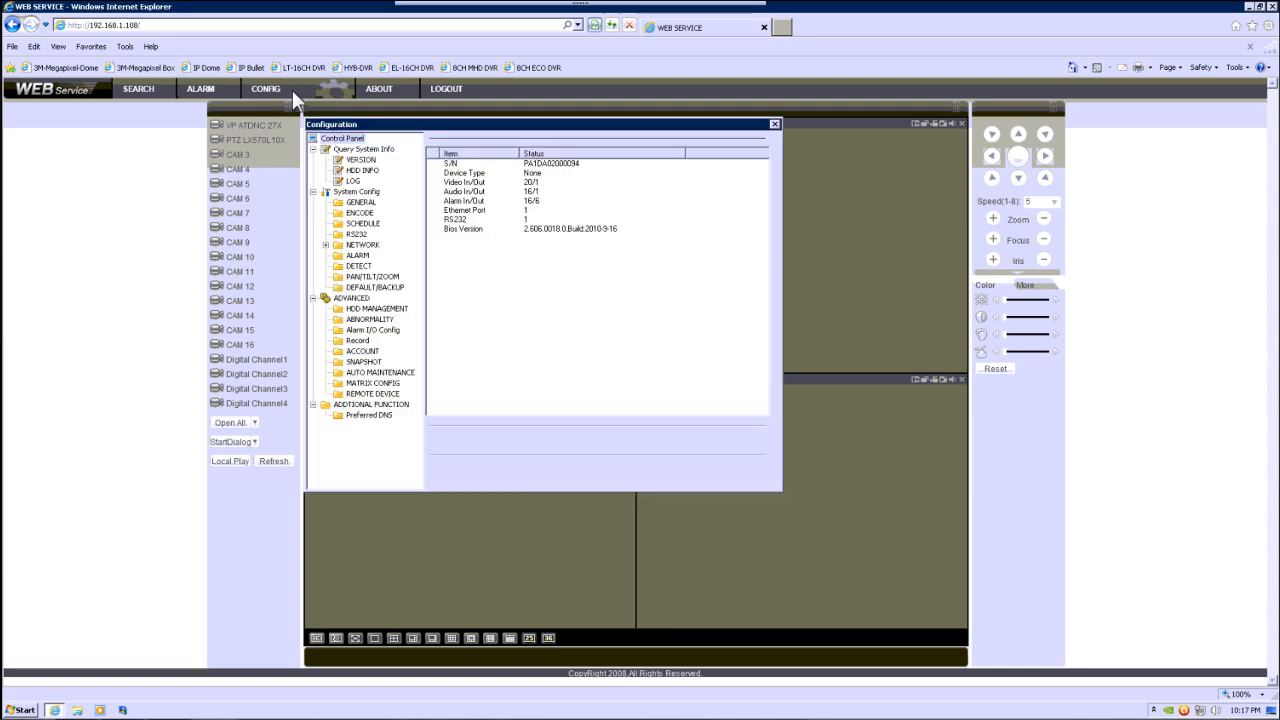
click(362, 244)
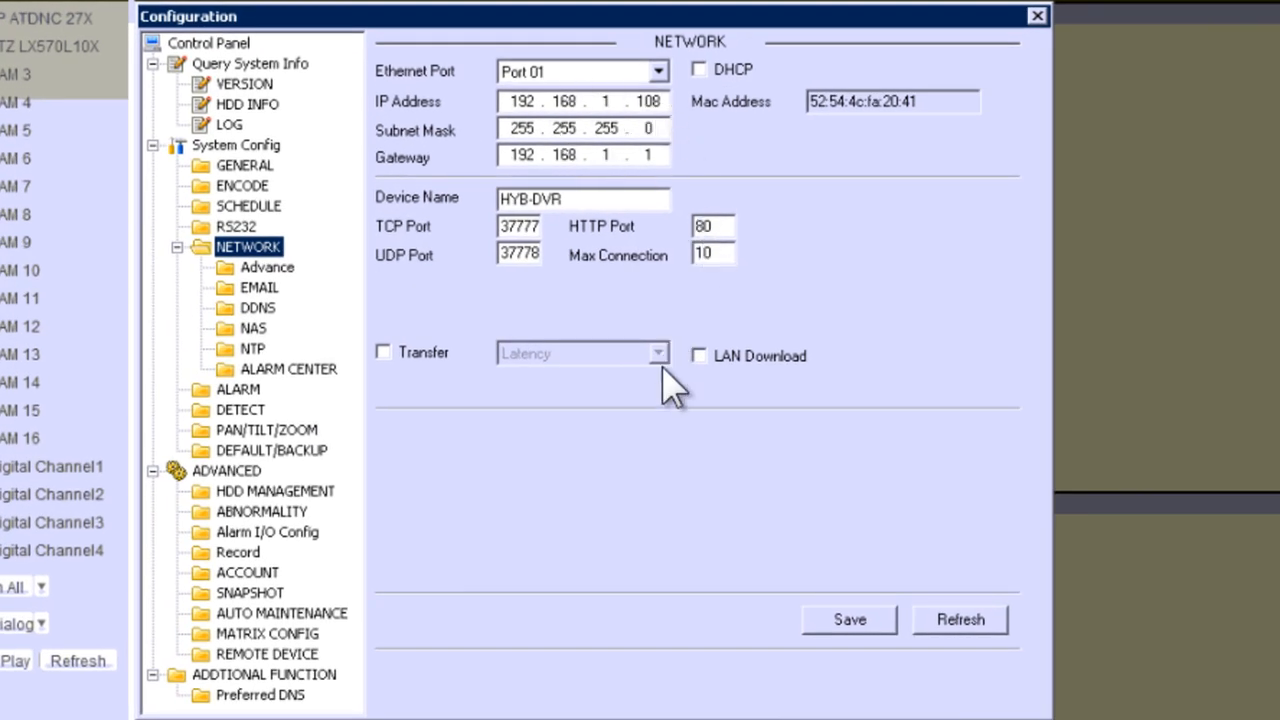
mouse_move(670, 410)
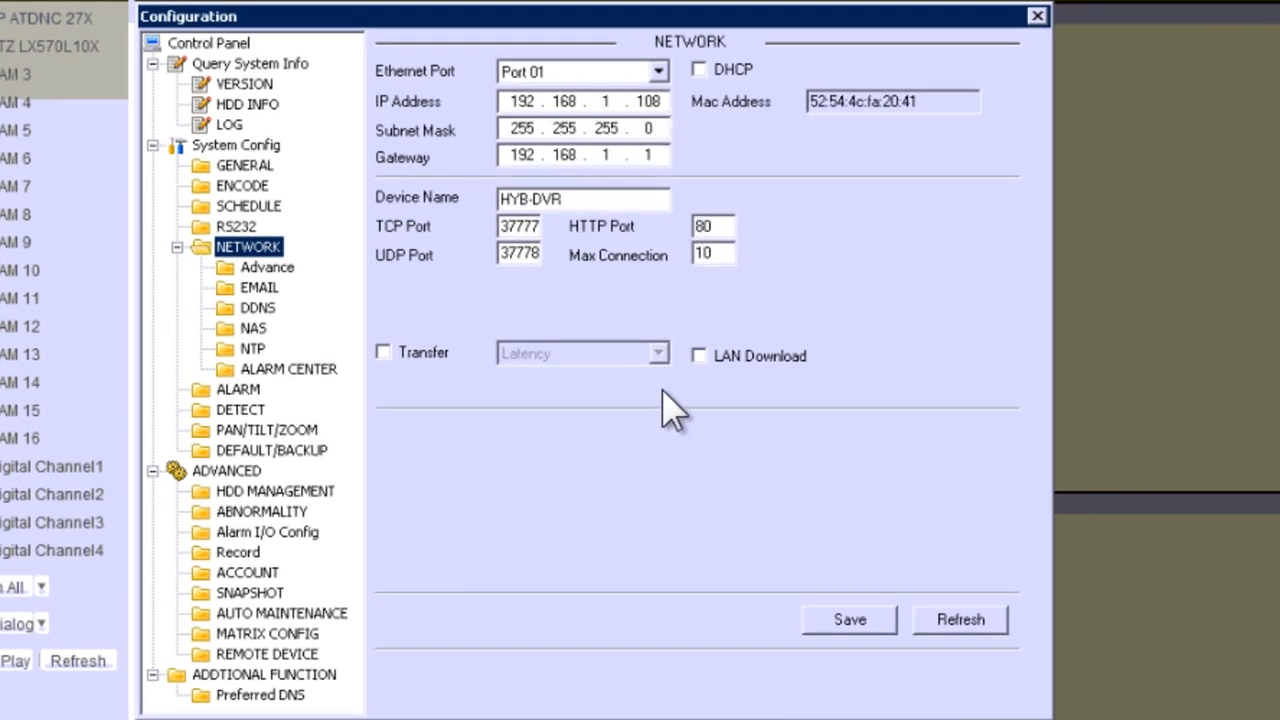
mouse_move(600, 330)
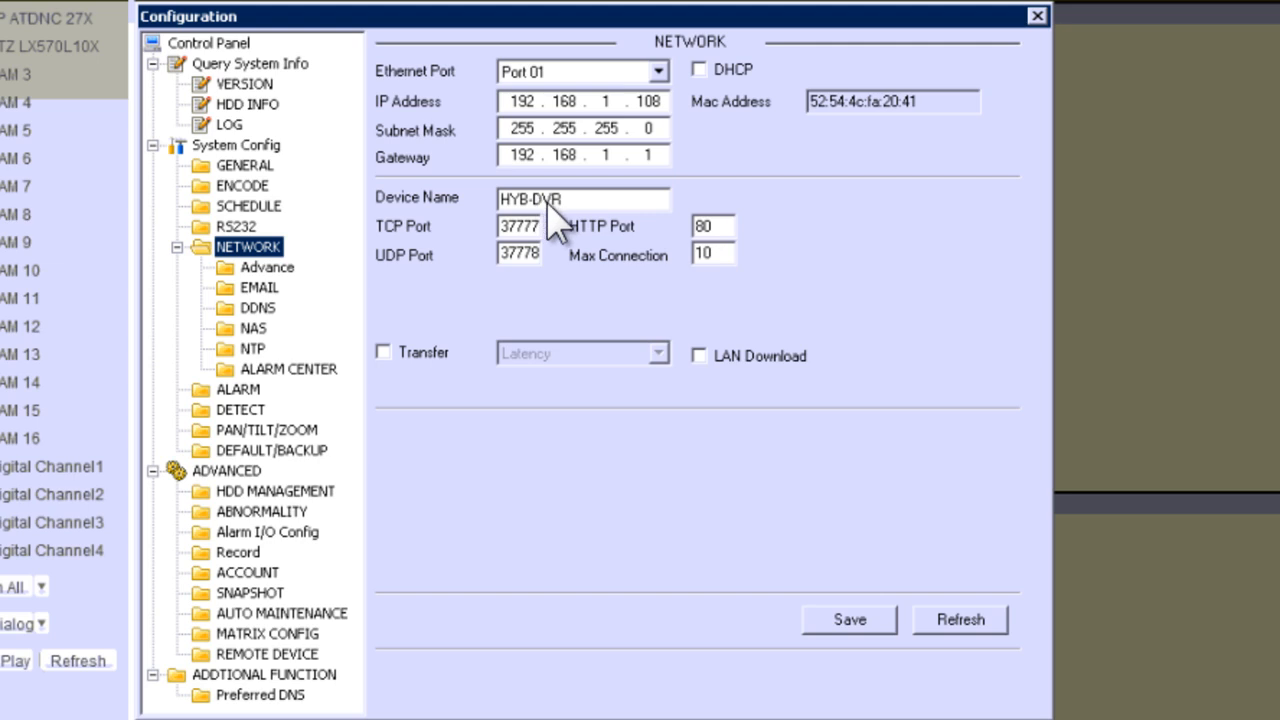
mouse_move(610, 44)
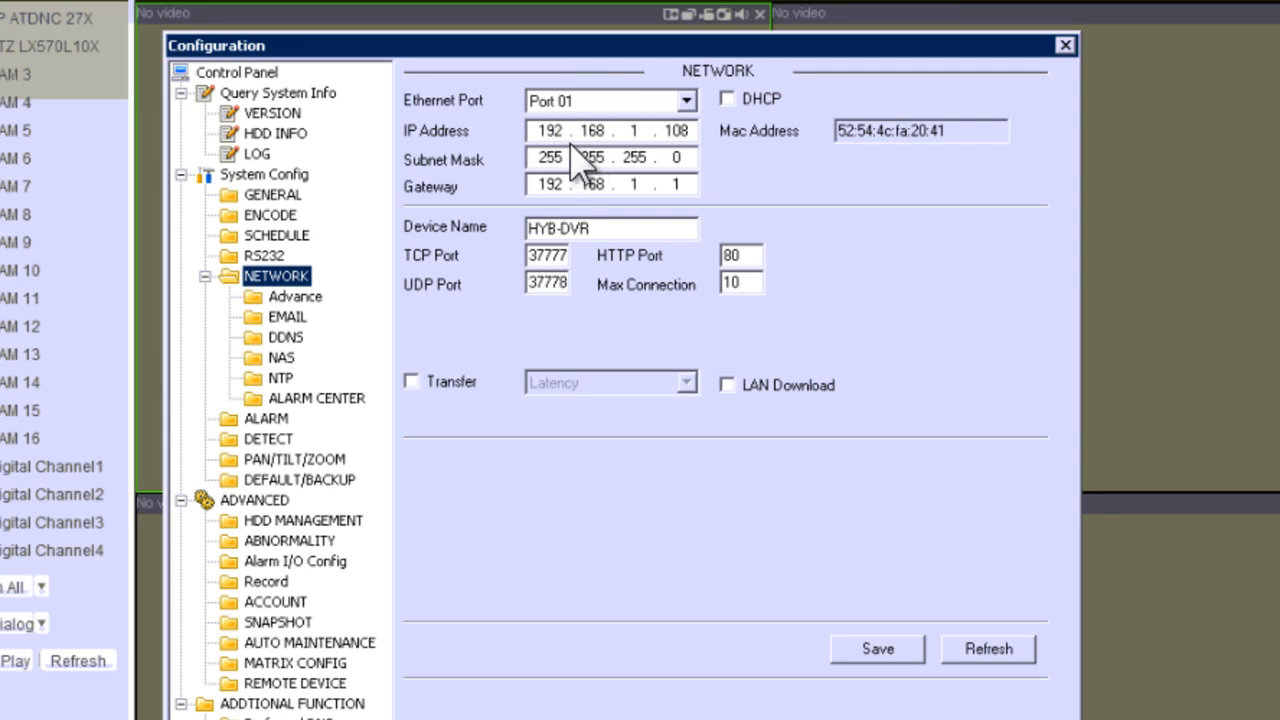
mouse_move(650, 360)
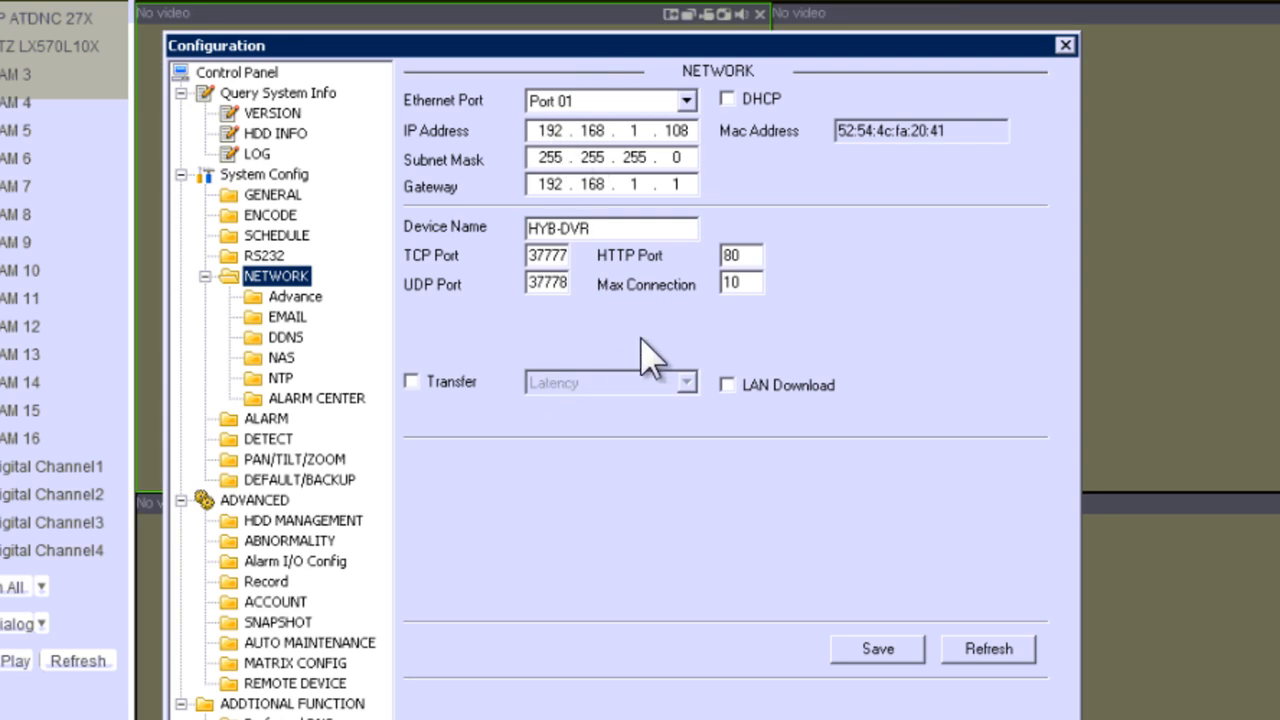
mouse_move(640, 396)
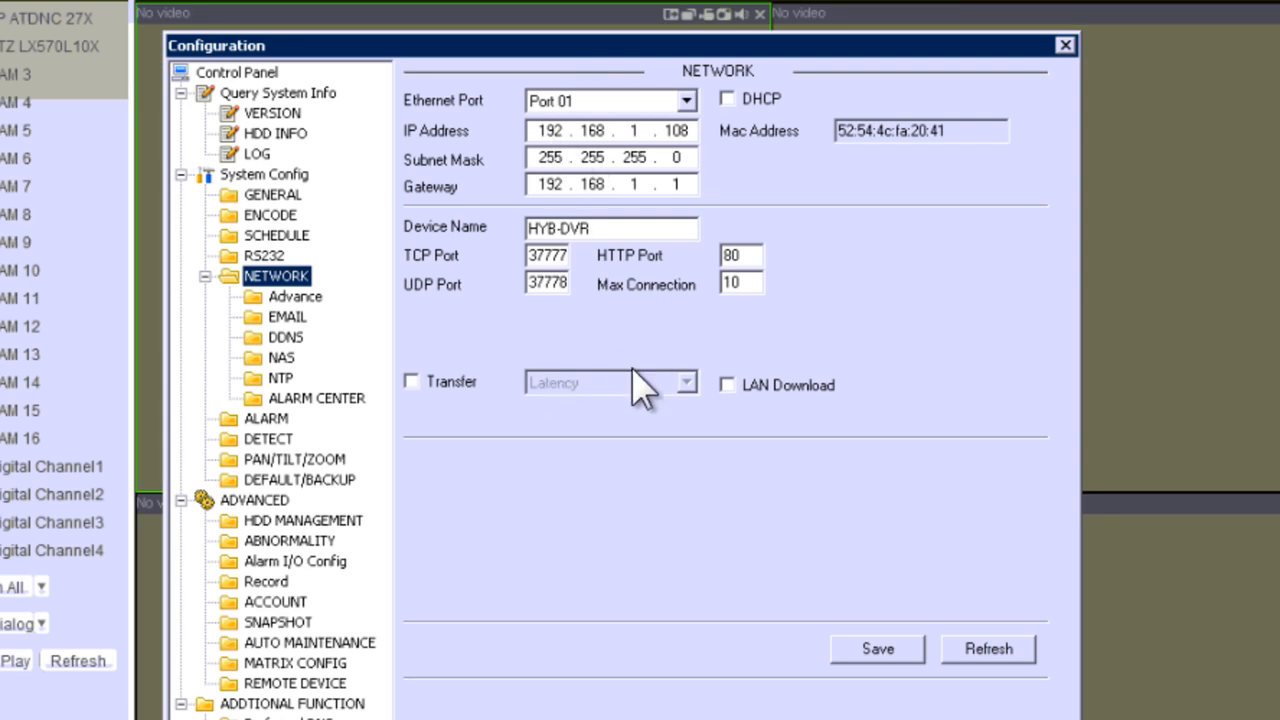
mouse_move(690, 210)
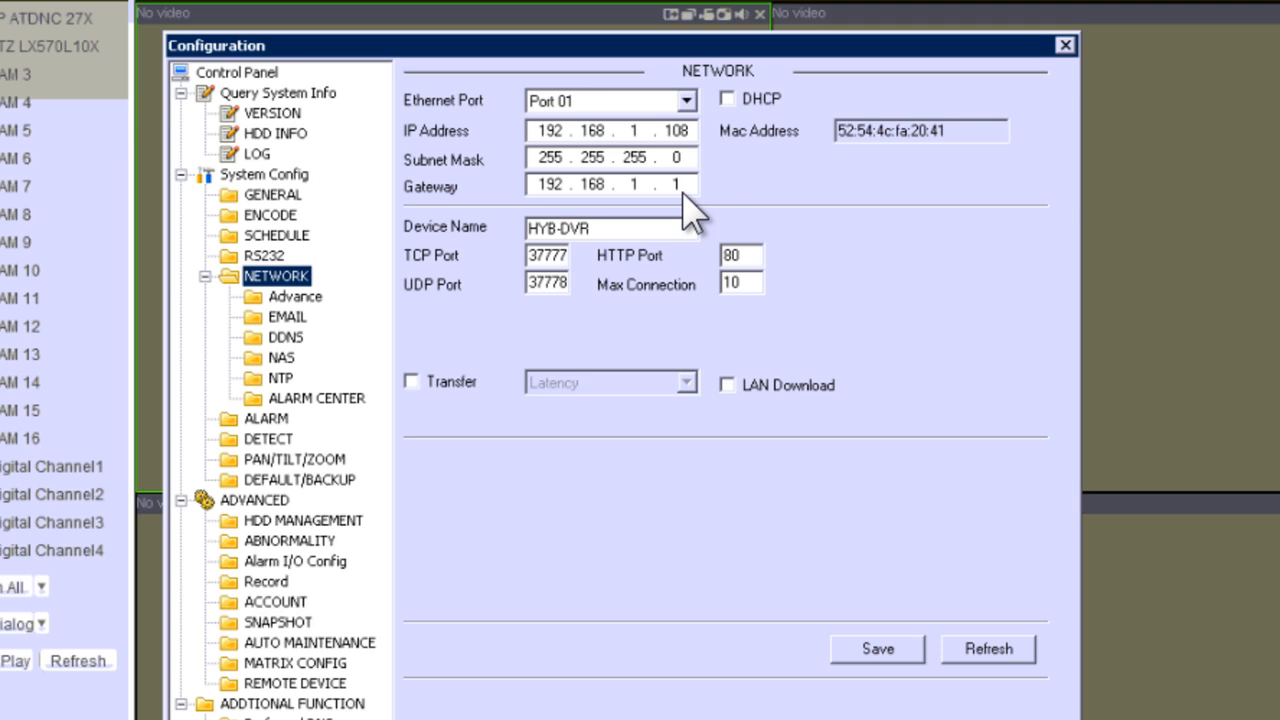
mouse_move(688, 204)
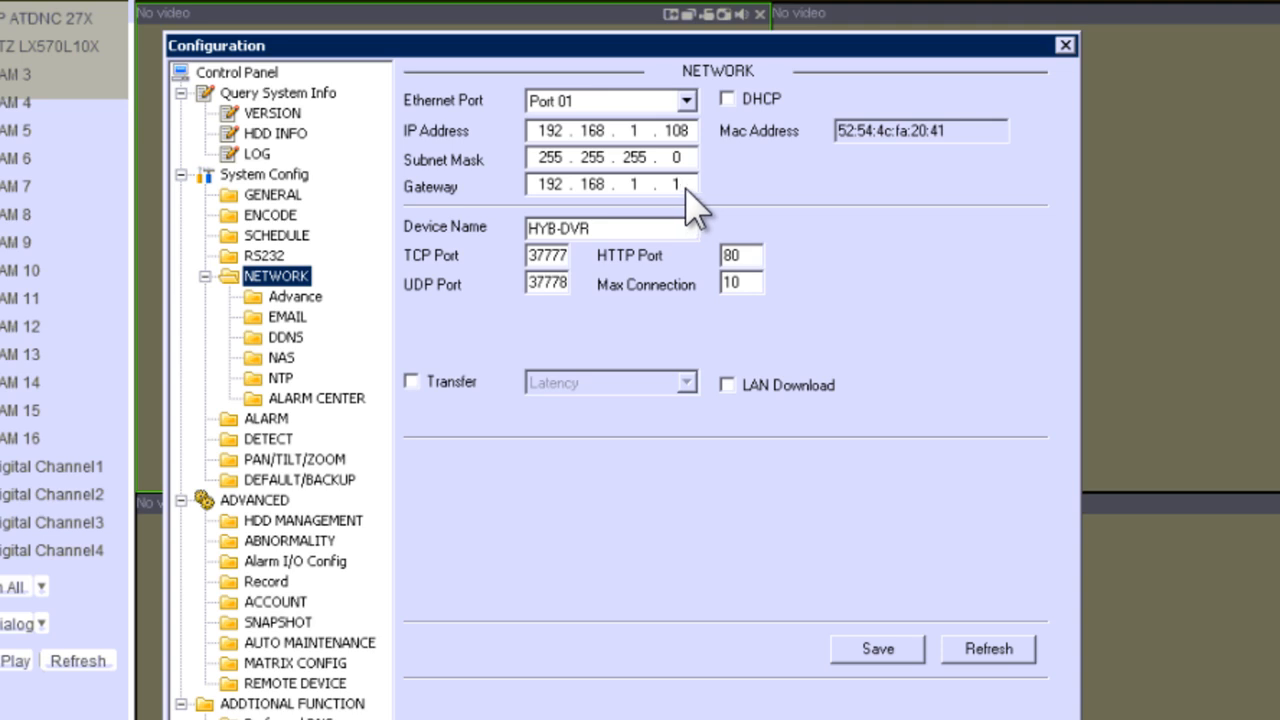
mouse_move(688, 212)
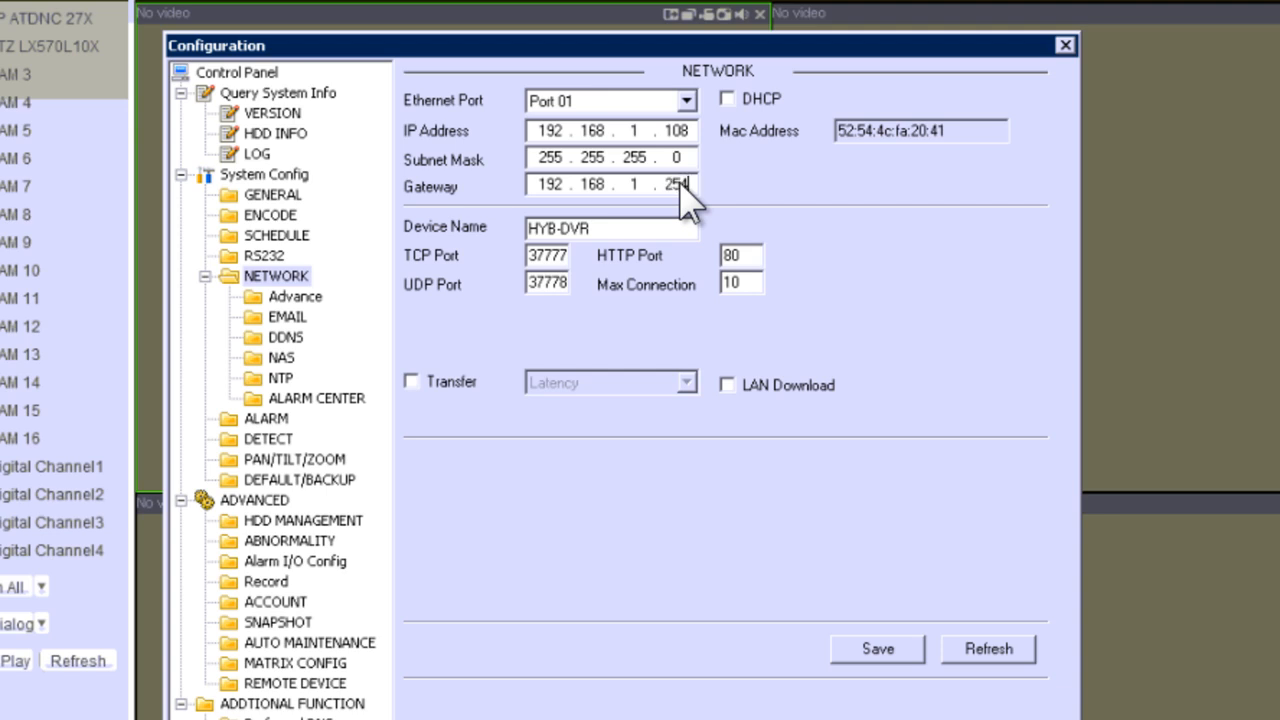
mouse_move(690, 136)
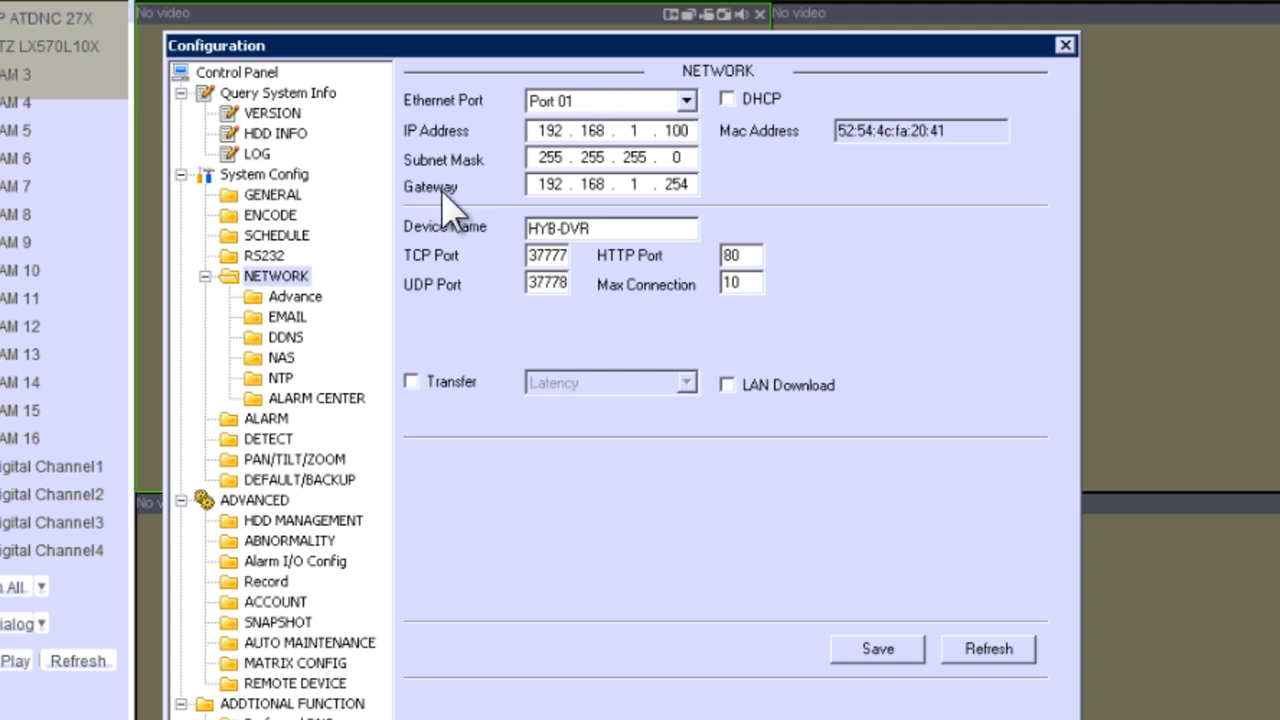
- Set the DVR to IP 192.168.1.100, gateway 192.168.1.254, TCP 27777 and HTTP port 100
triple_click(548, 256)
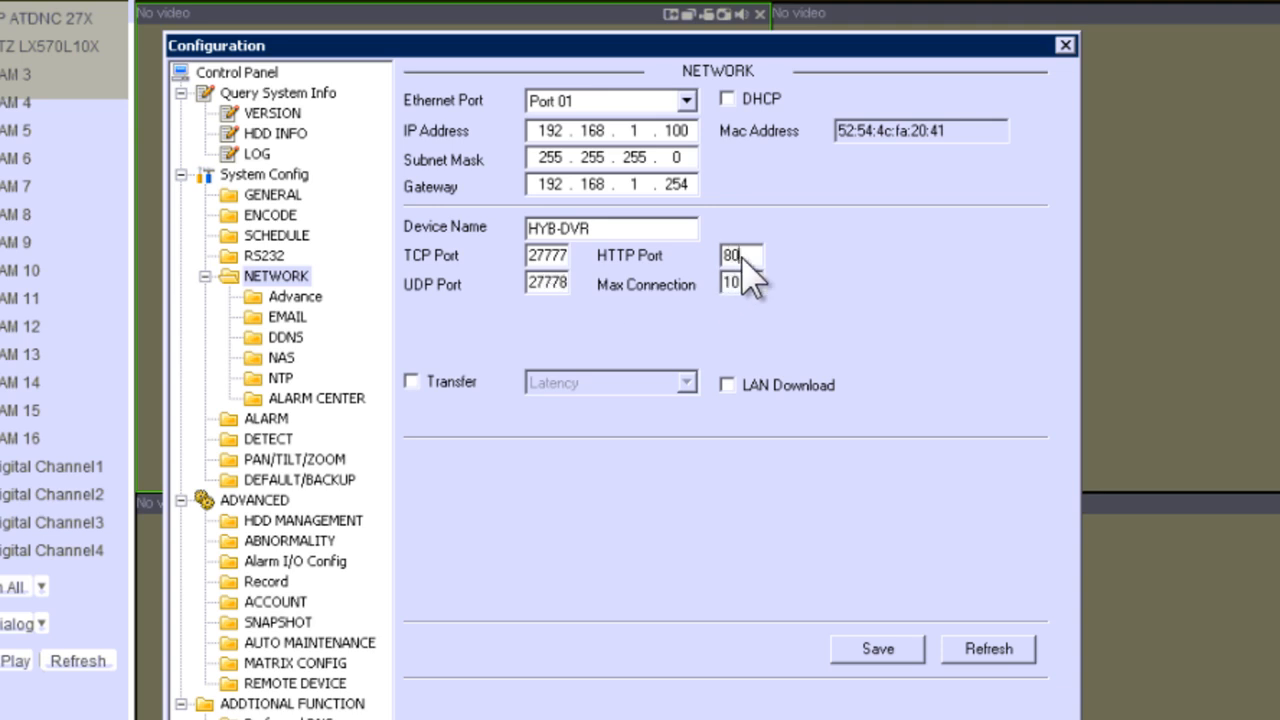
text(100)
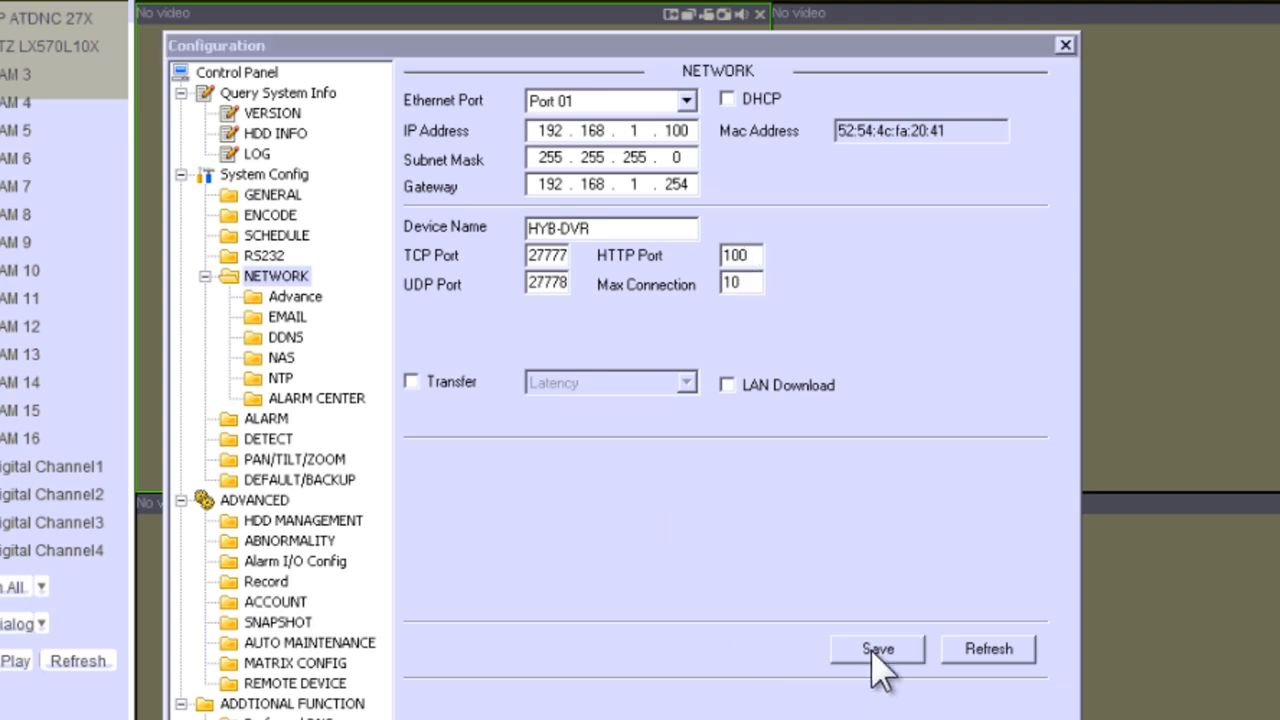
- Save the network settings, accept the restart and IP-change notices, and close the browser
click(876, 648)
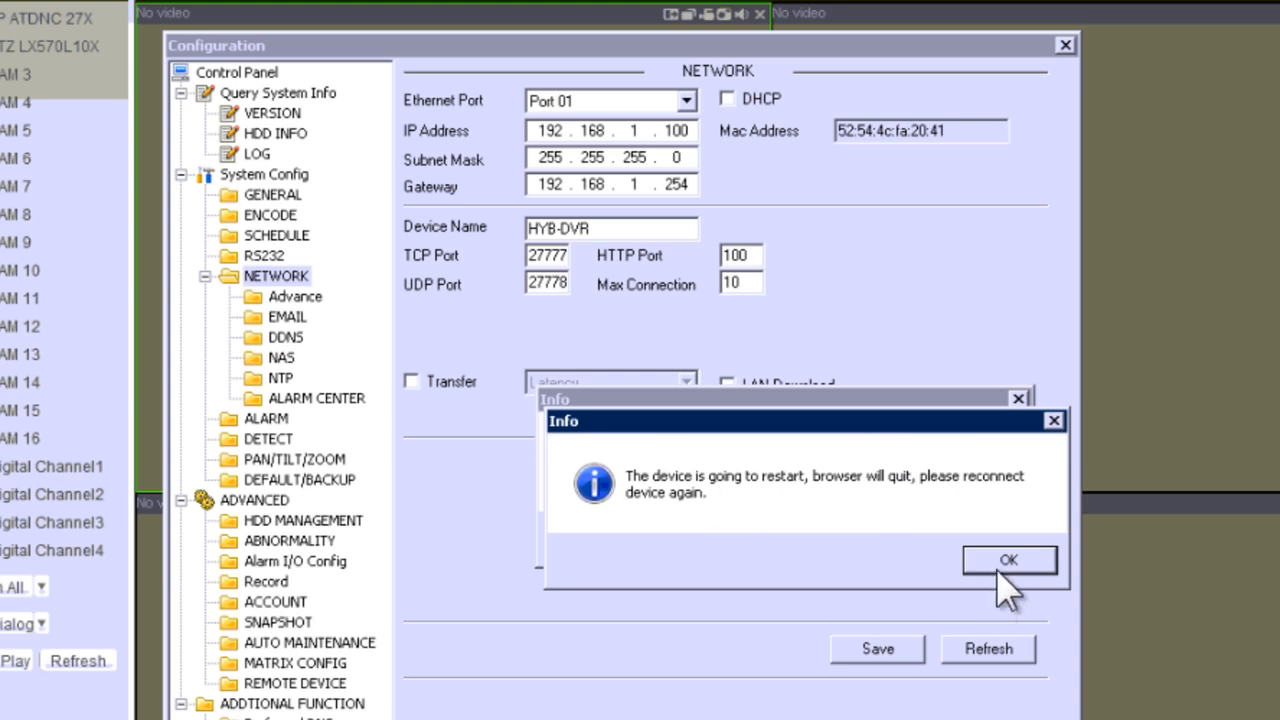
click(1008, 560)
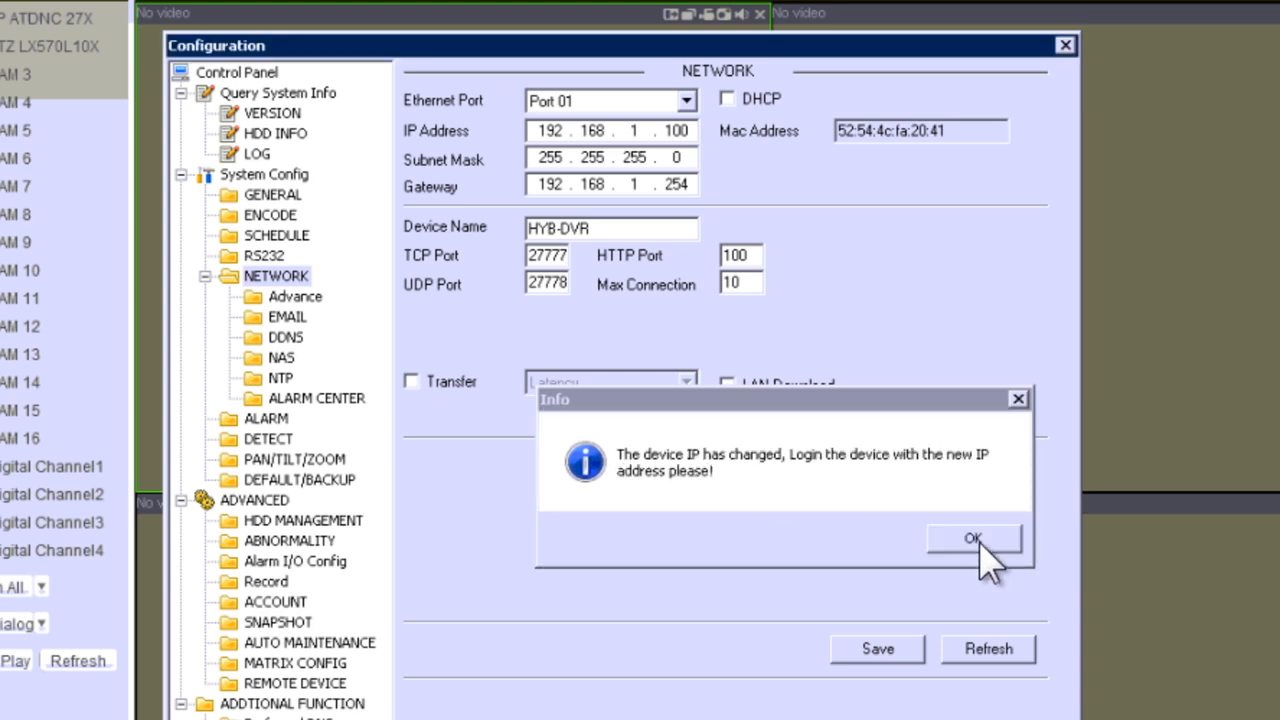
click(972, 538)
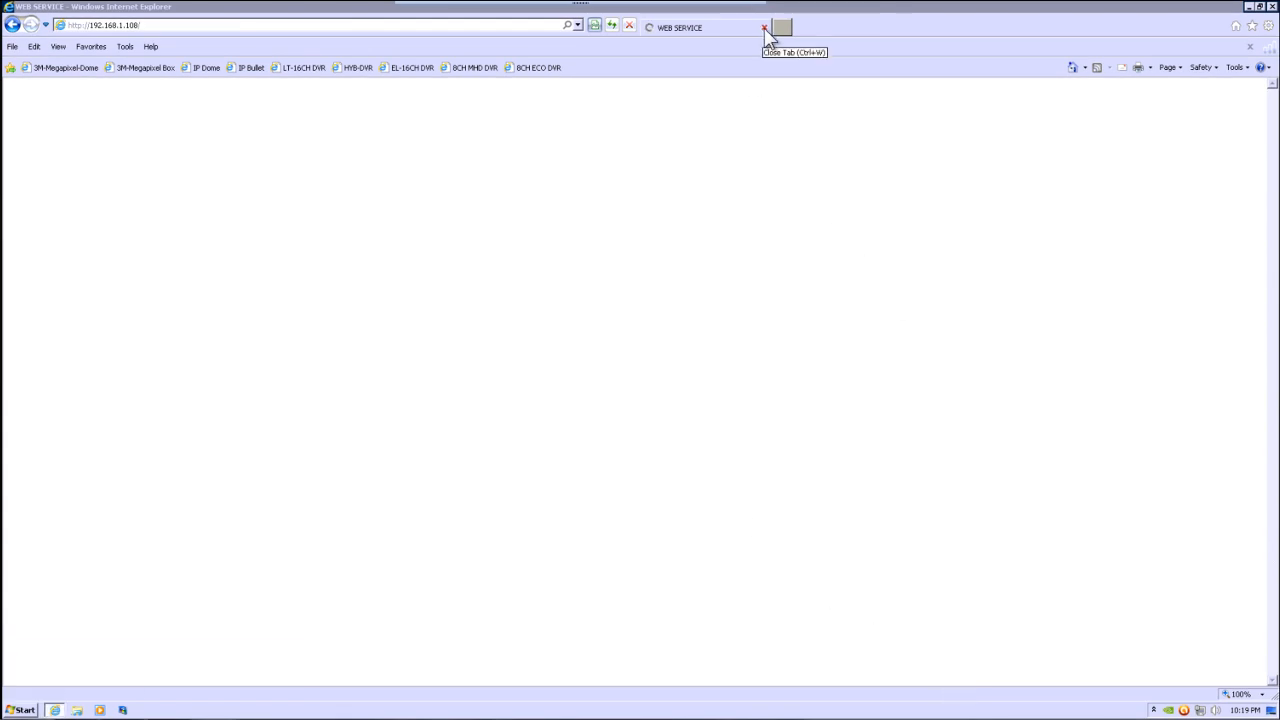
click(764, 28)
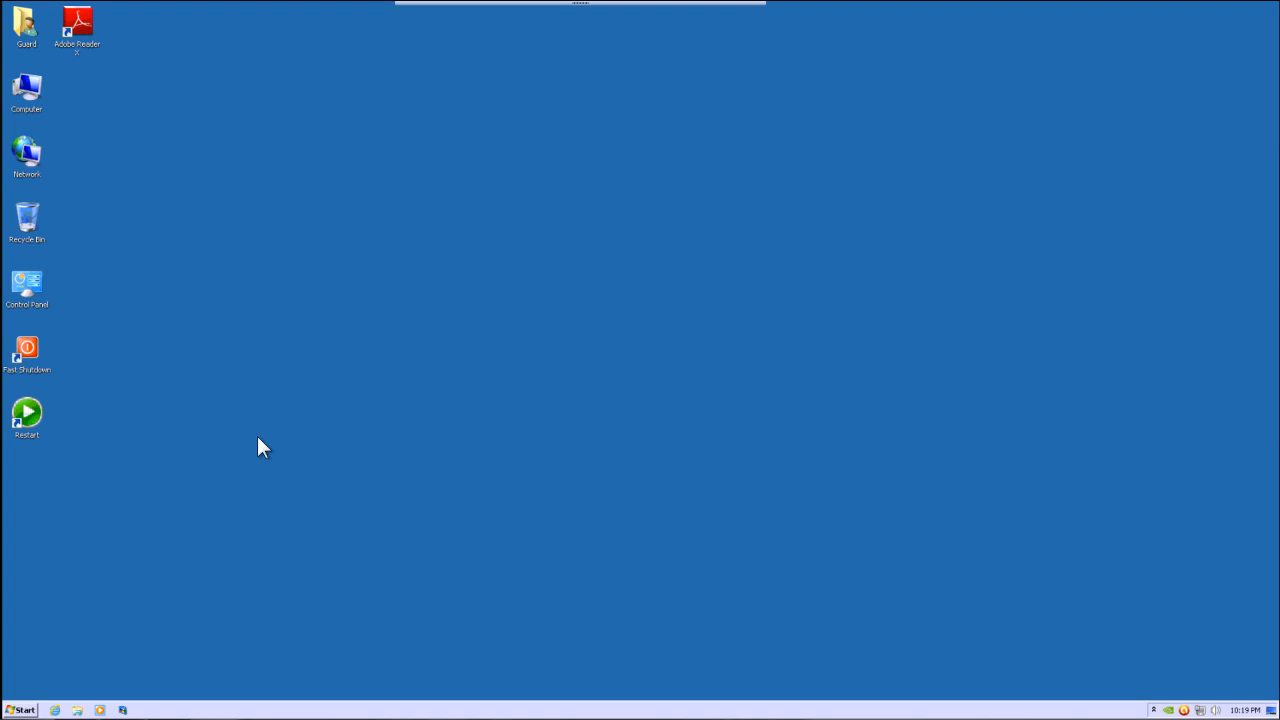
- Run a continuous 'ping 192.168.1.100 -t' from a new Command Prompt and get replies
click(22, 710)
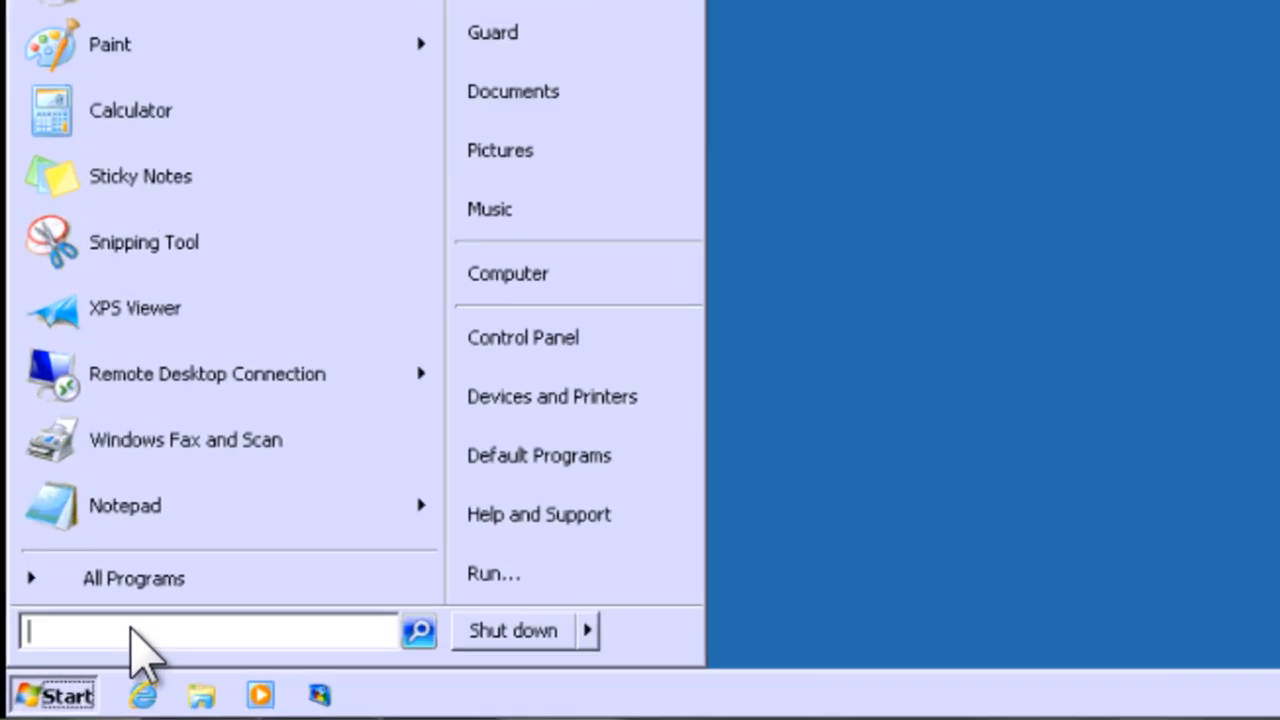
text(c)
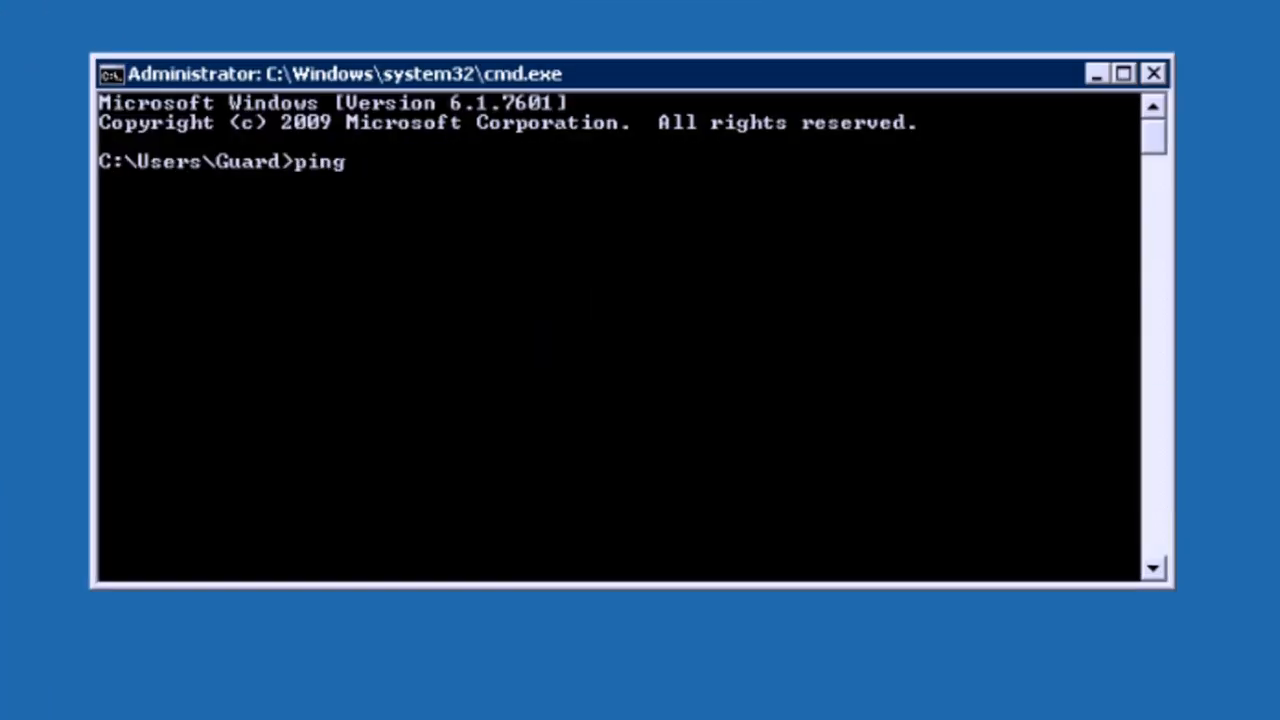
text(192.168.1.1088)
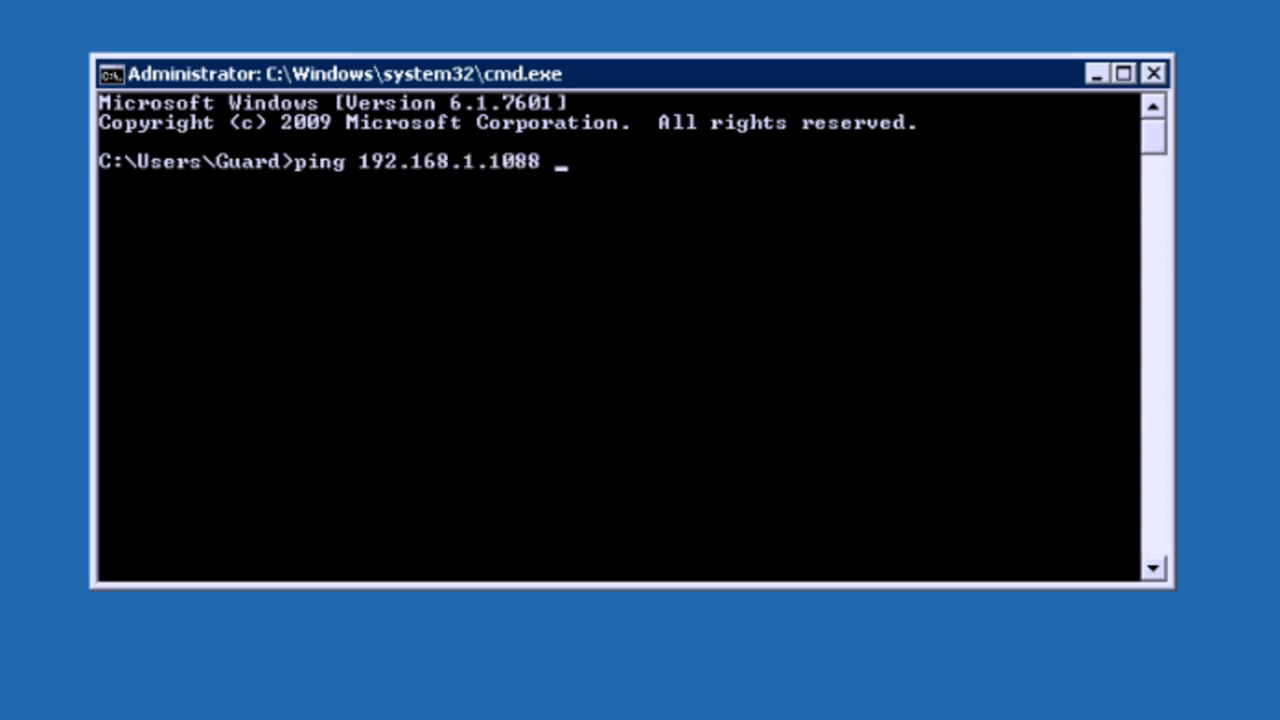
key(Backspace)
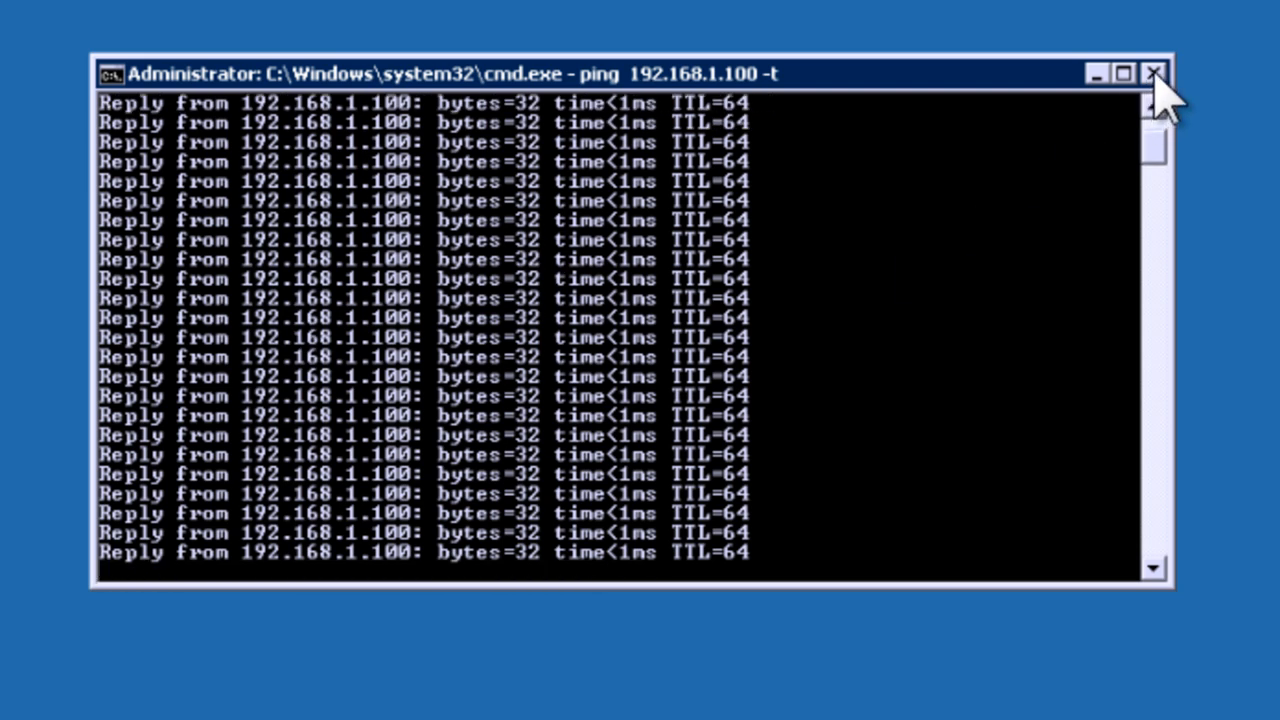
click(1156, 72)
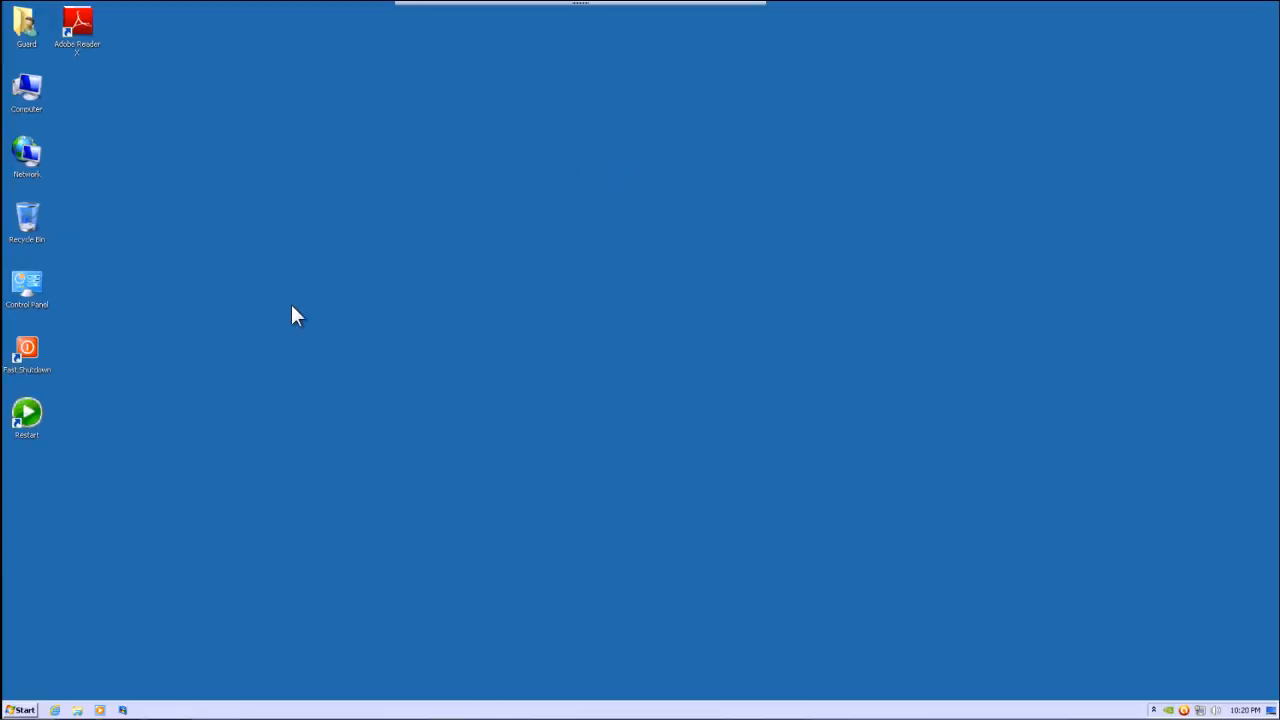
mouse_move(56, 710)
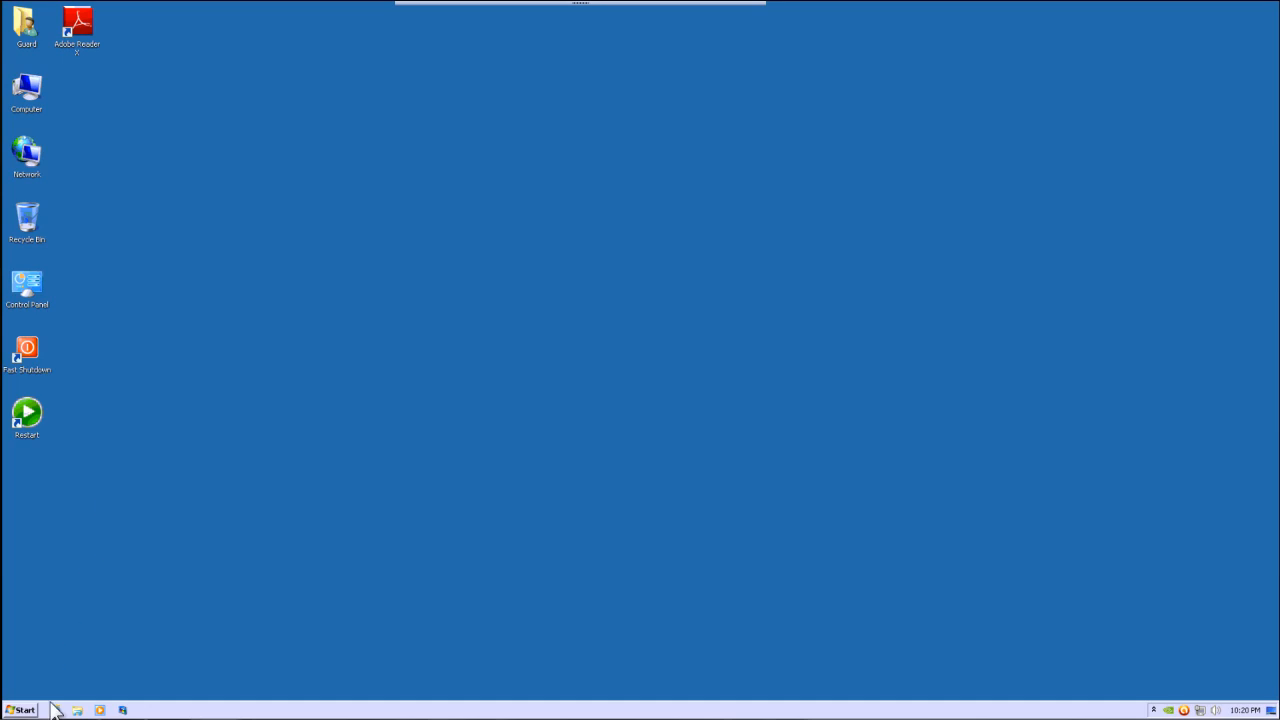
mouse_move(56, 710)
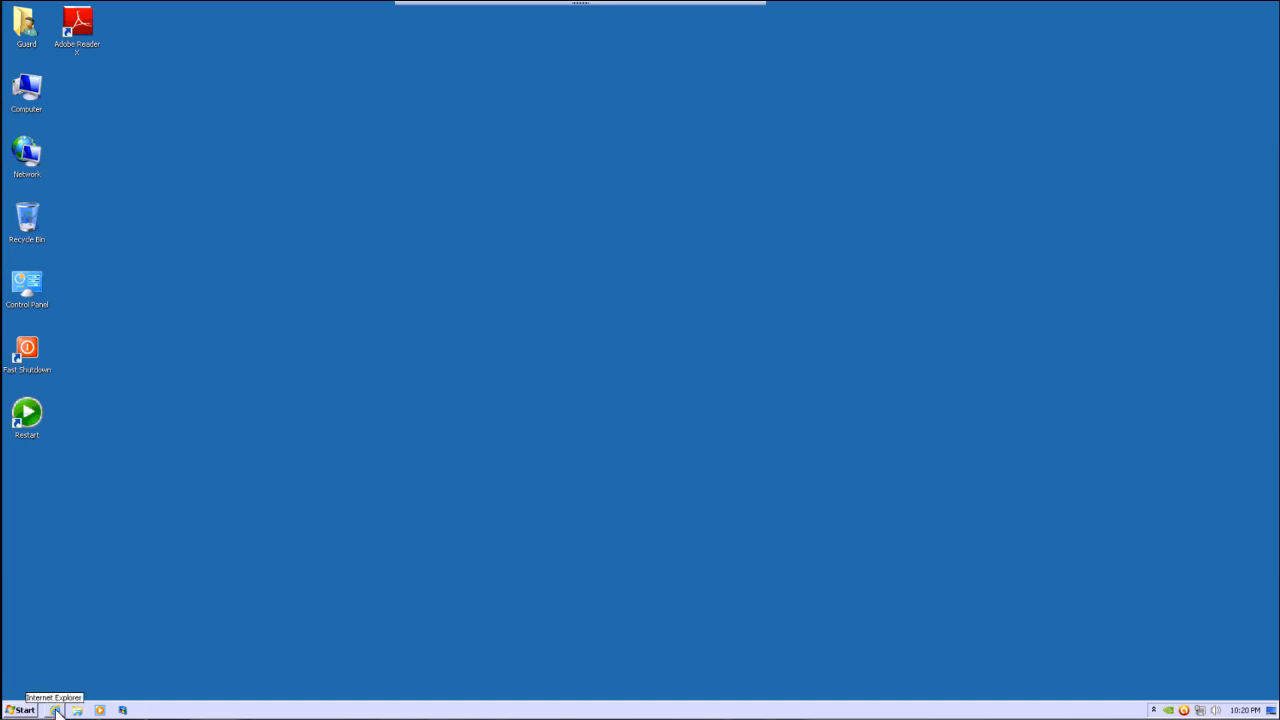
click(56, 710)
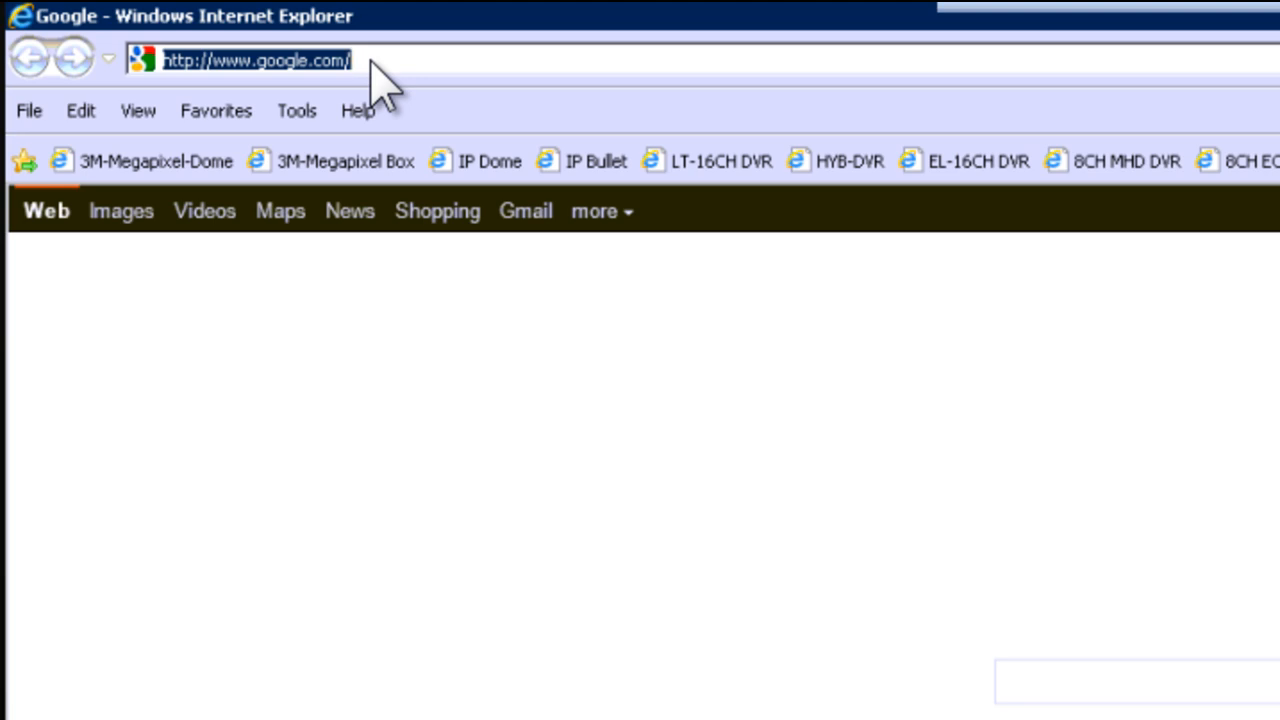
text(http://)
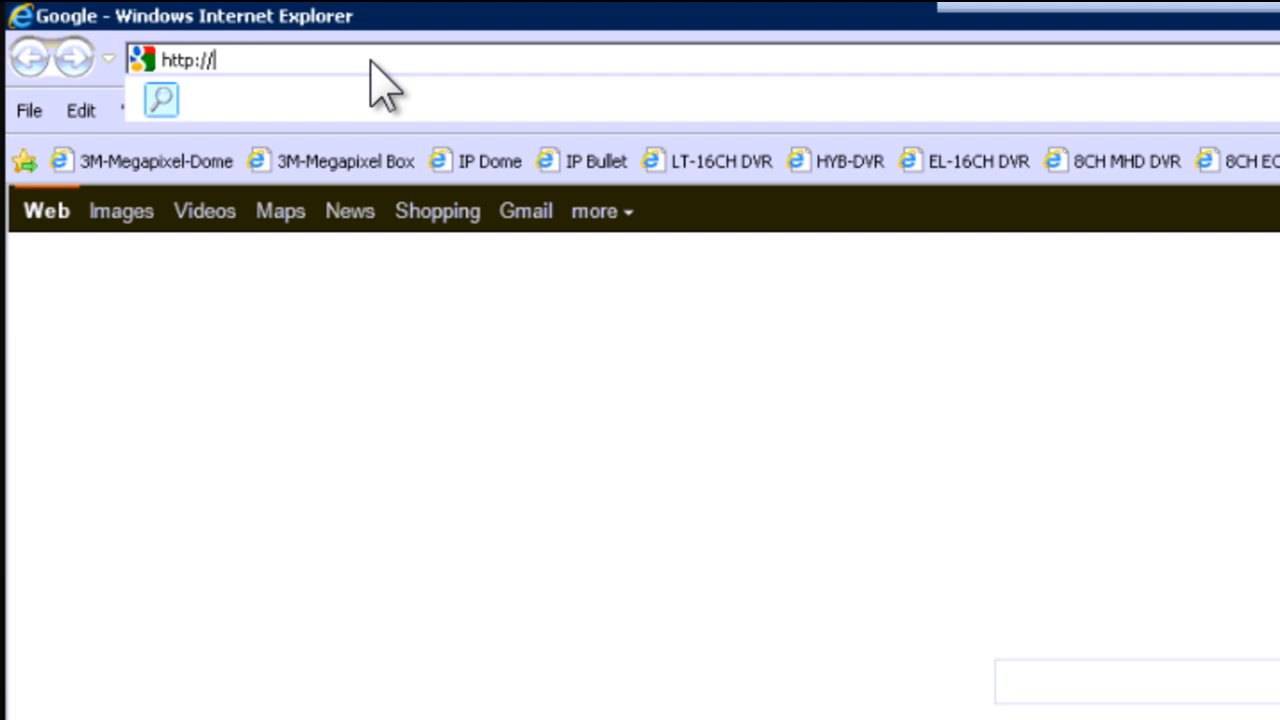
text(1)
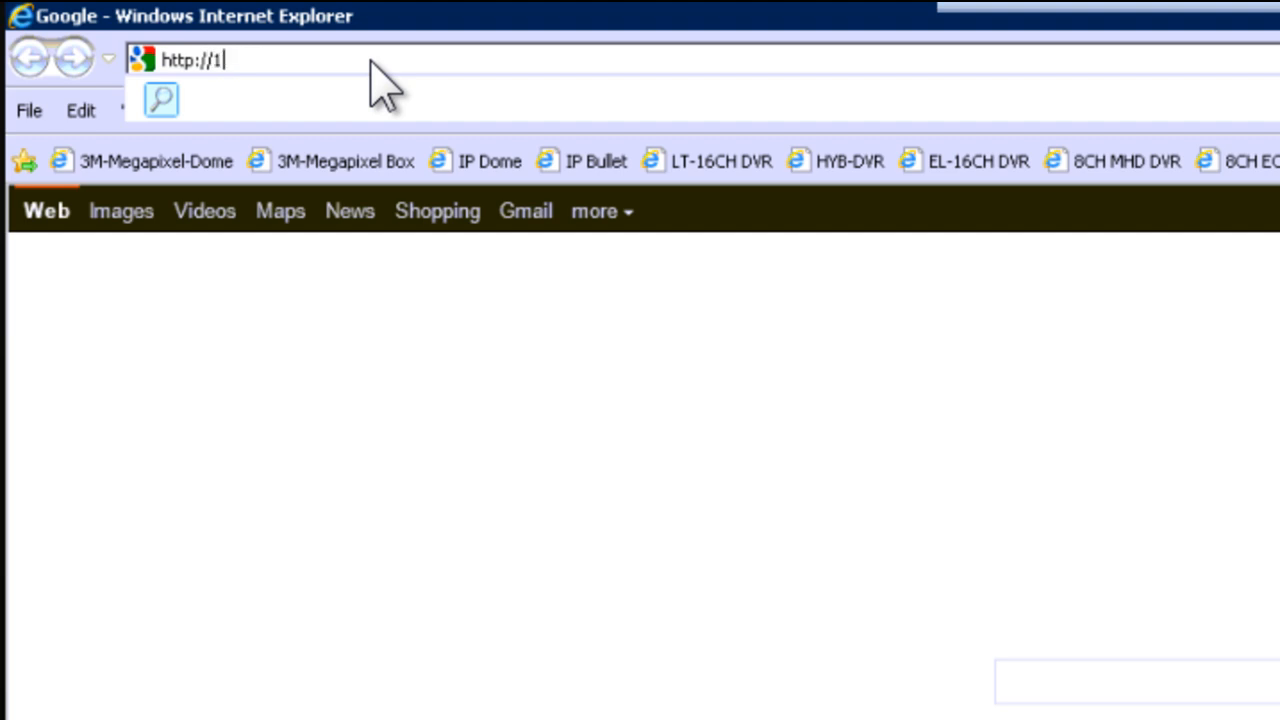
text(92.168)
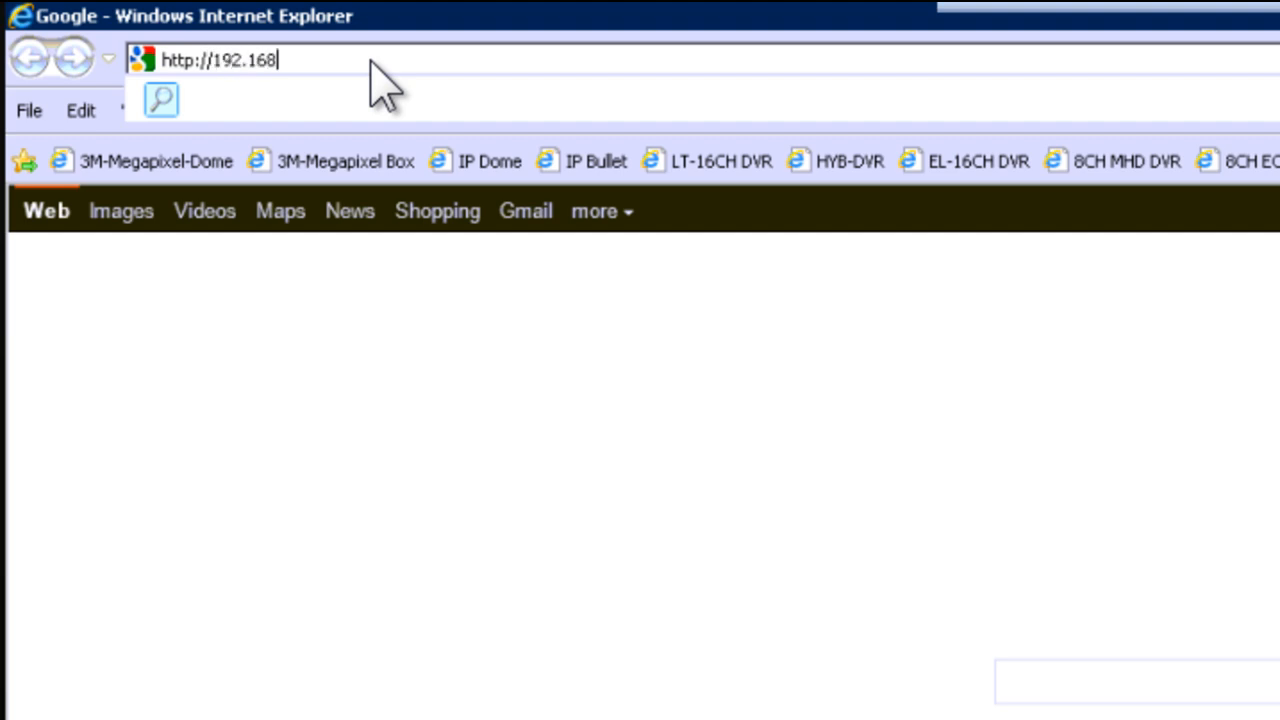
text(.1.100)
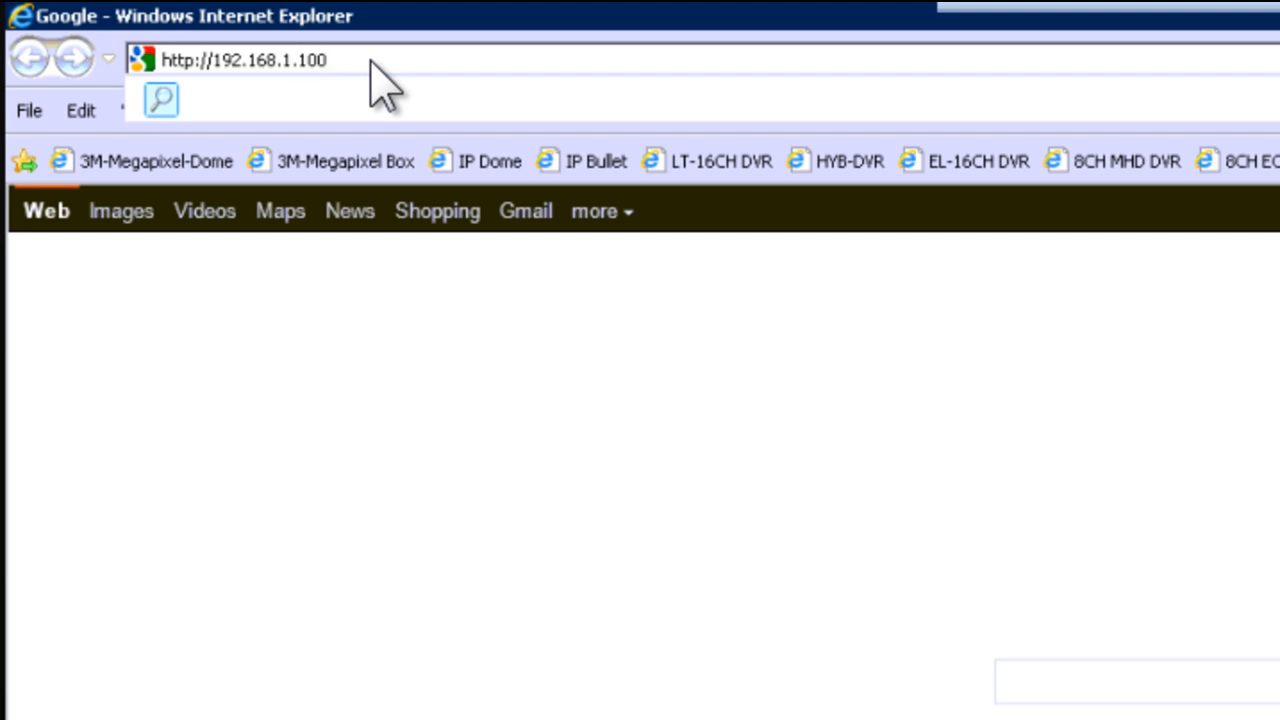
text(:100/)
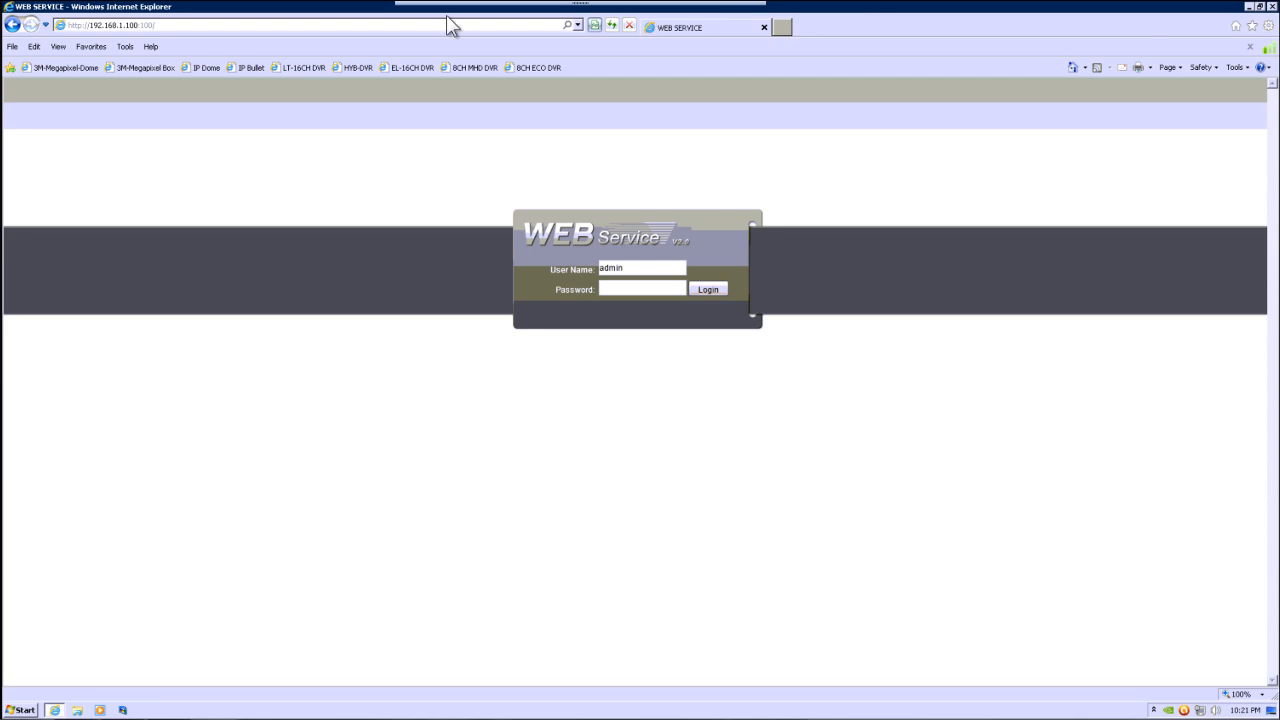
- Load the Comcast Business Gateway site and sign in as cusadmin to reach its welcome page
click(110, 24)
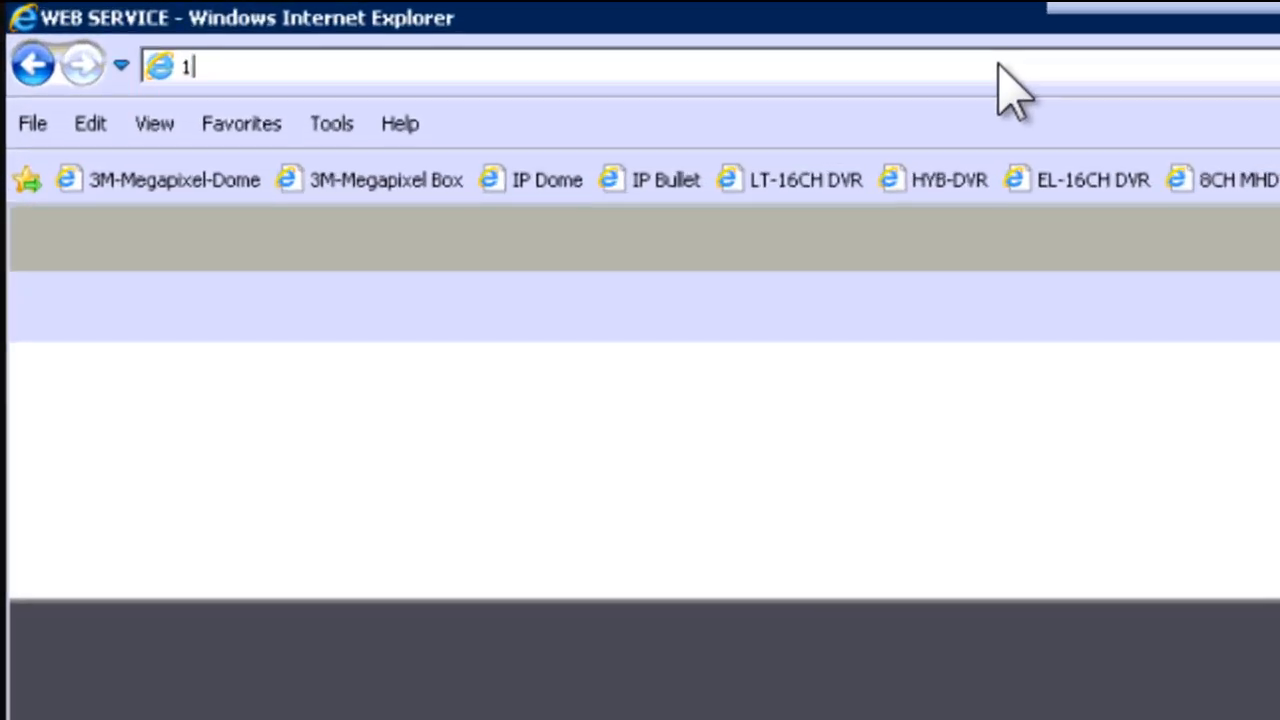
text(92.168.1.100:100/)
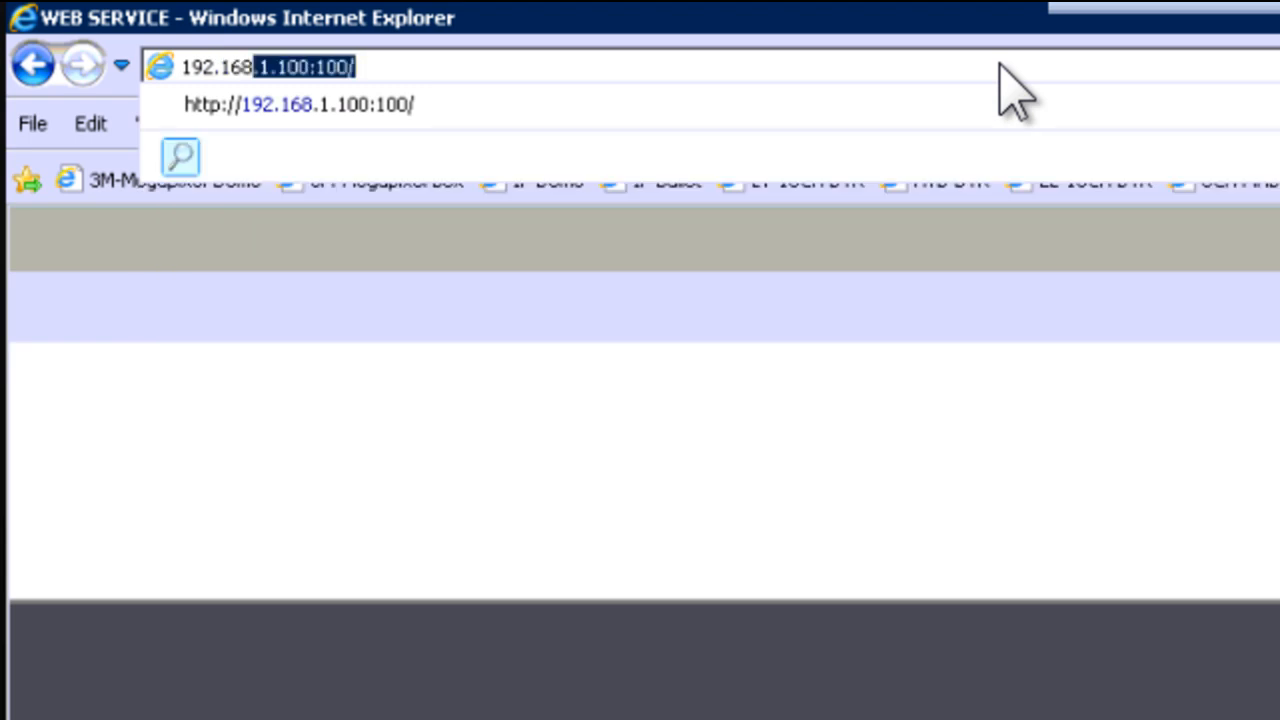
key(Backspace)
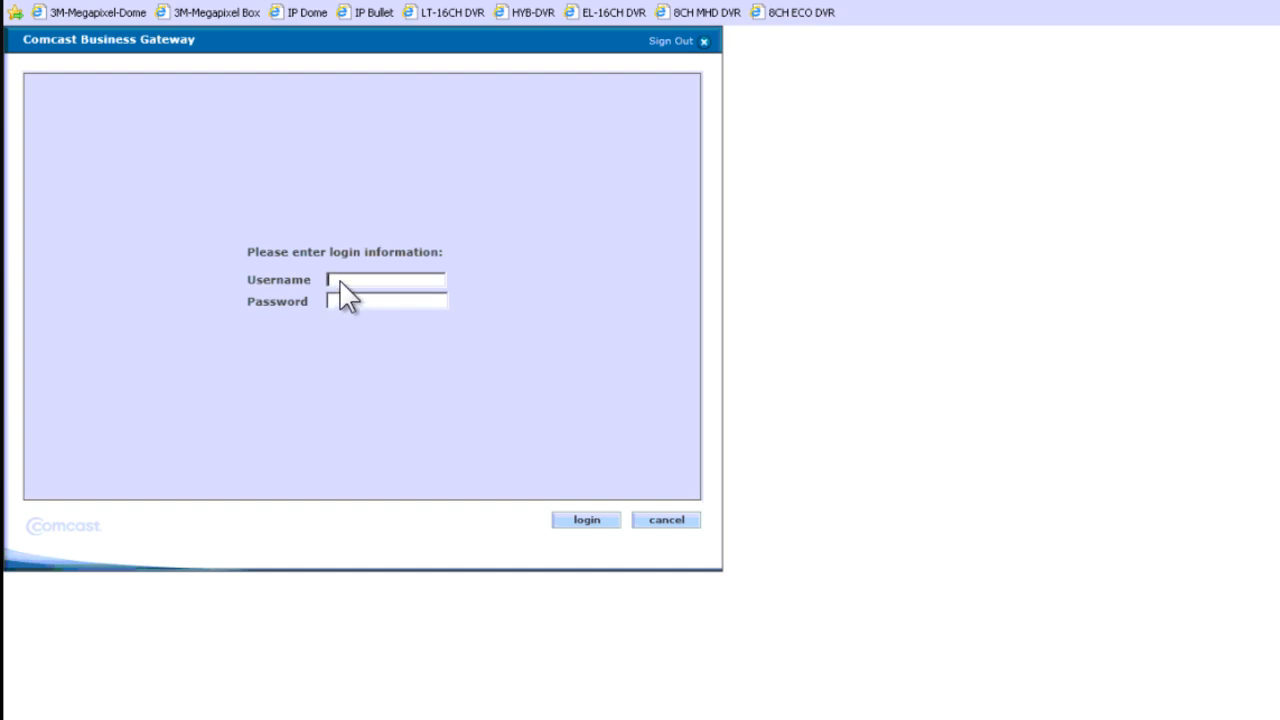
text(cusadmin)
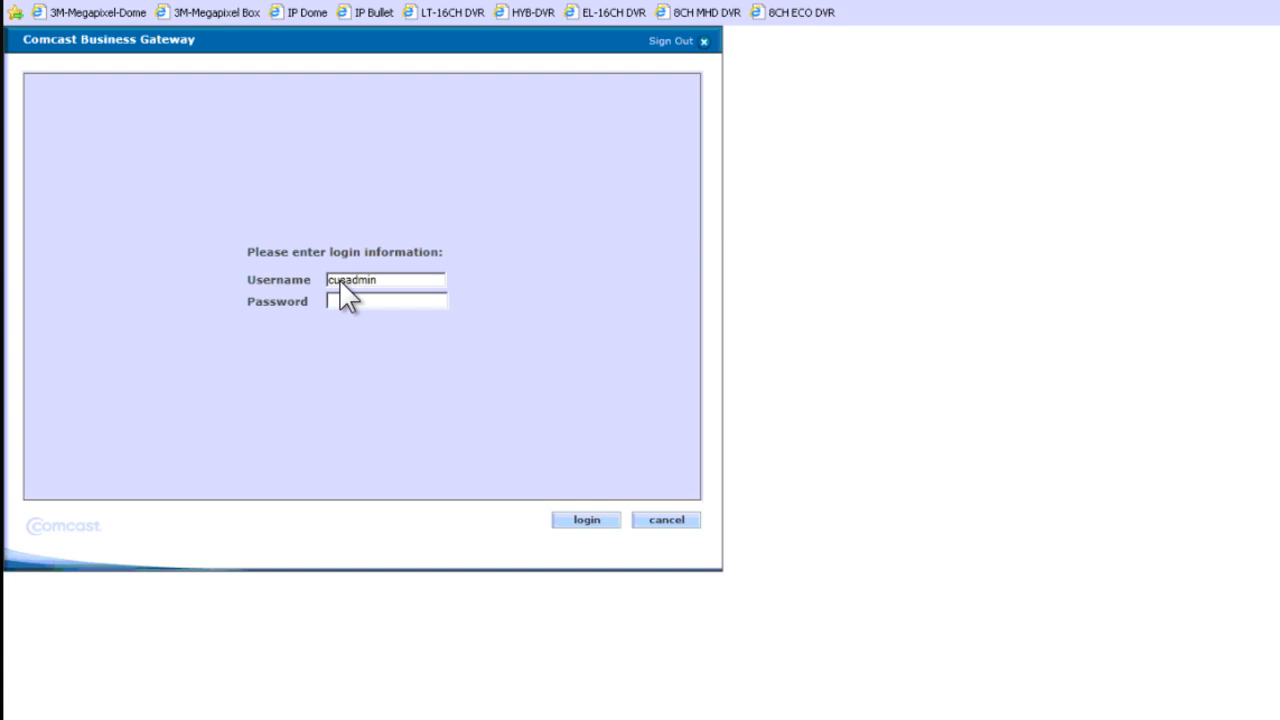
text(password)
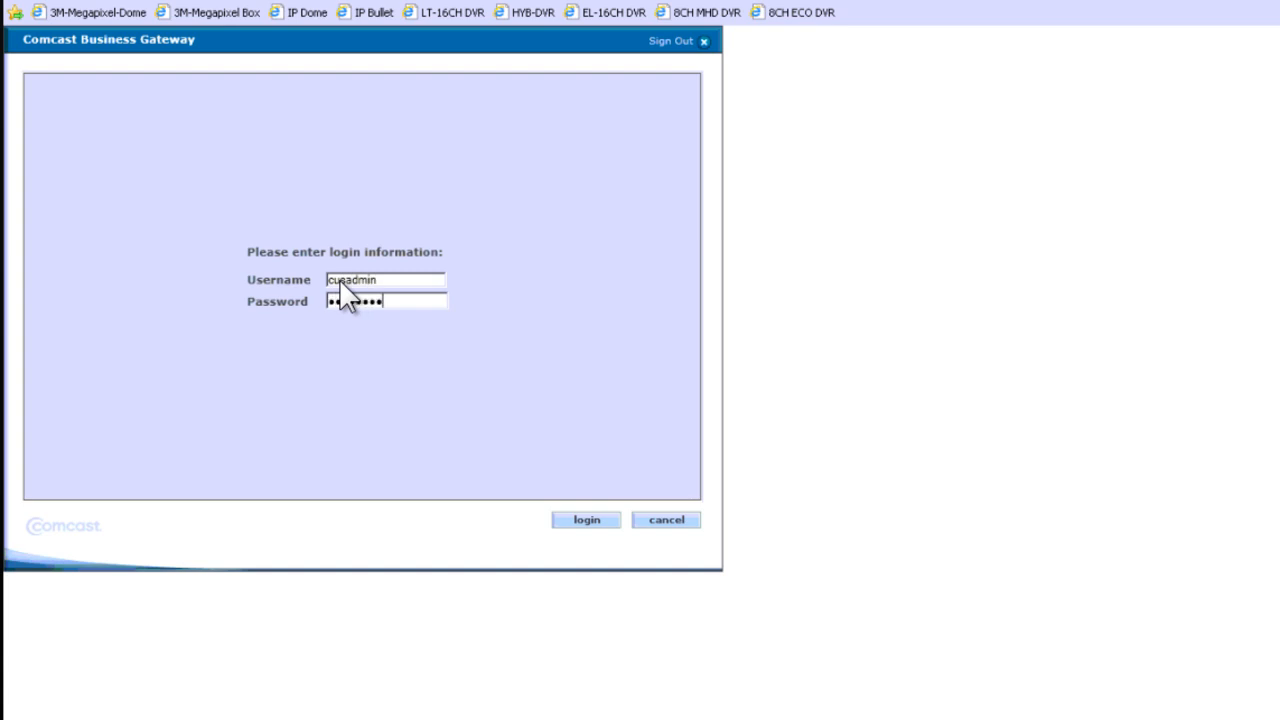
click(586, 520)
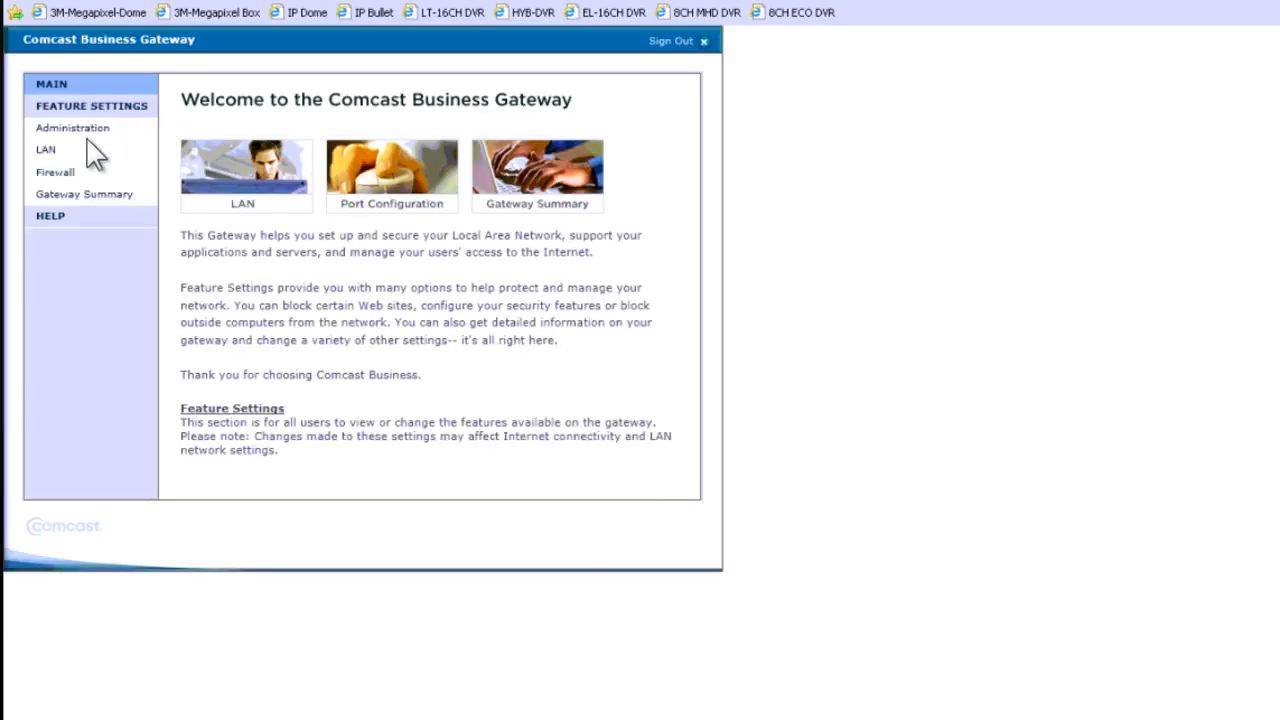
- Bring up the firewall's DMZ settings and try enabling the DMZ host
click(56, 172)
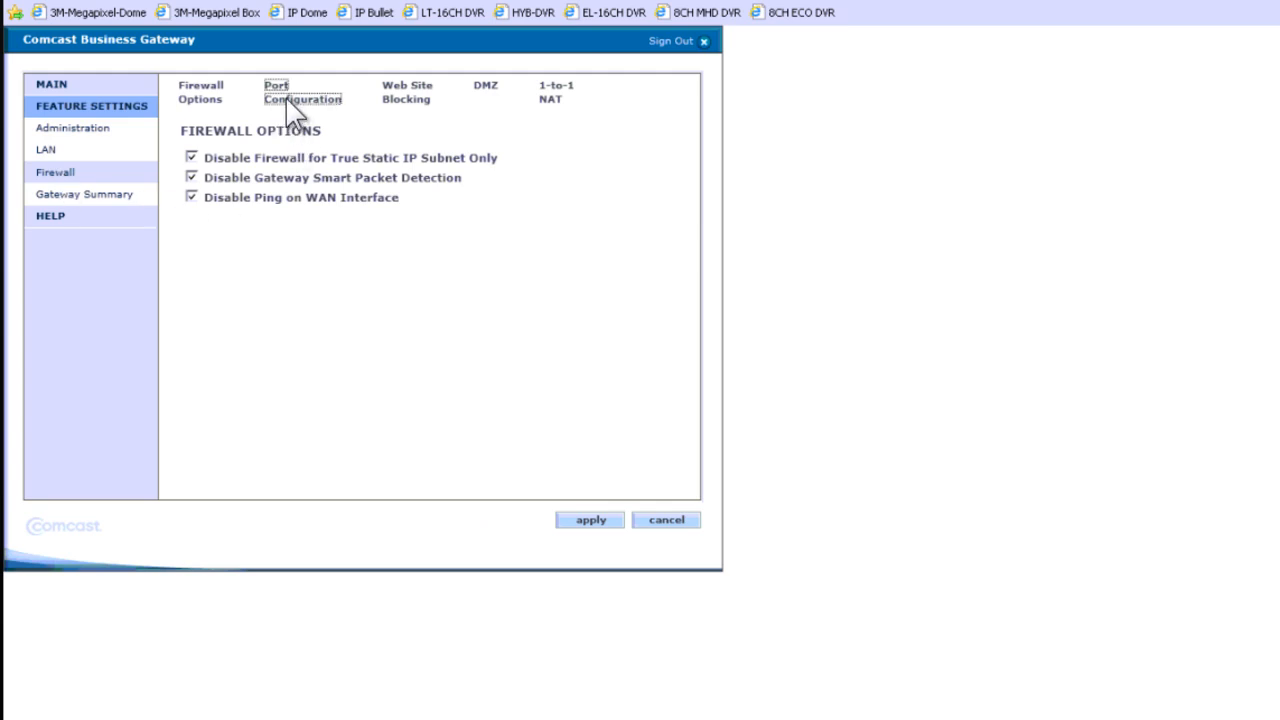
mouse_move(310, 312)
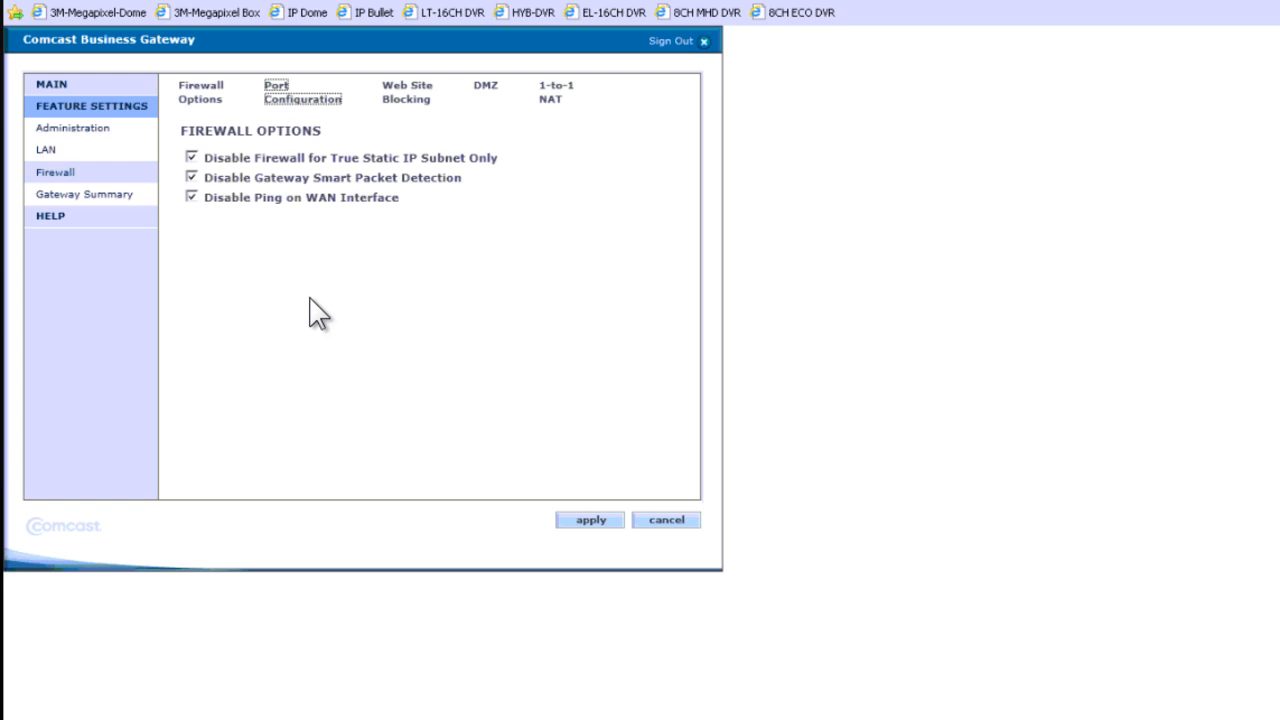
mouse_move(284, 132)
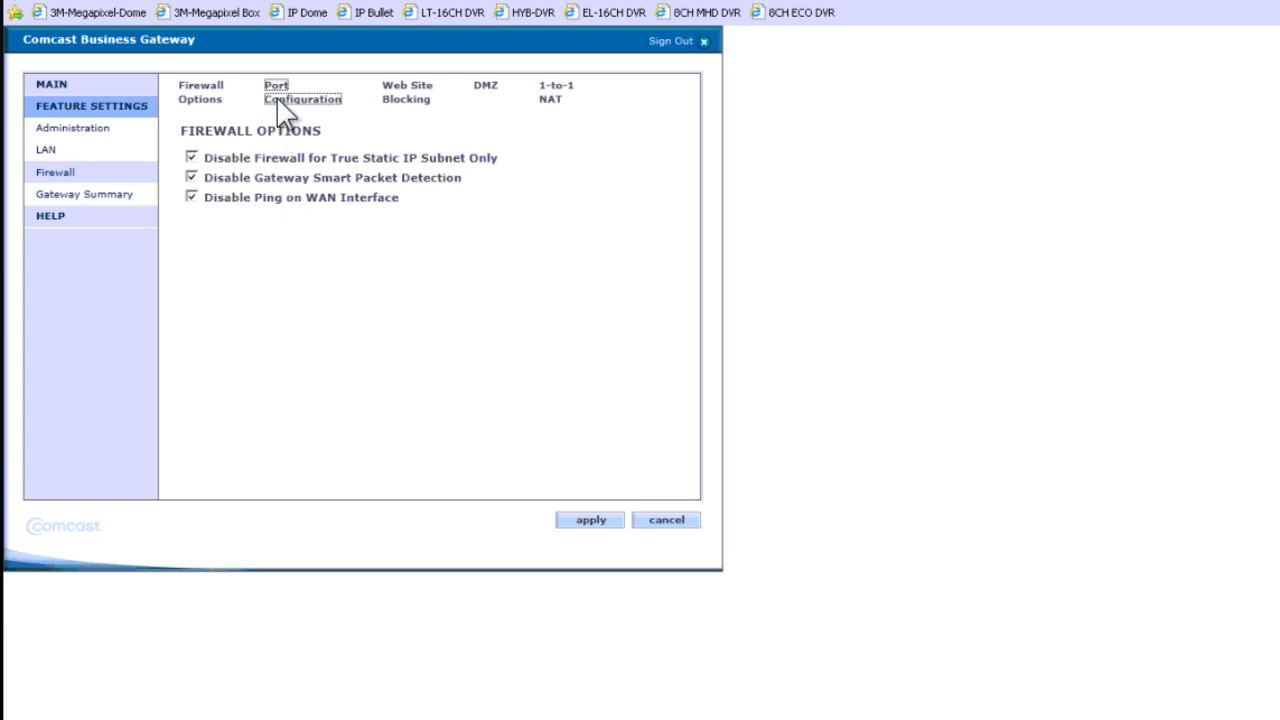
mouse_move(470, 114)
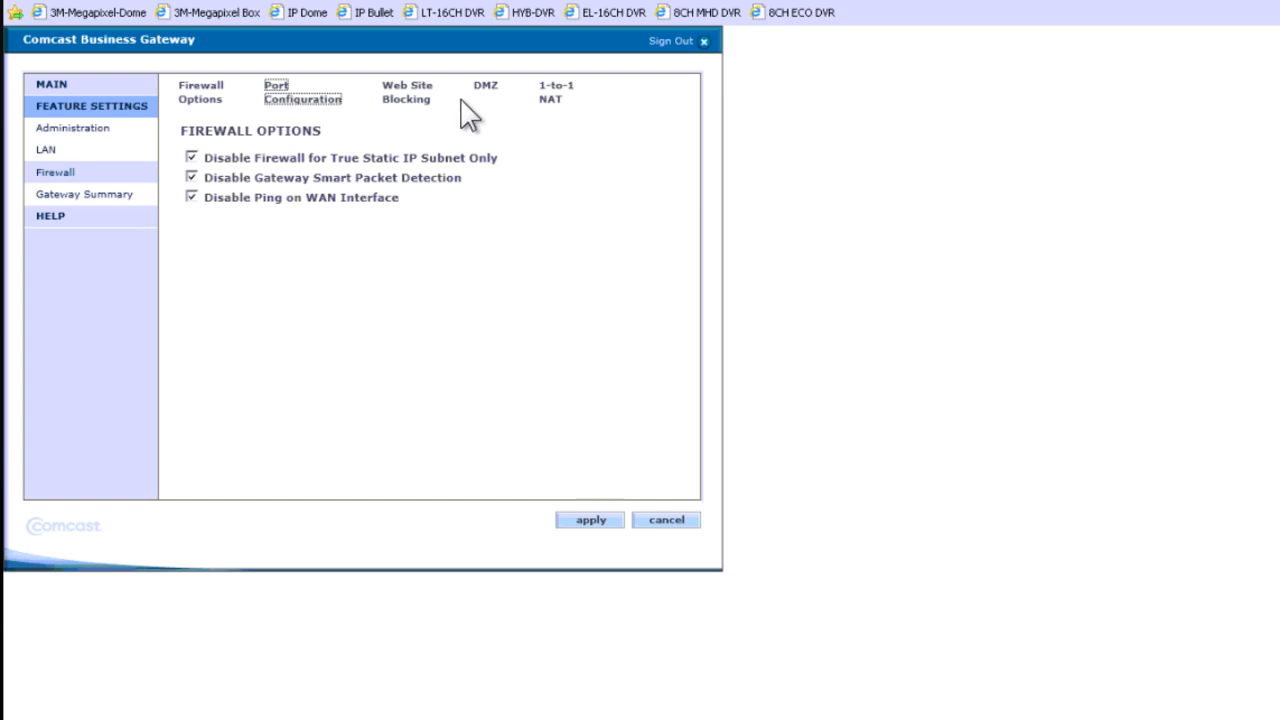
click(484, 84)
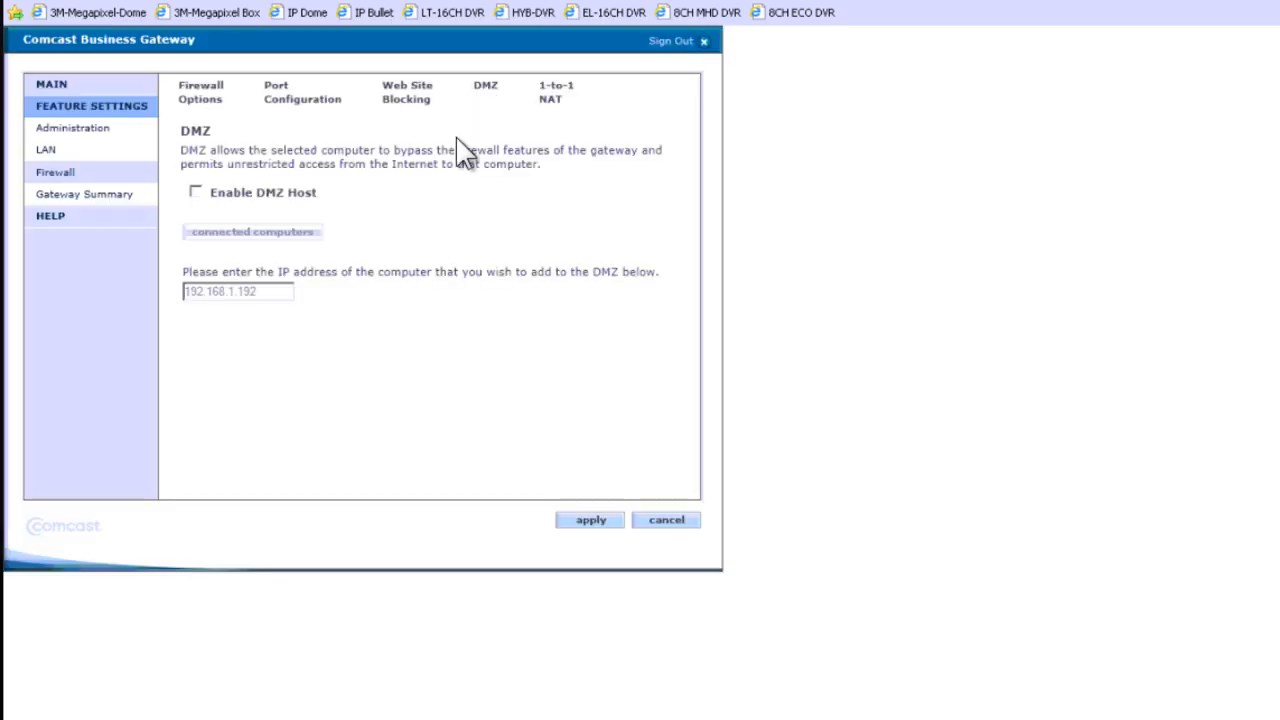
mouse_move(488, 280)
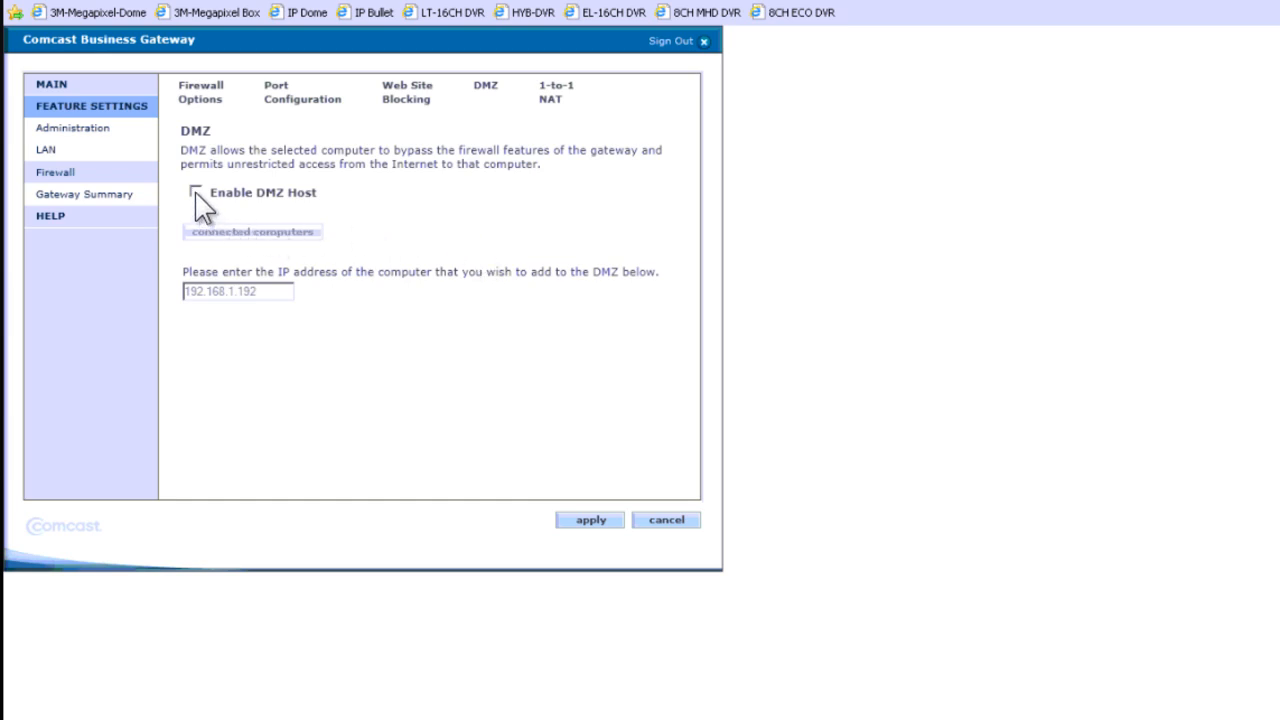
click(196, 192)
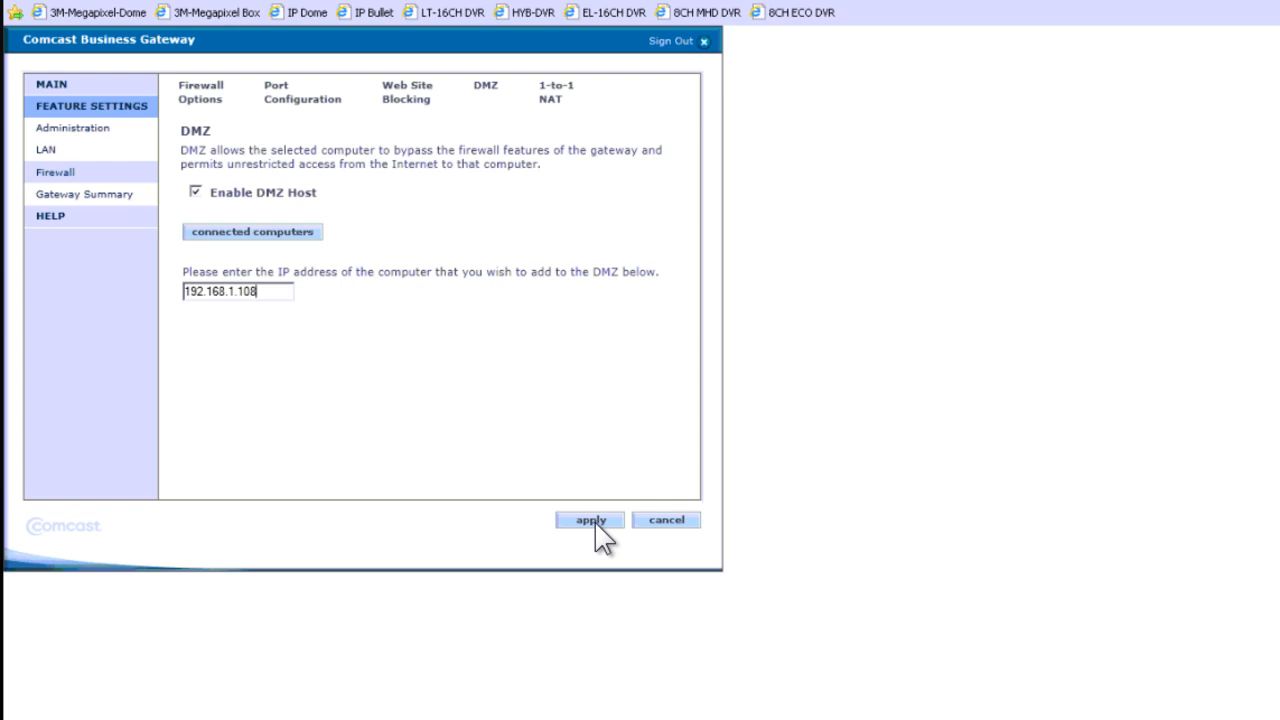
click(196, 192)
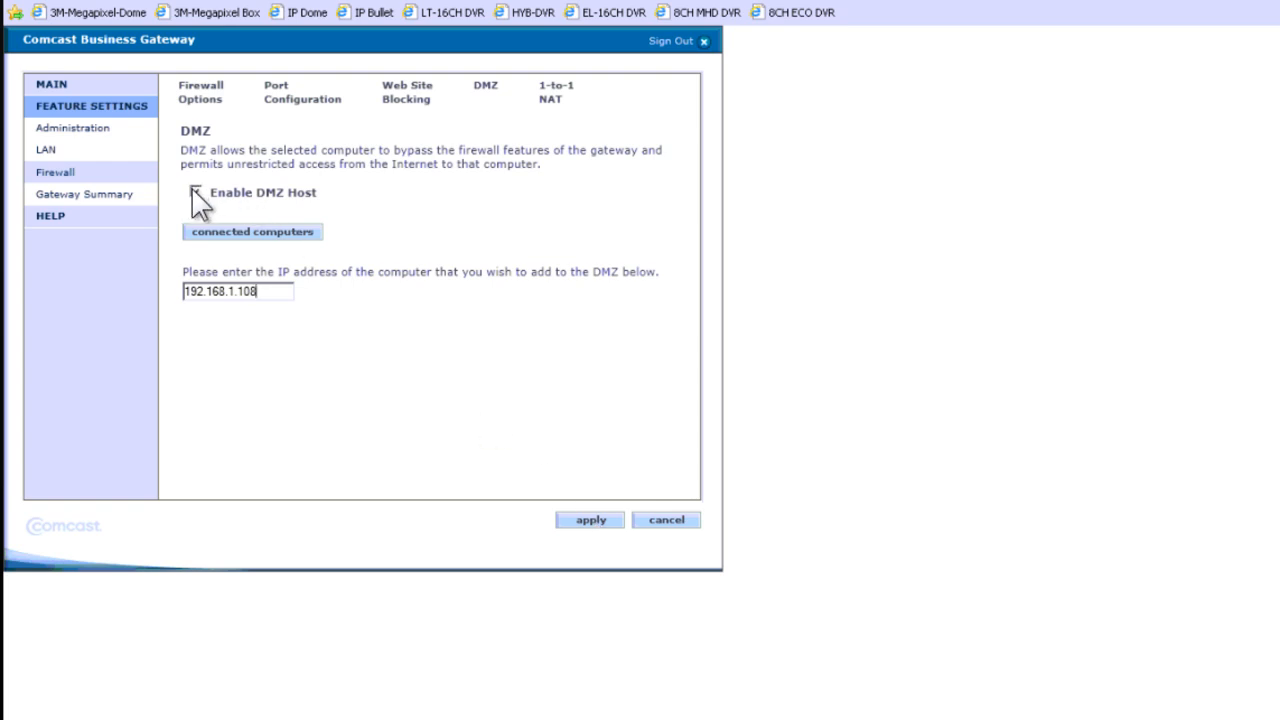
- Toggle the DMZ host option back off, leaving DMZ hosting for 192.168.1.108 disabled
click(196, 192)
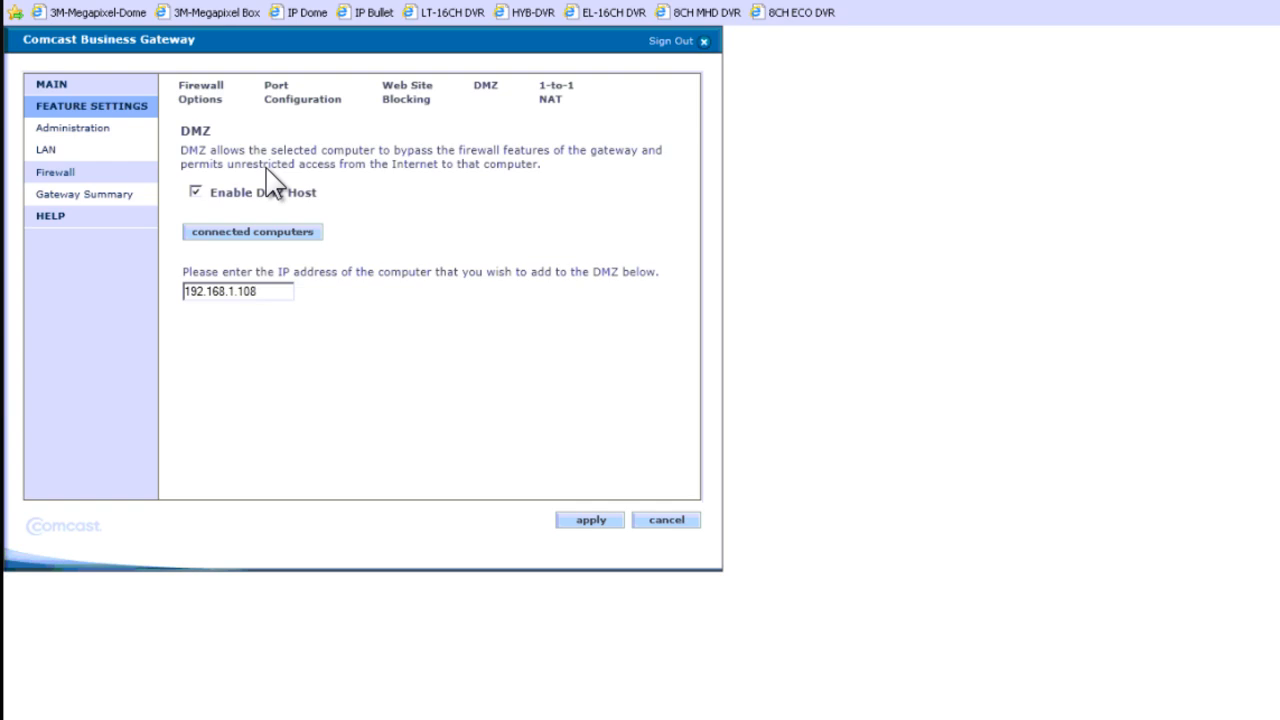
mouse_move(224, 330)
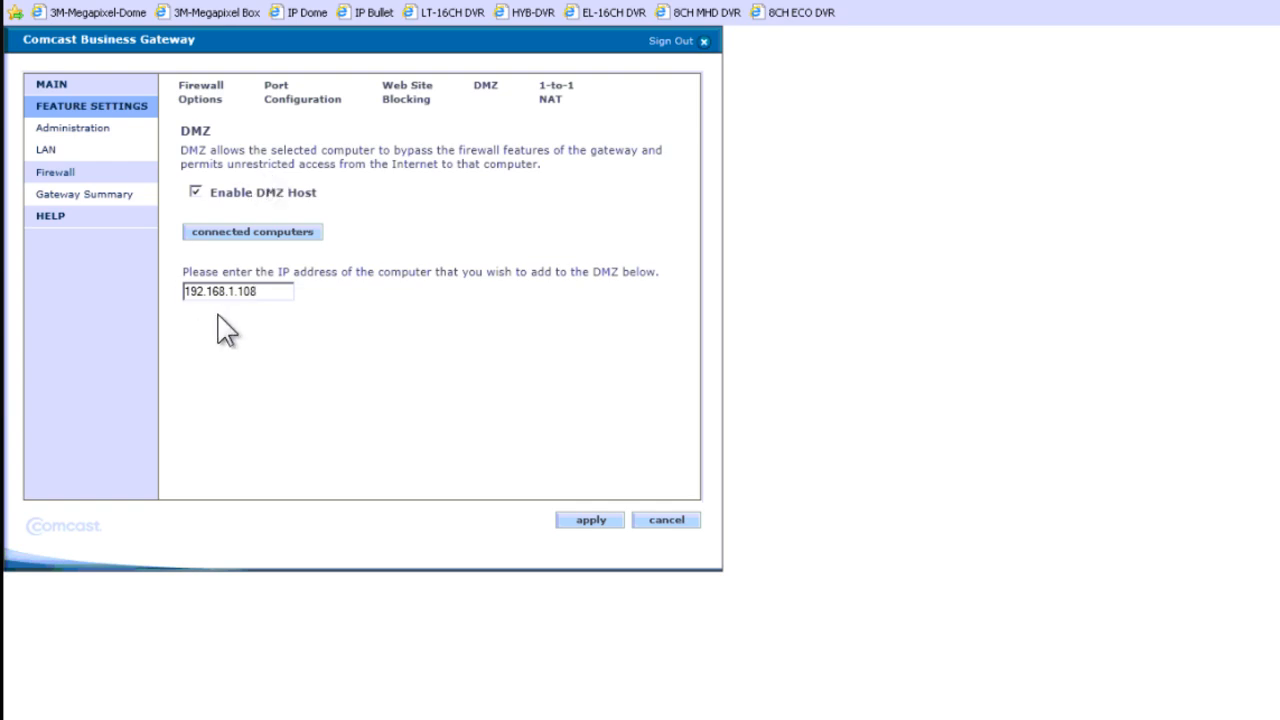
mouse_move(208, 360)
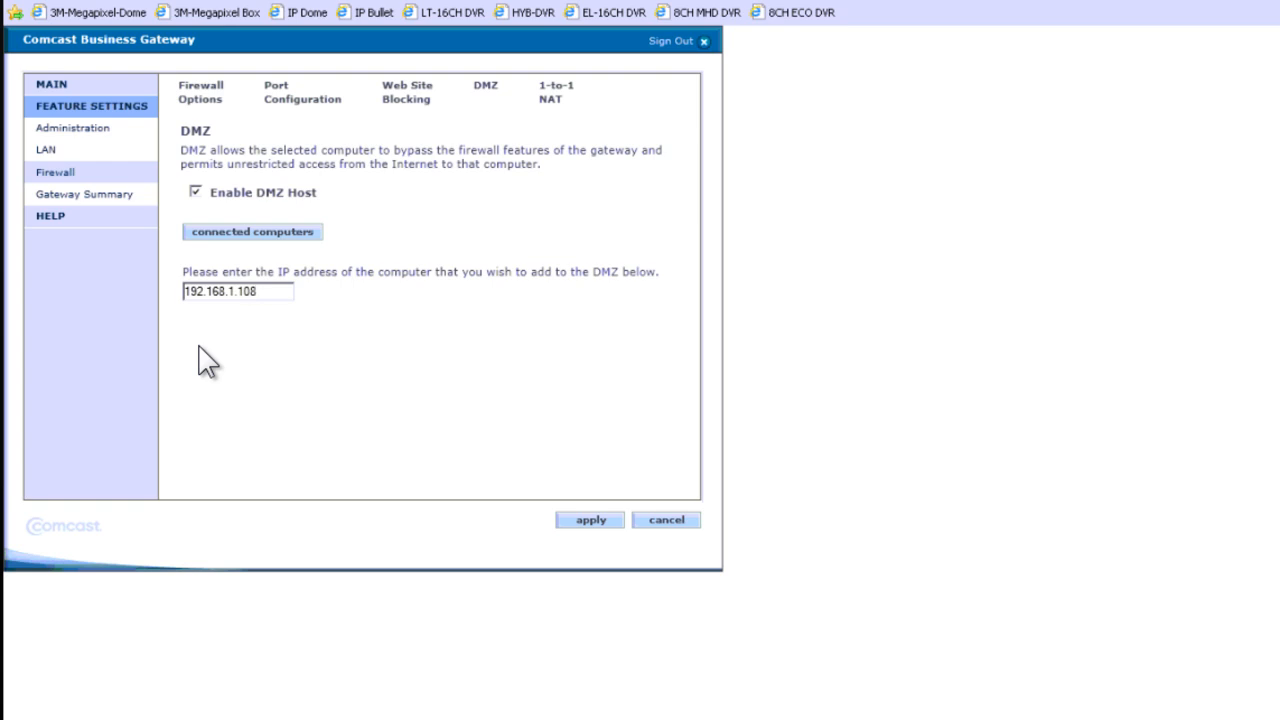
click(196, 192)
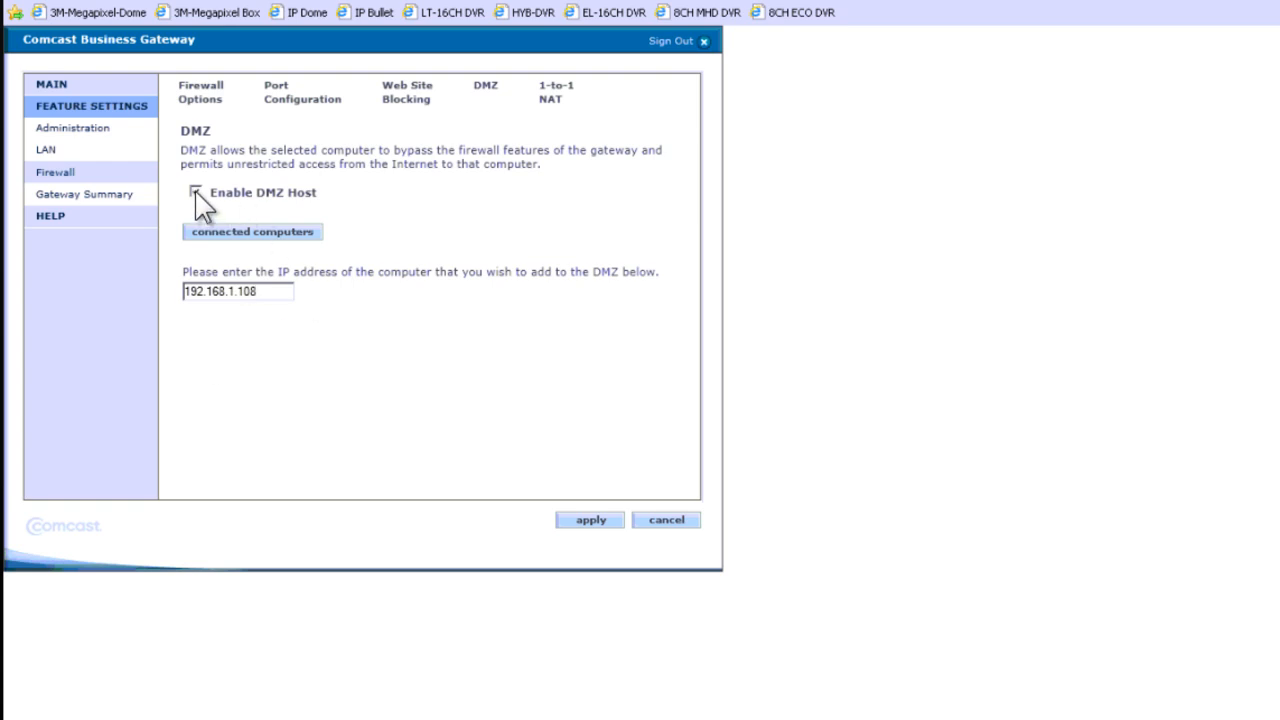
click(236, 292)
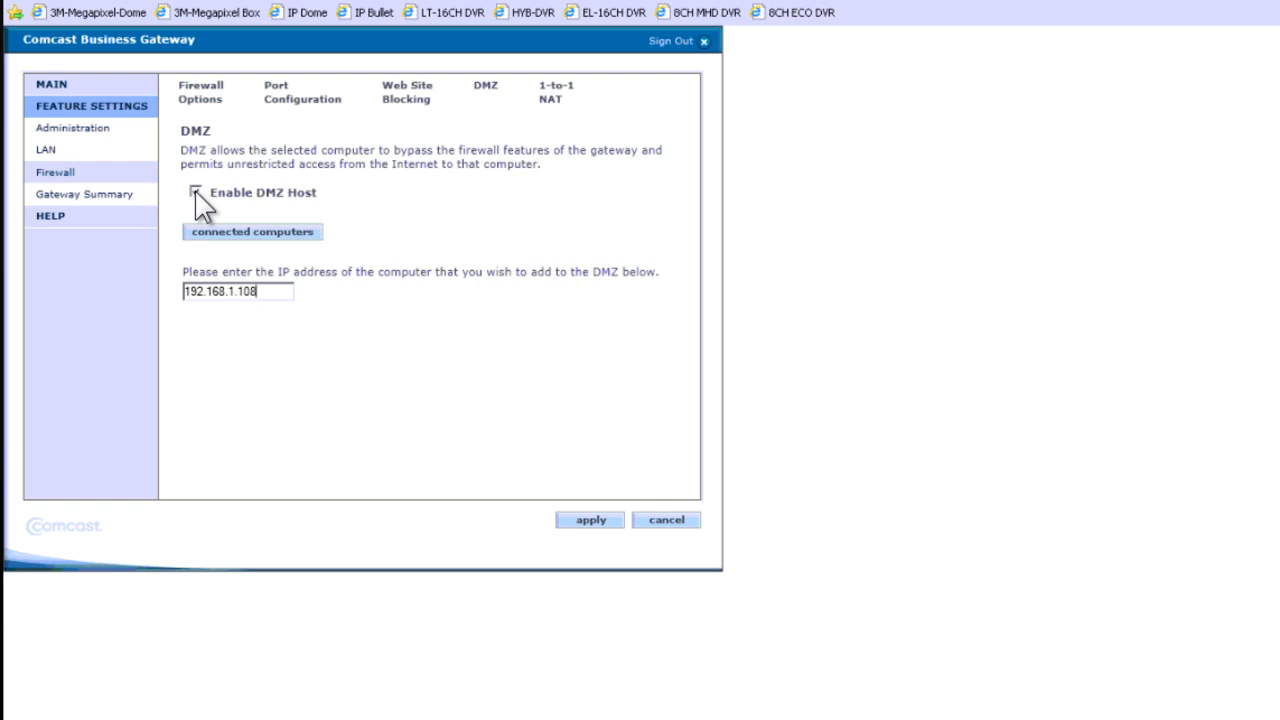
click(196, 192)
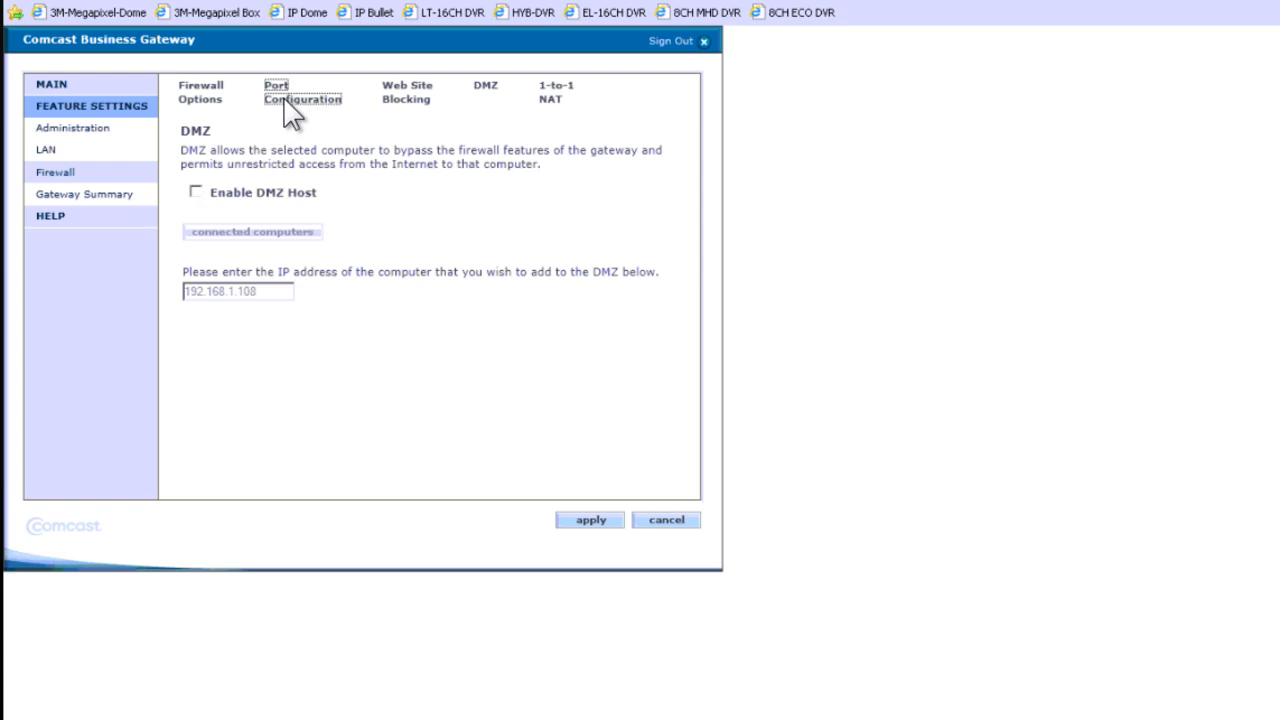
- Start a new port forwarding rule named HYB-DVR
click(302, 92)
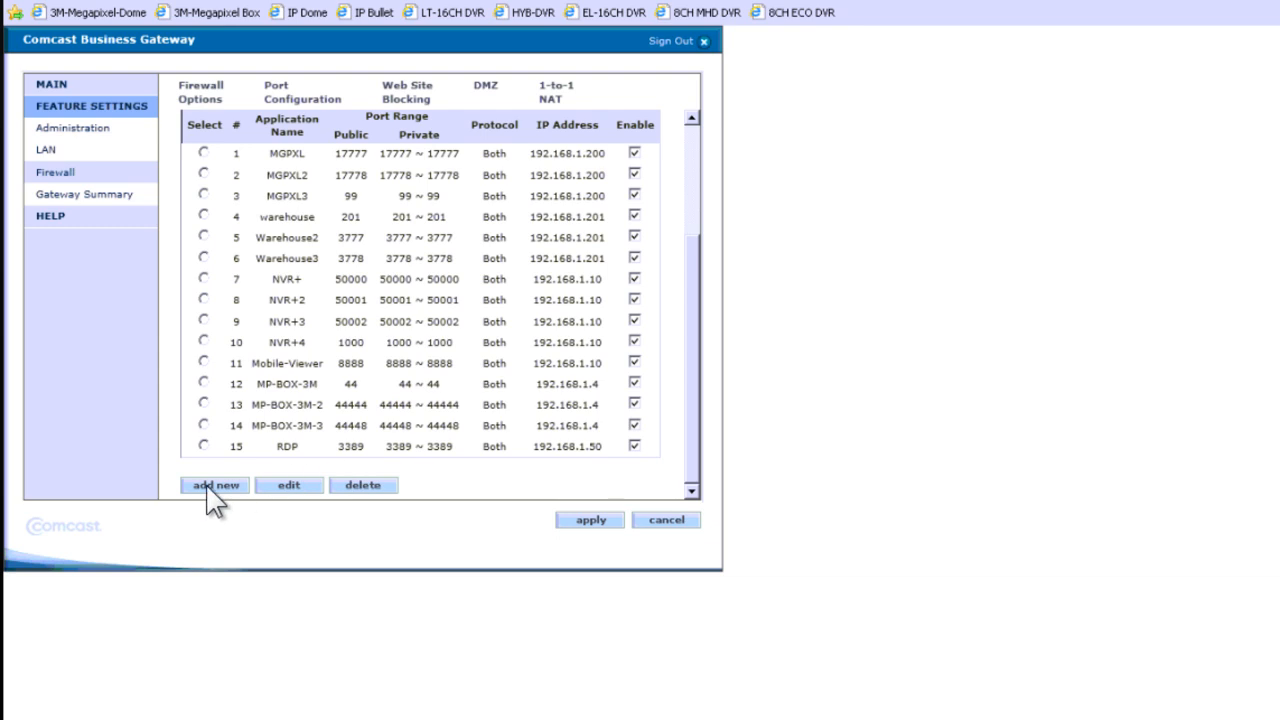
click(212, 486)
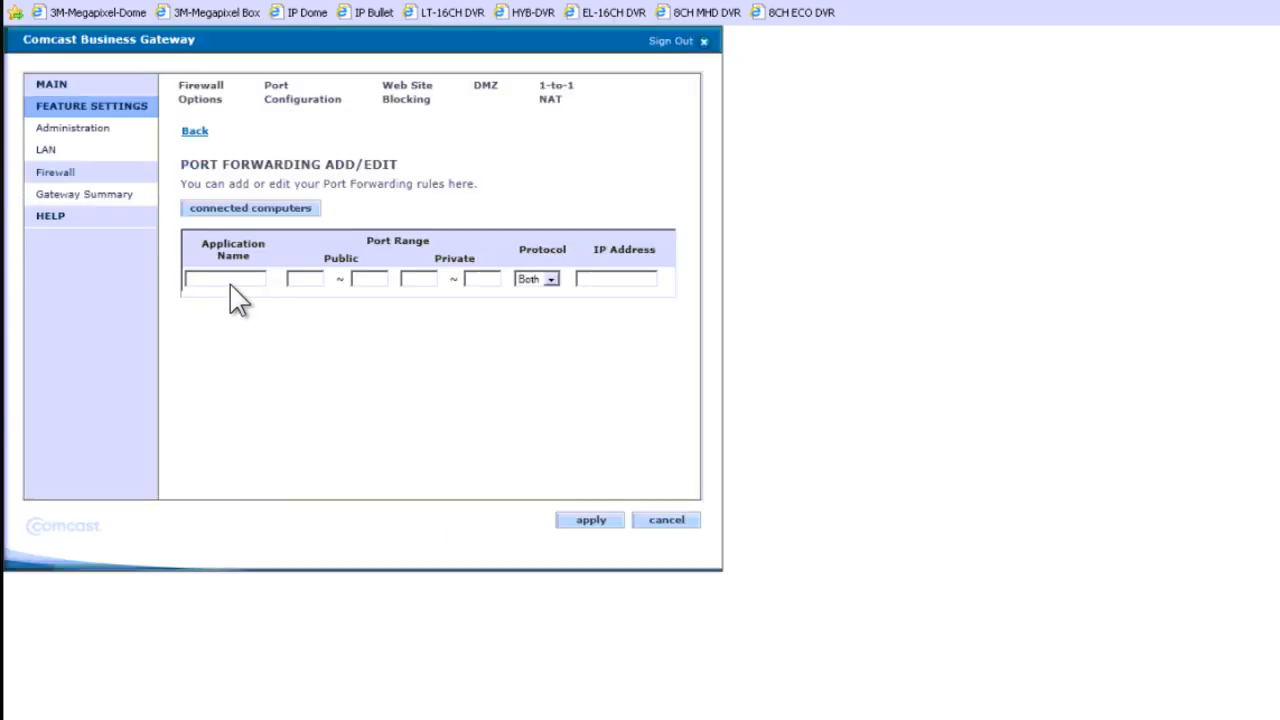
click(224, 278)
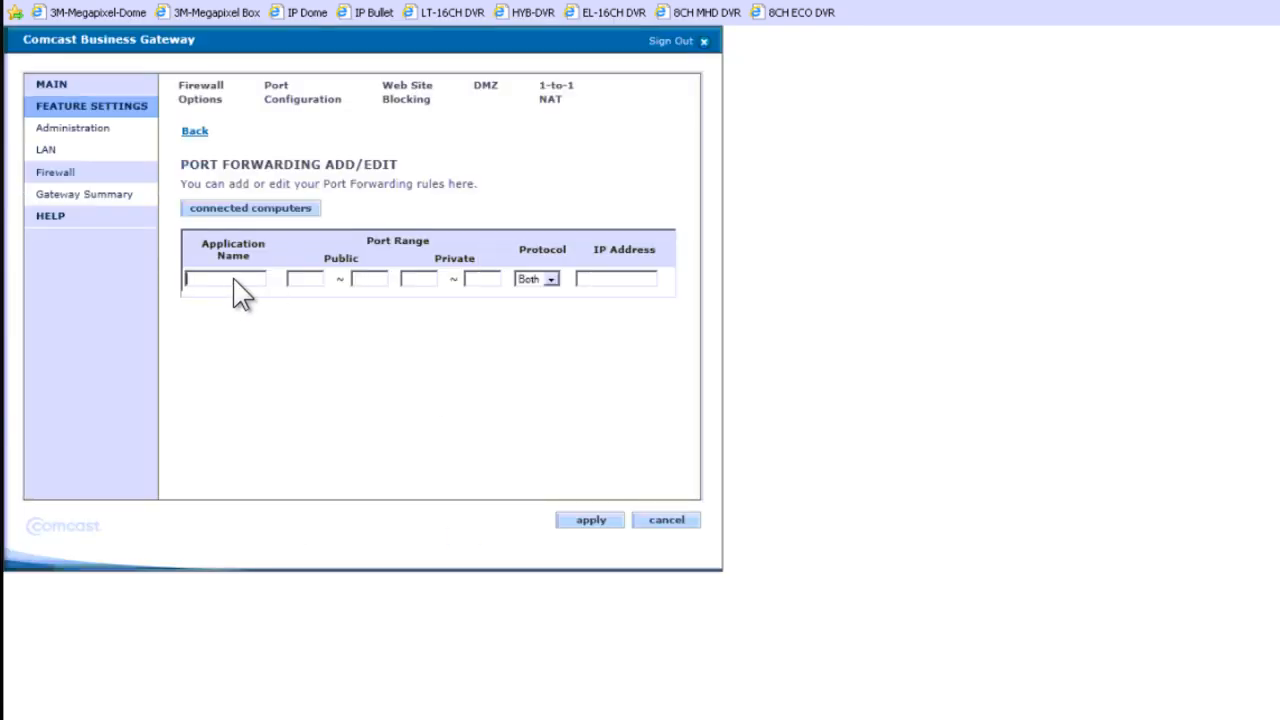
text(H)
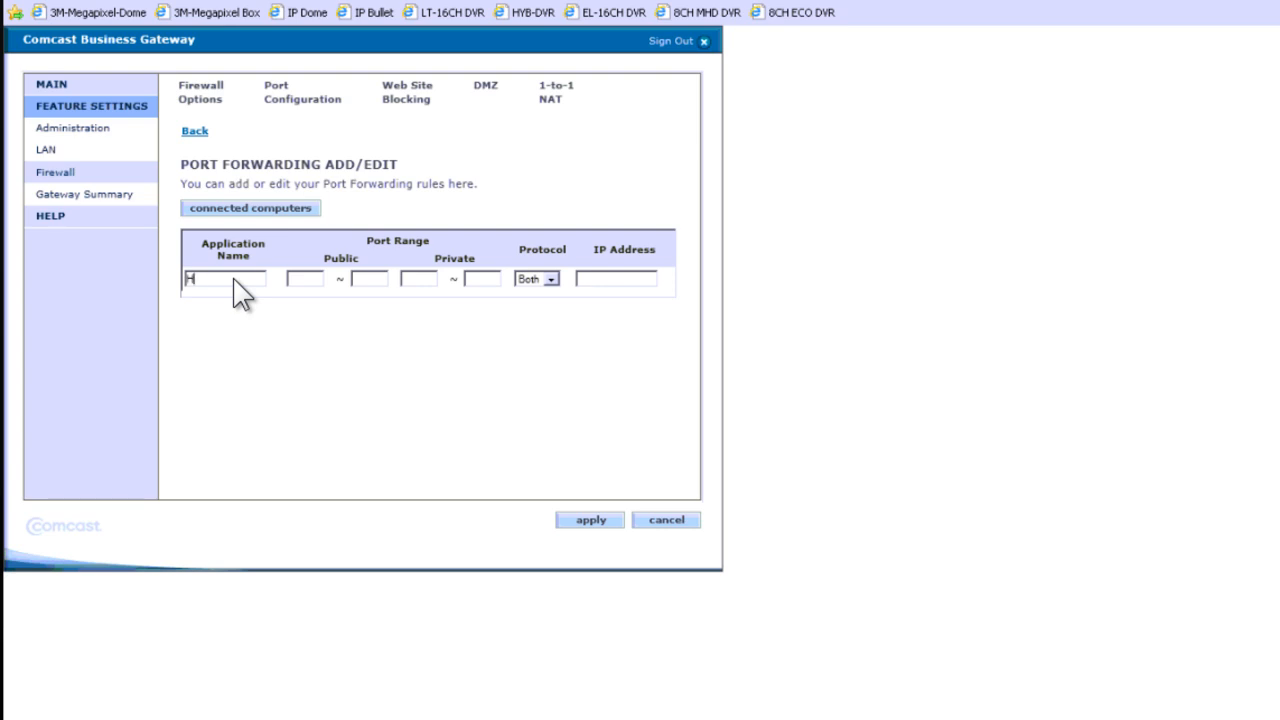
text(YB-)
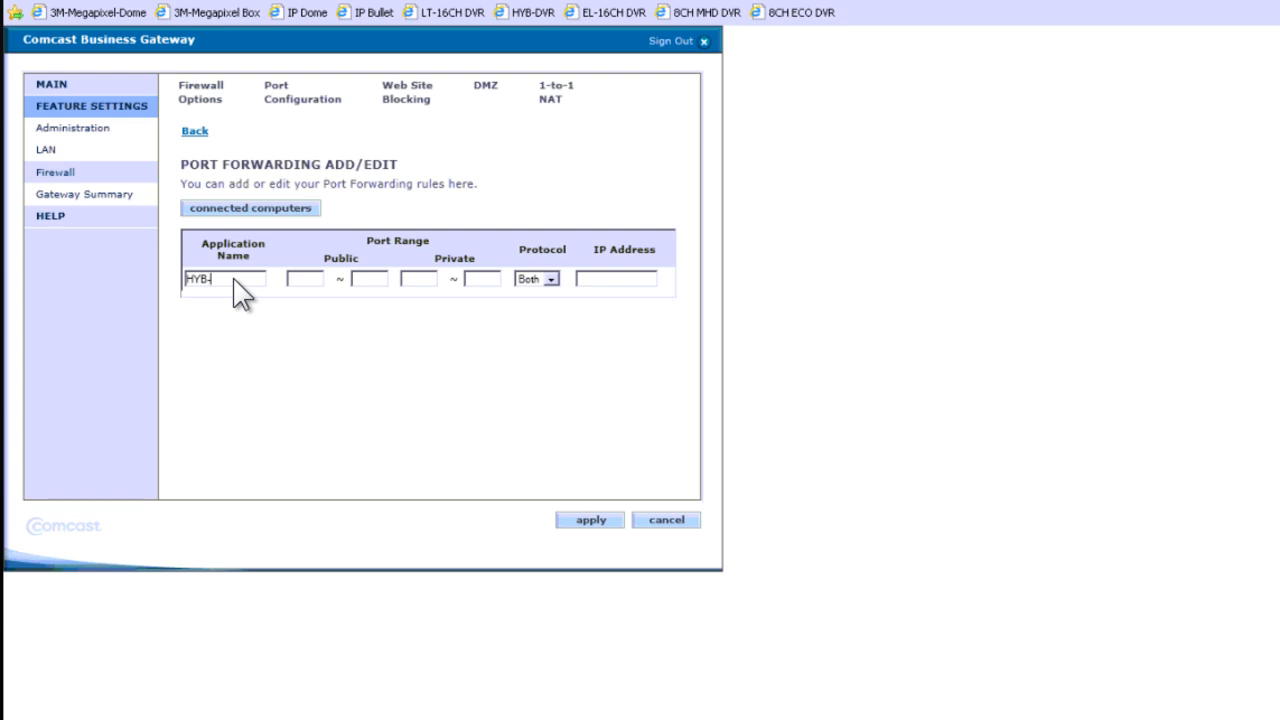
text(DVR)
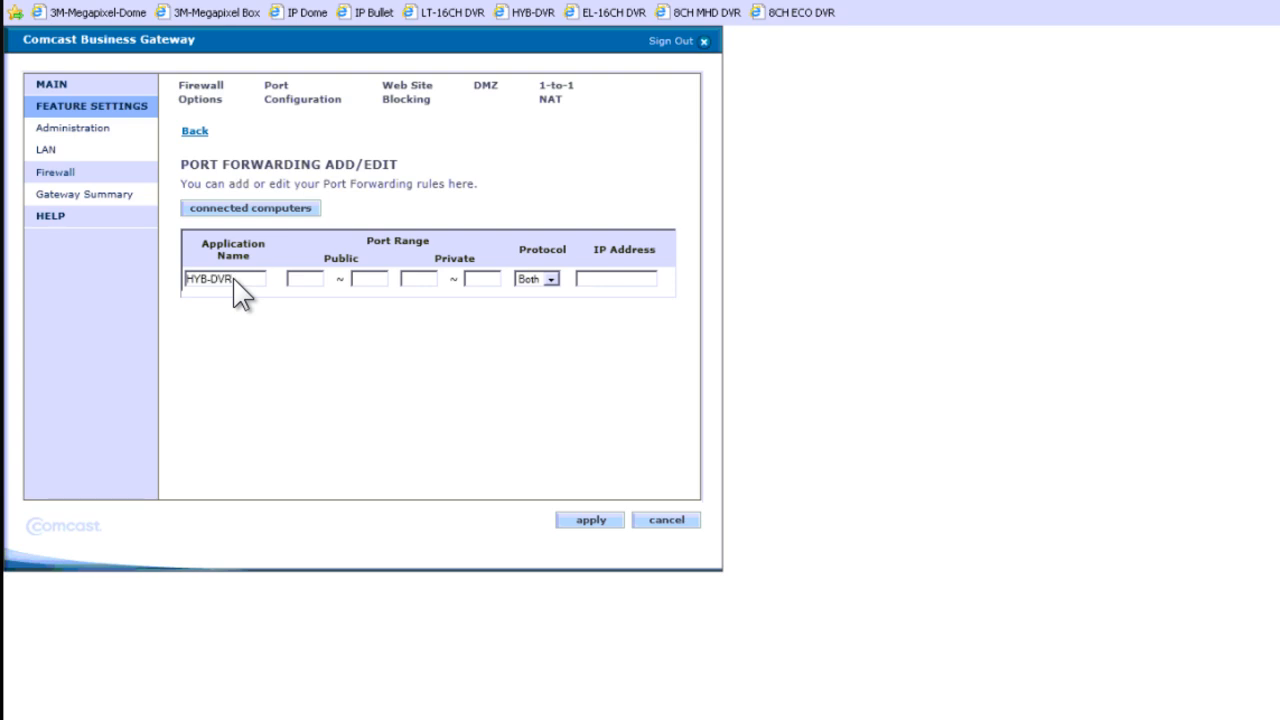
mouse_move(248, 296)
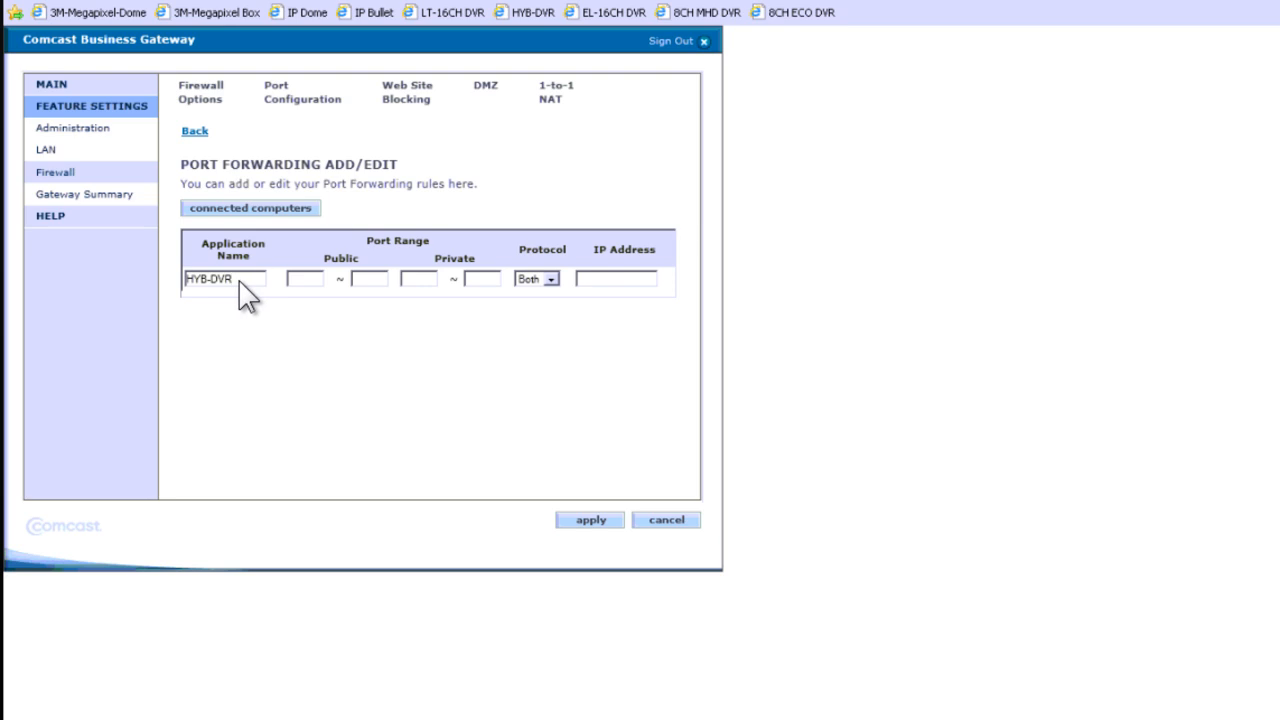
mouse_move(318, 292)
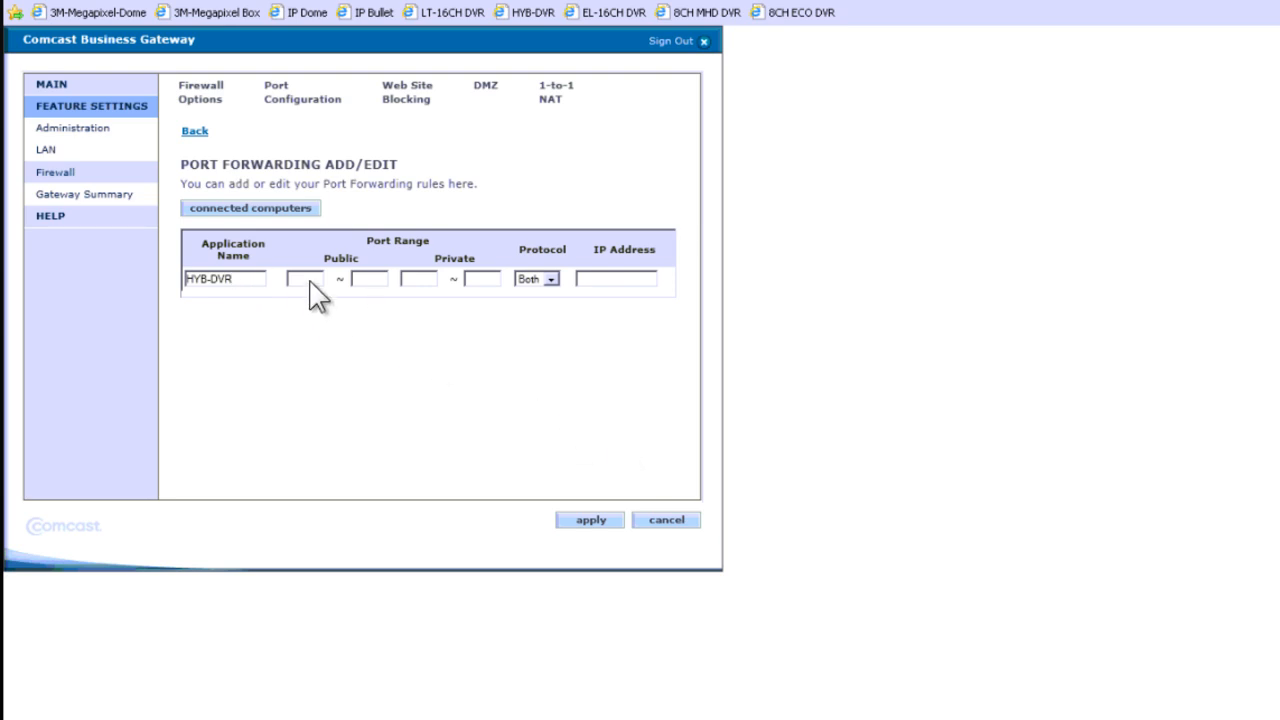
- Forward port 100 to 192.168.1.100, save the rule as entry 16, and begin another rule
click(304, 278)
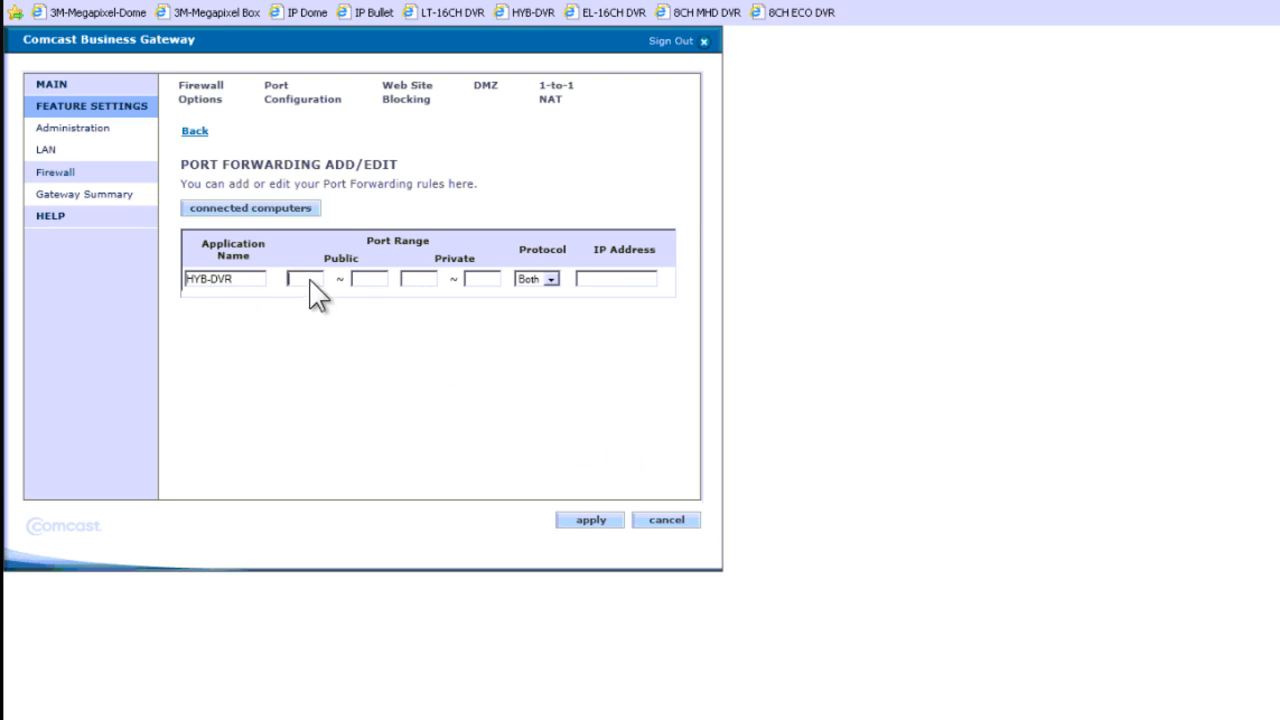
text(192.168.1.100)
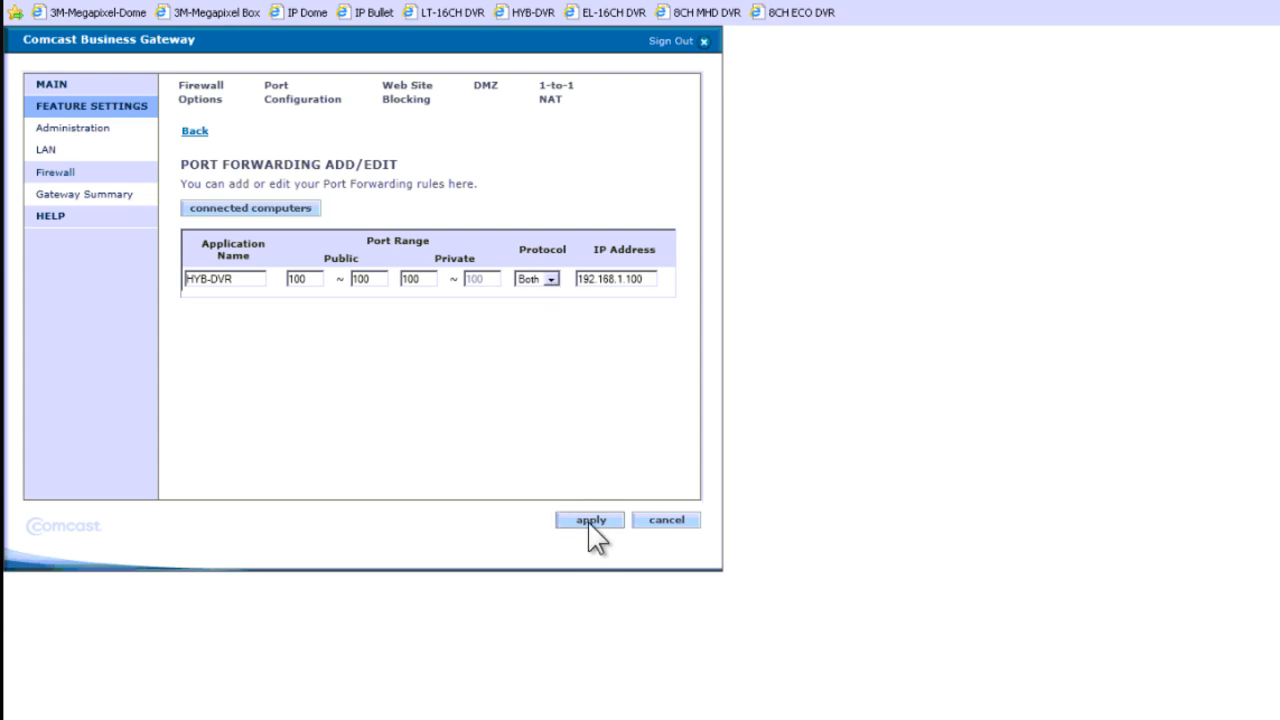
click(588, 520)
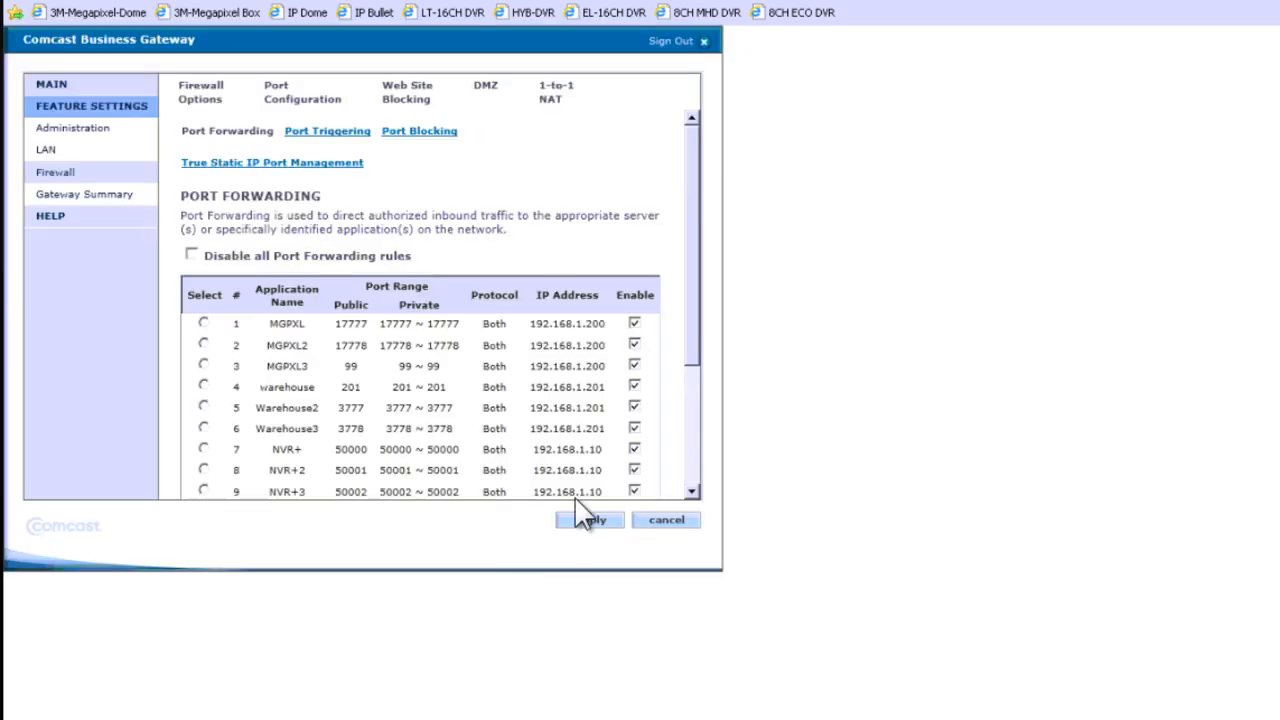
scroll(down, 3)
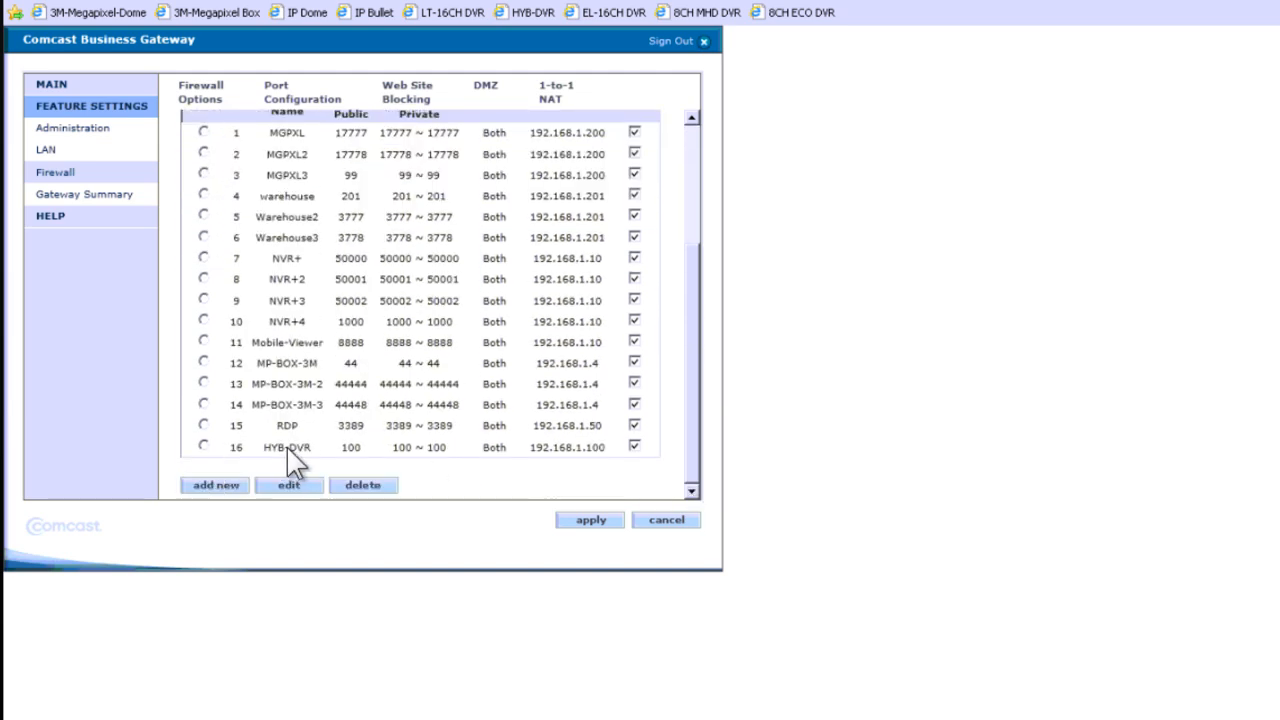
click(214, 486)
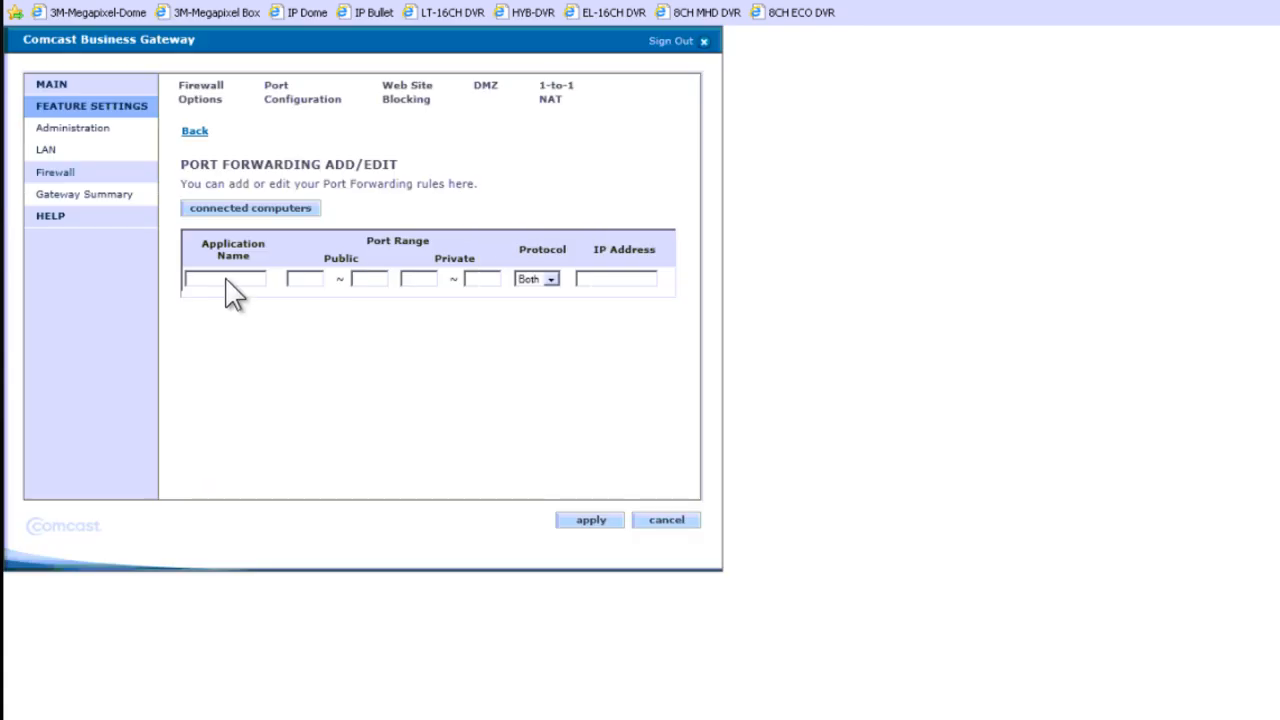
- Name the rule HYB-DVR2 with public and private port 27777
text(HYB)
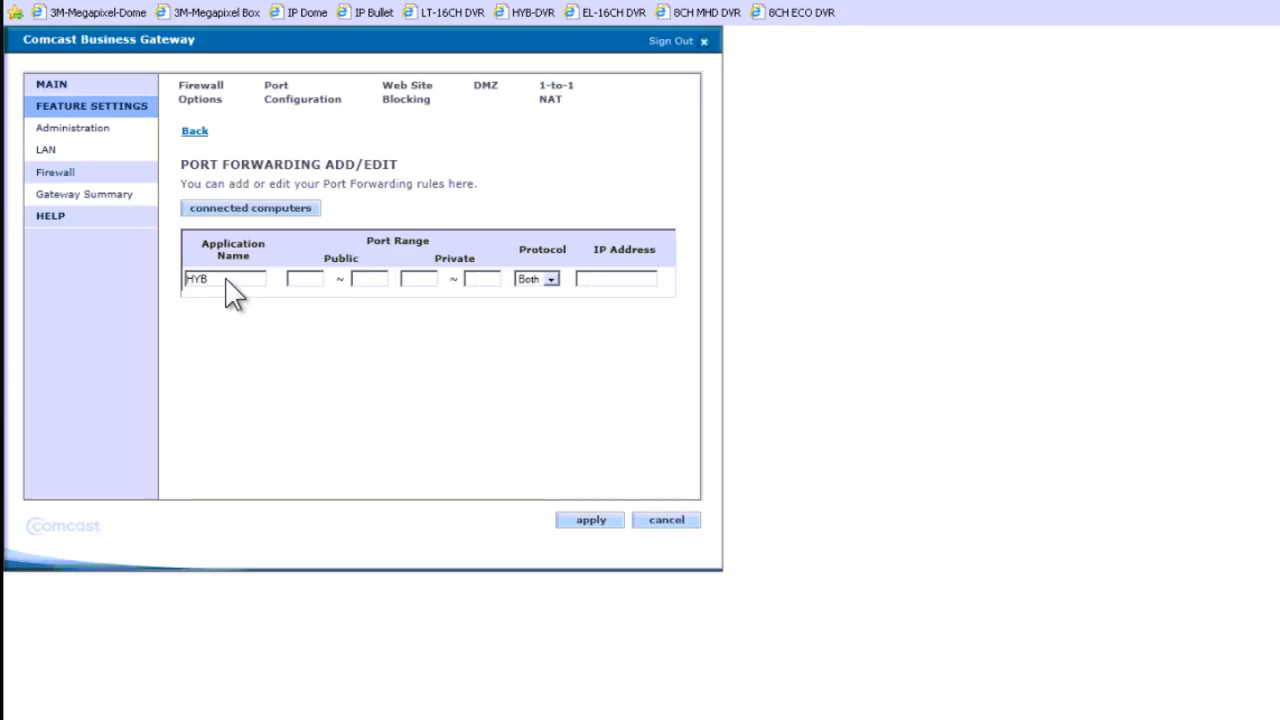
text(-DVR2)
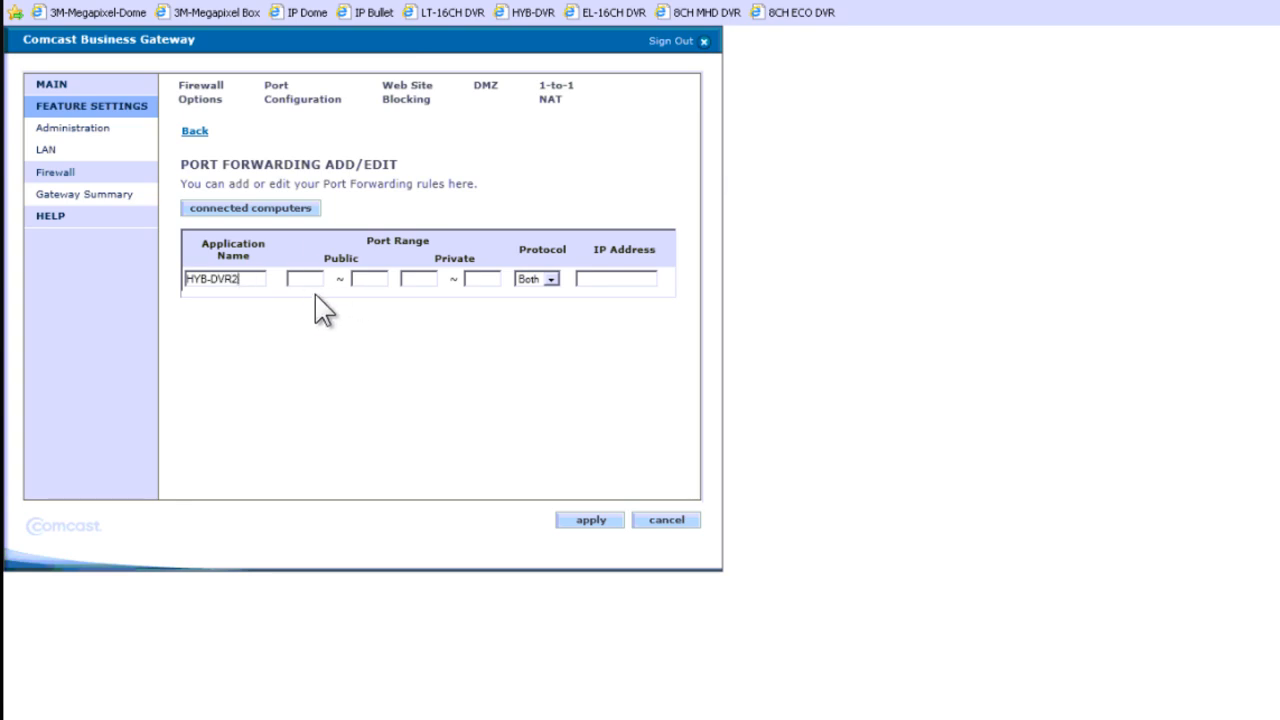
click(304, 278)
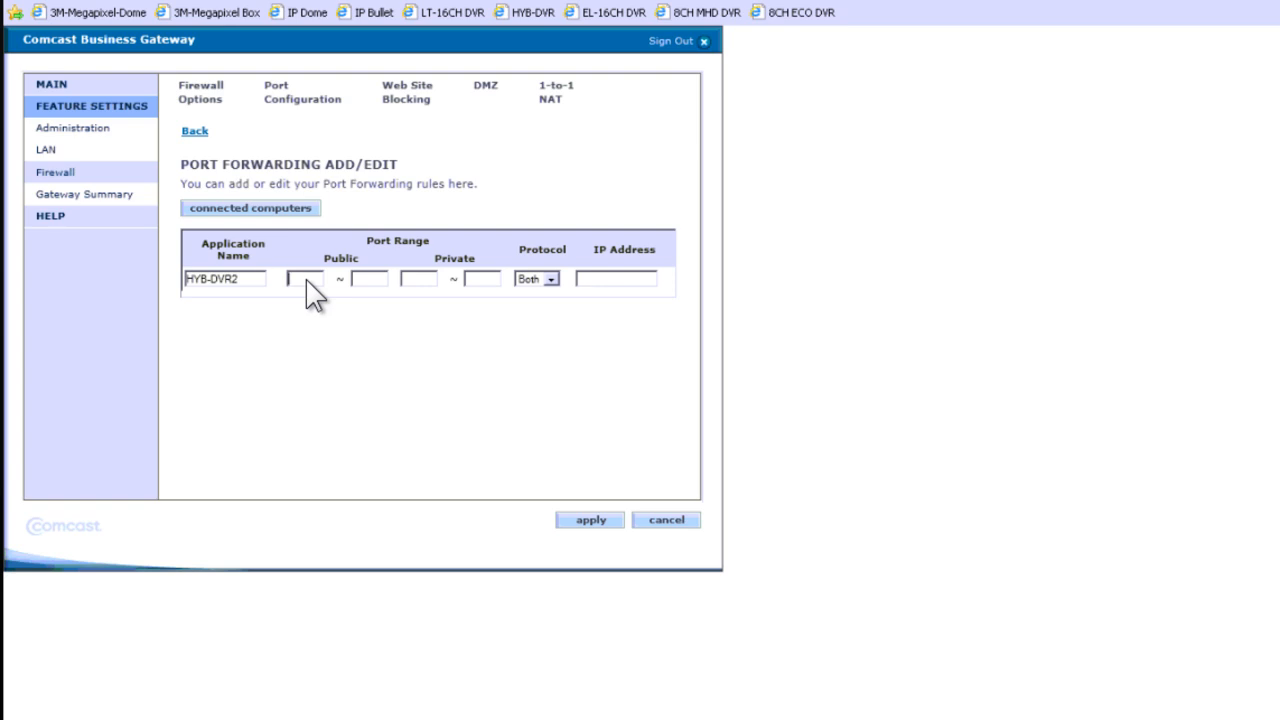
text(2)
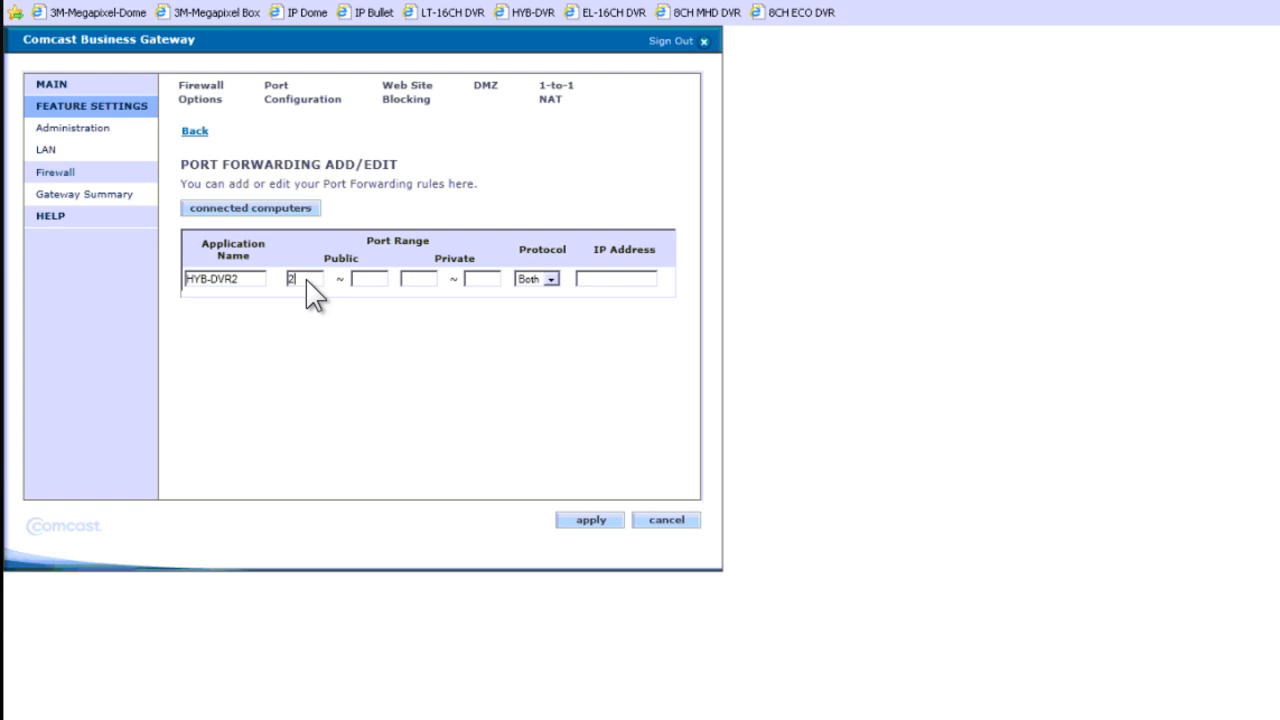
text(7777)
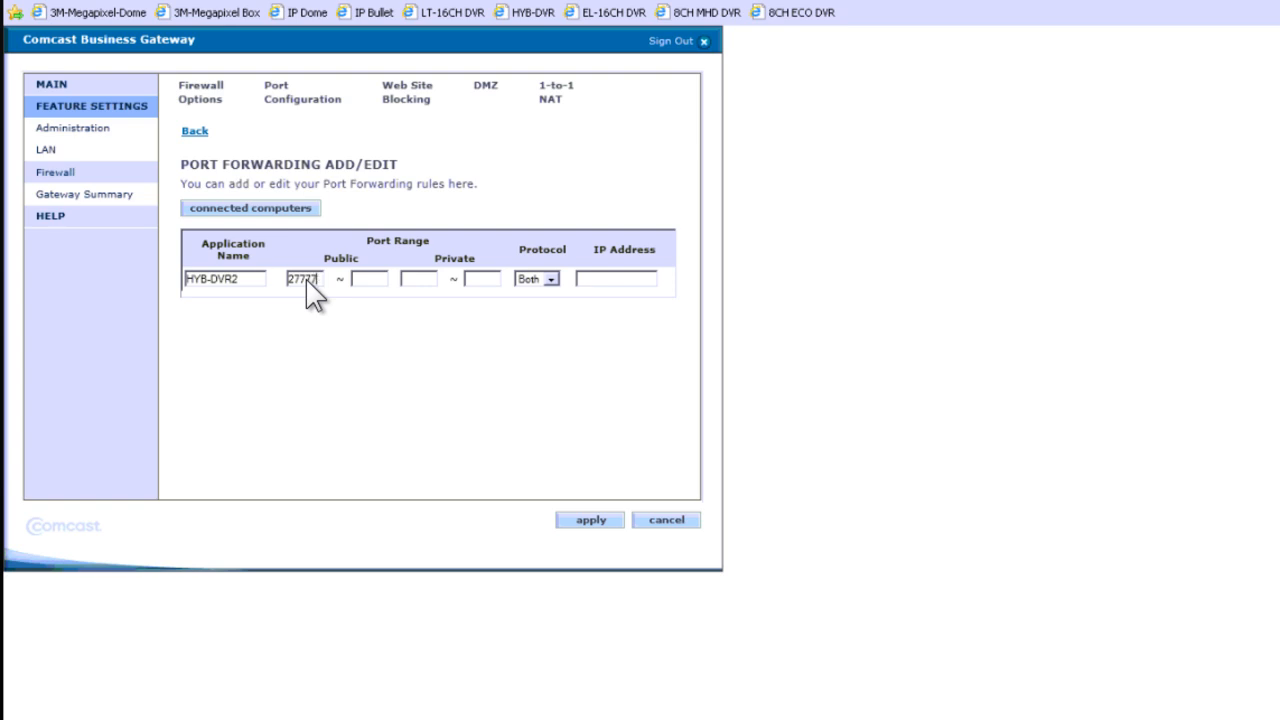
text(27777)
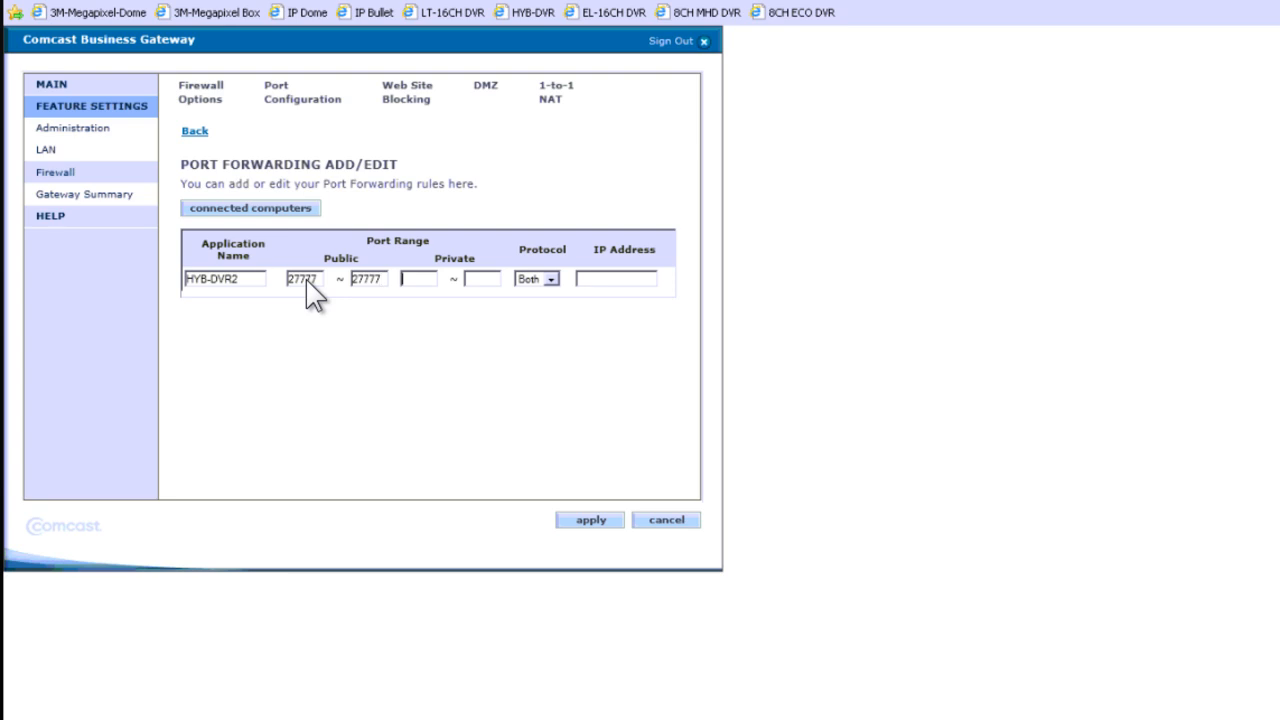
text(27777)
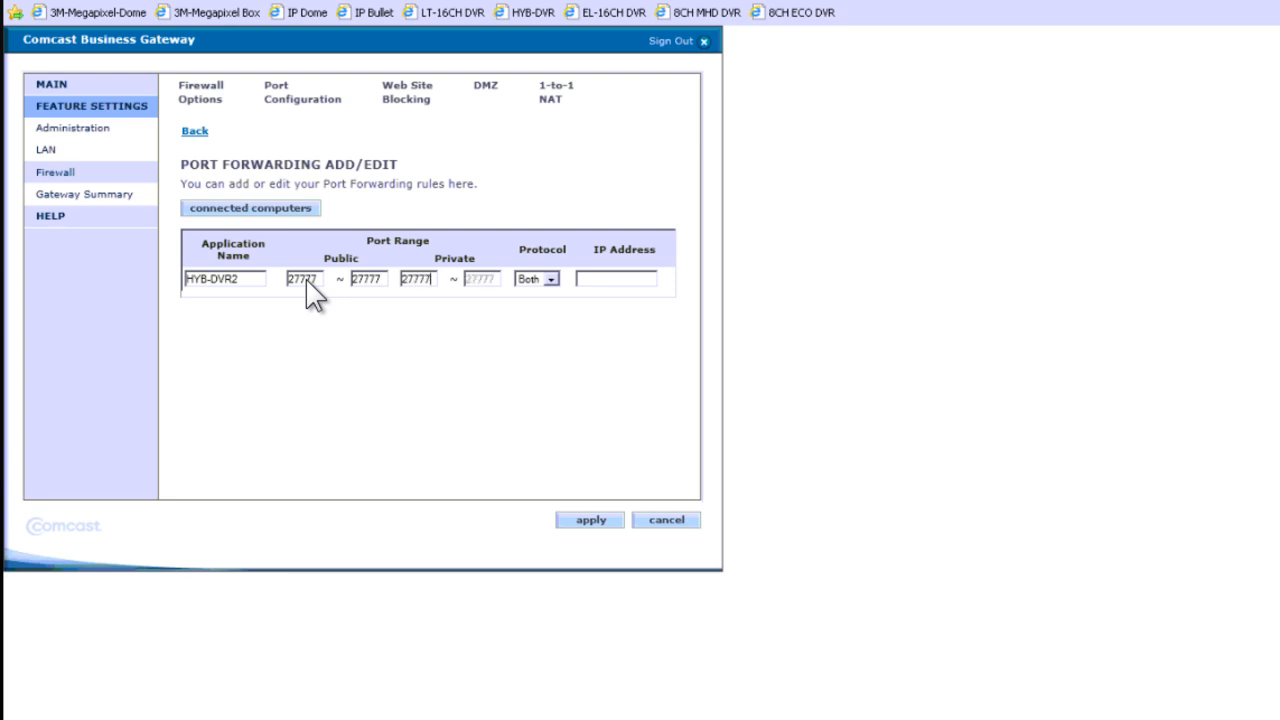
mouse_move(390, 320)
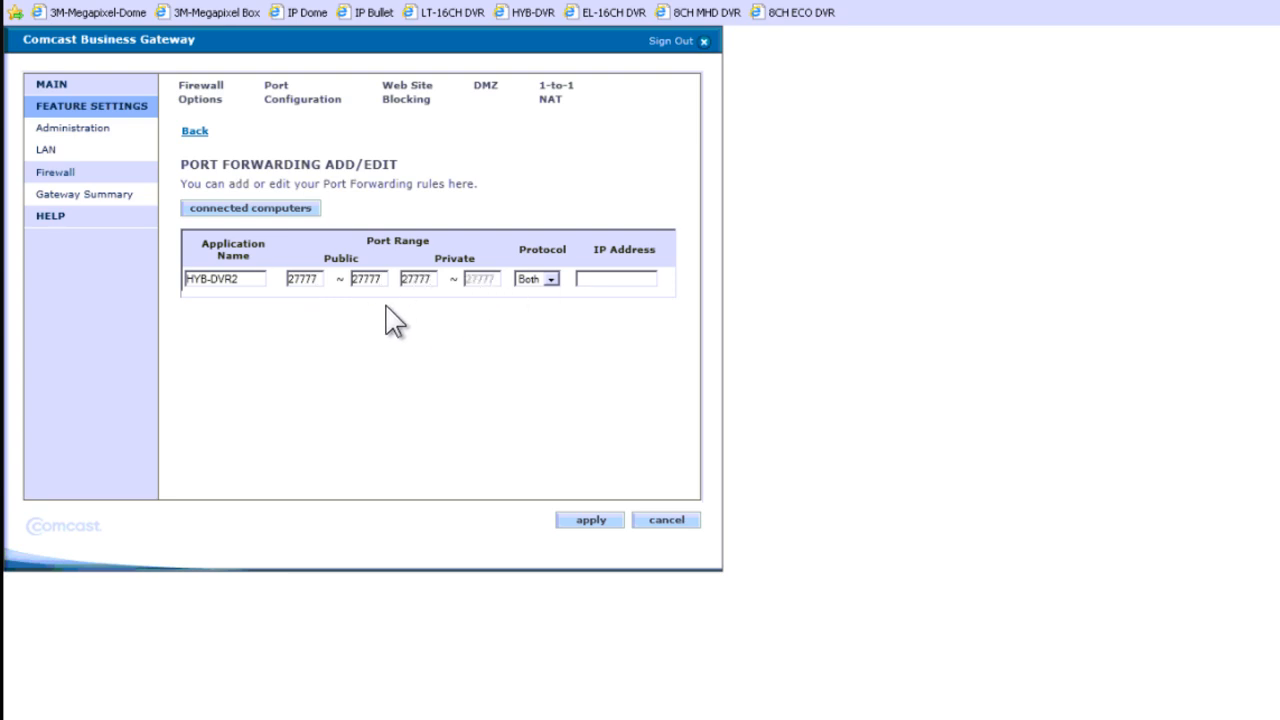
- Set destination IP 192.168.1.100, save the rule and confirm it as entry 17 in the list
click(616, 278)
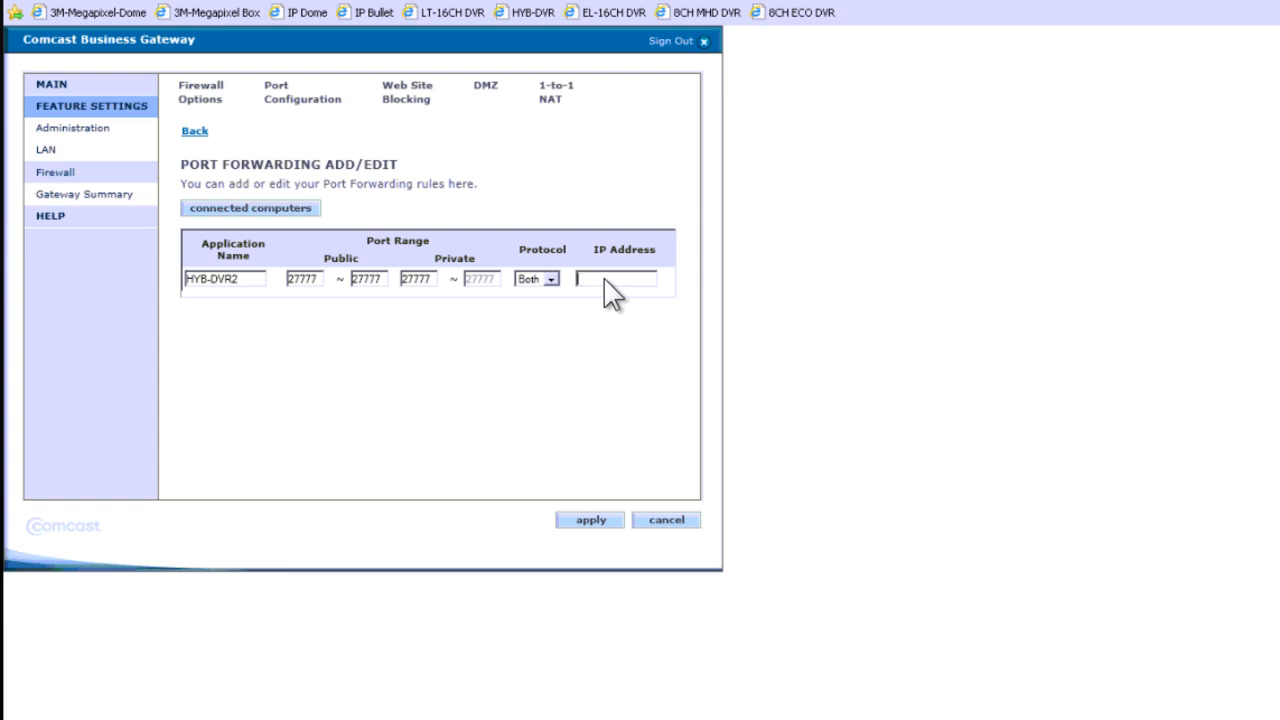
text(192.168.1.100)
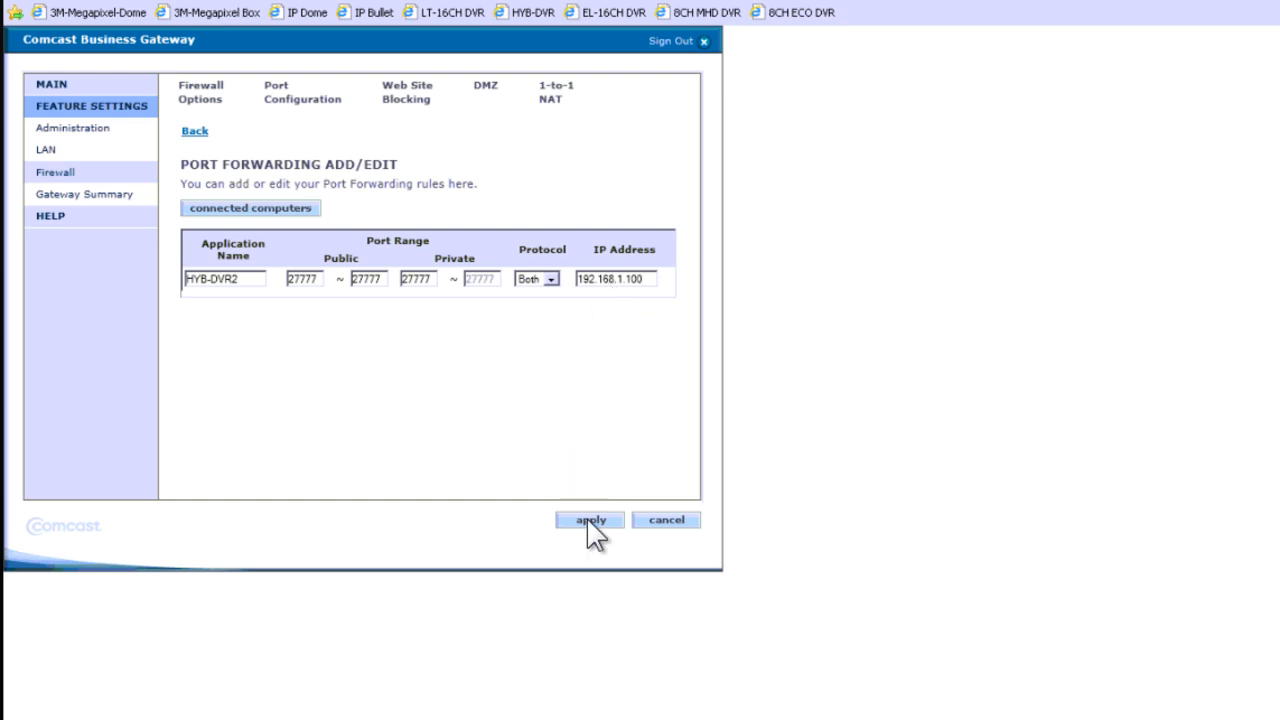
click(588, 520)
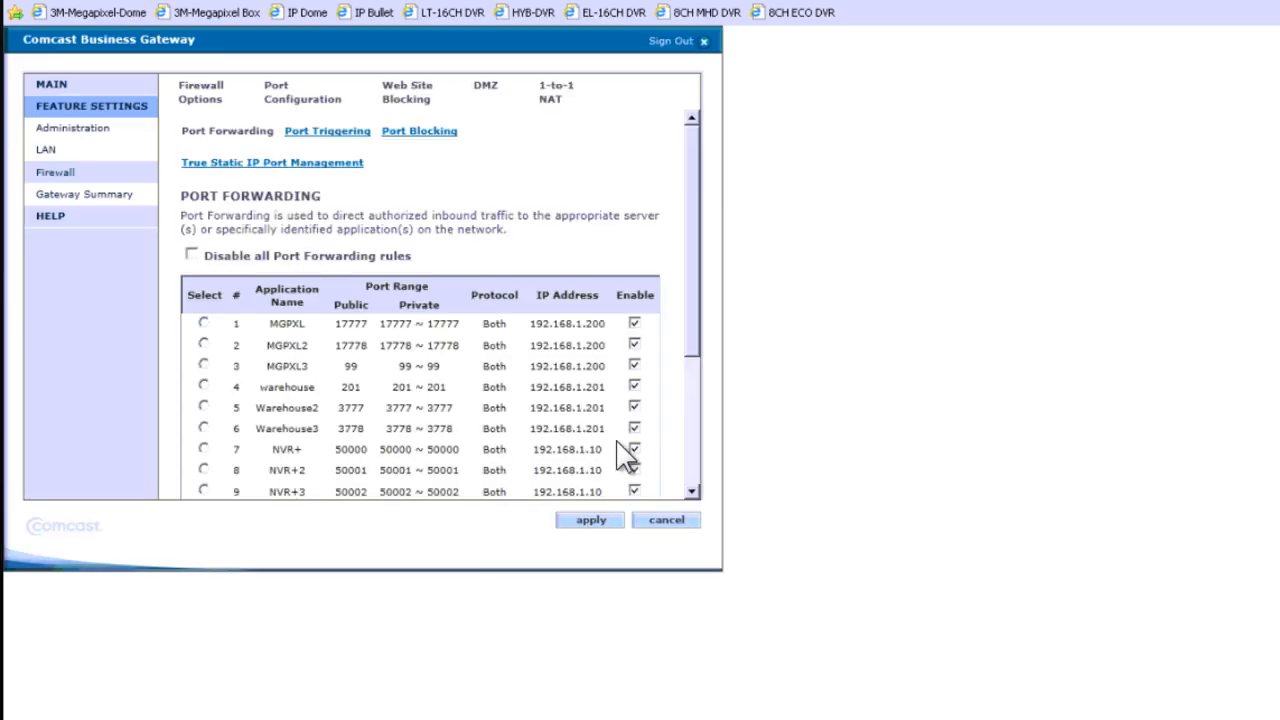
scroll(down, 3)
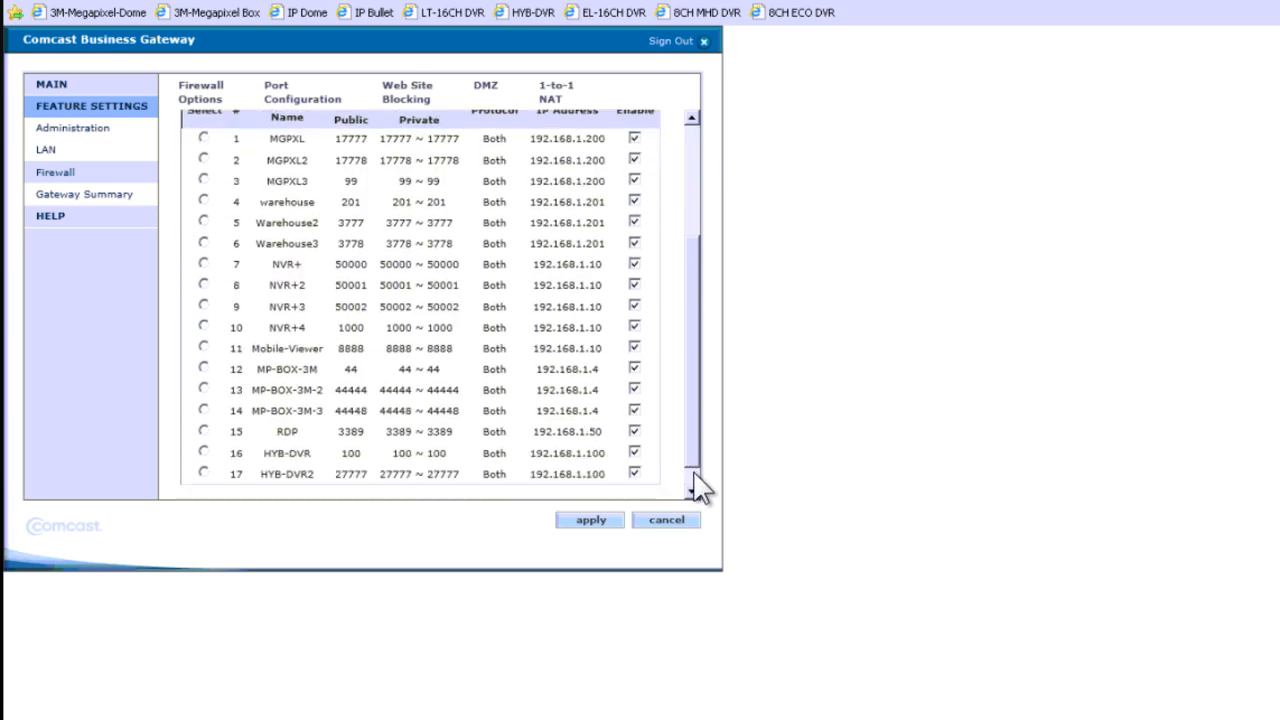
scroll(down, 3)
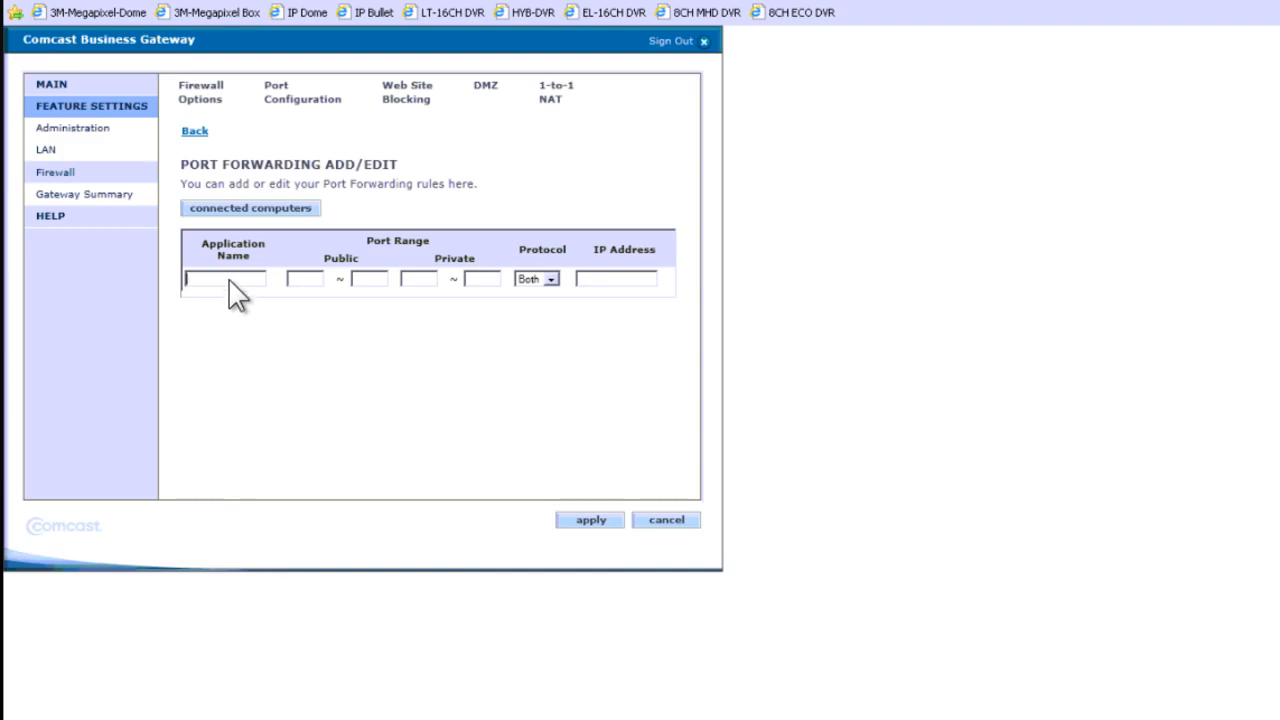
text(2)
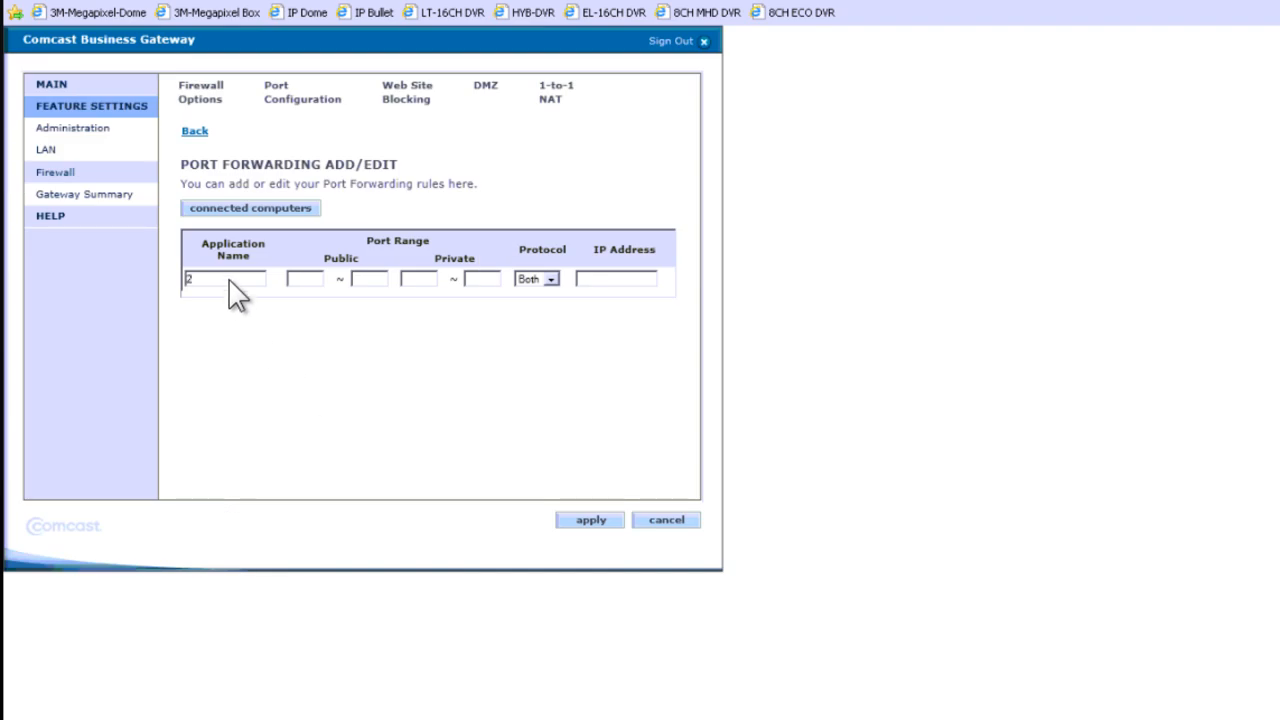
text(27778)
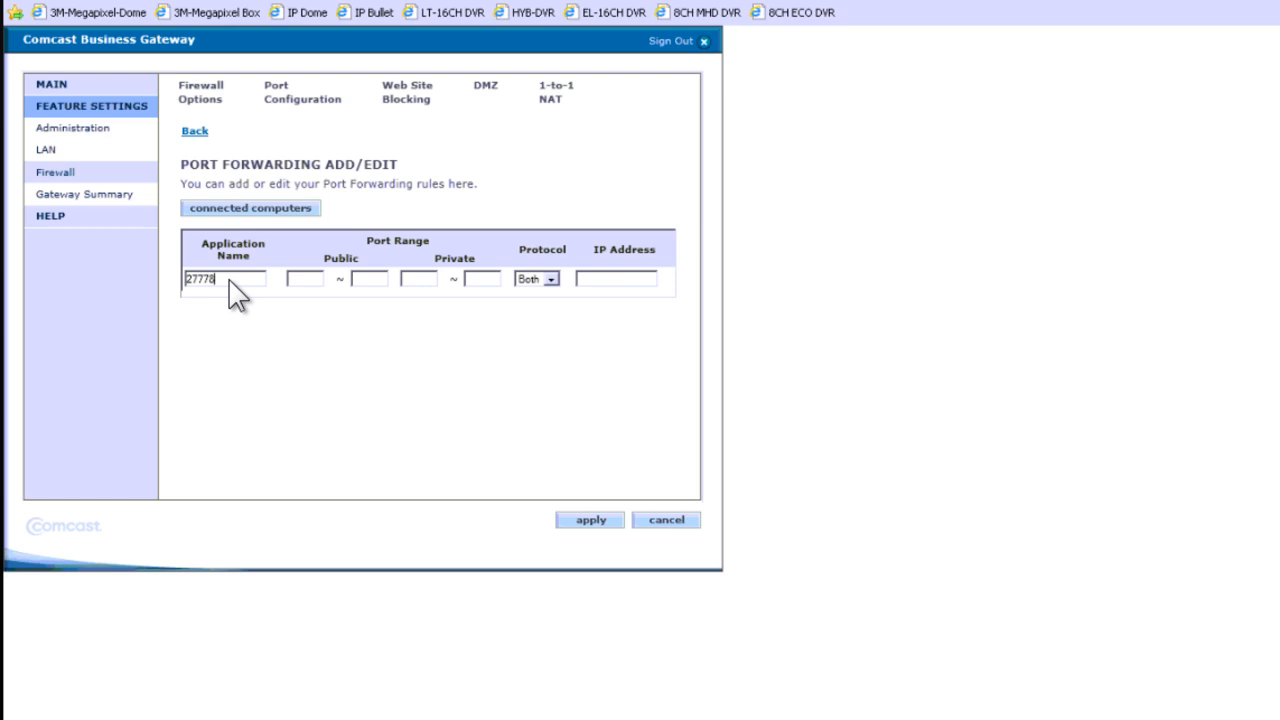
text(2)
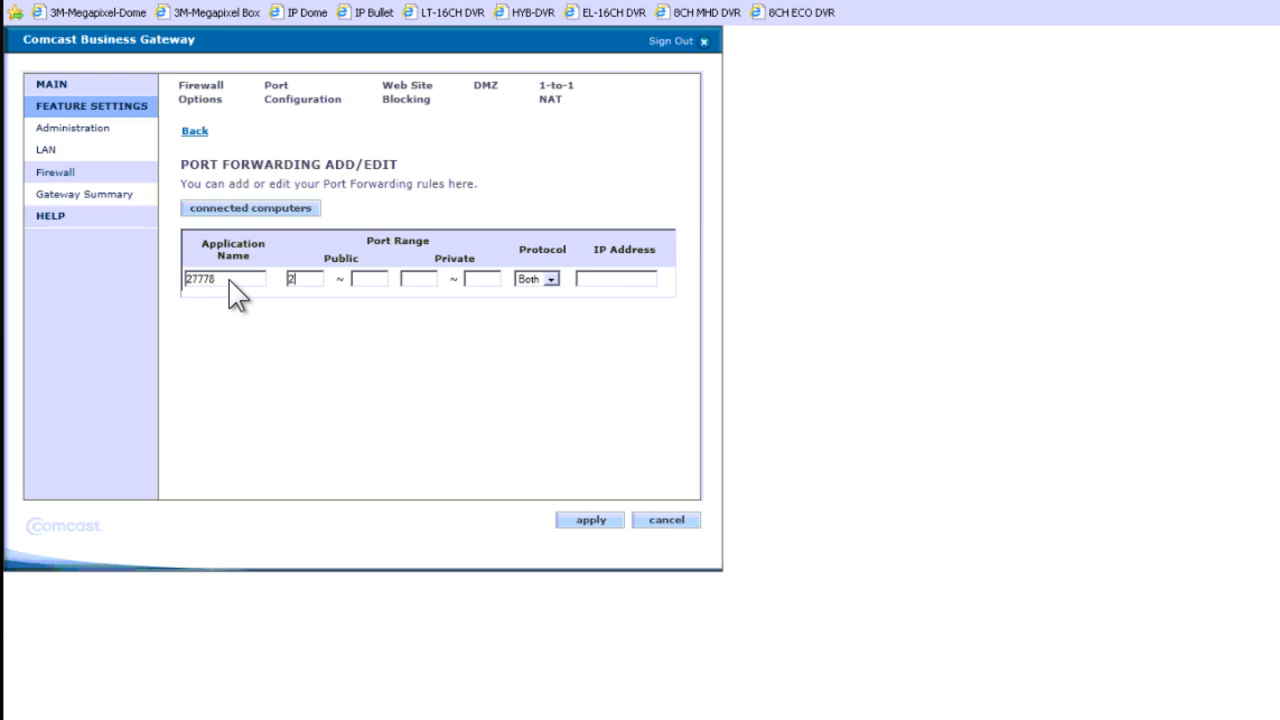
text(27778)
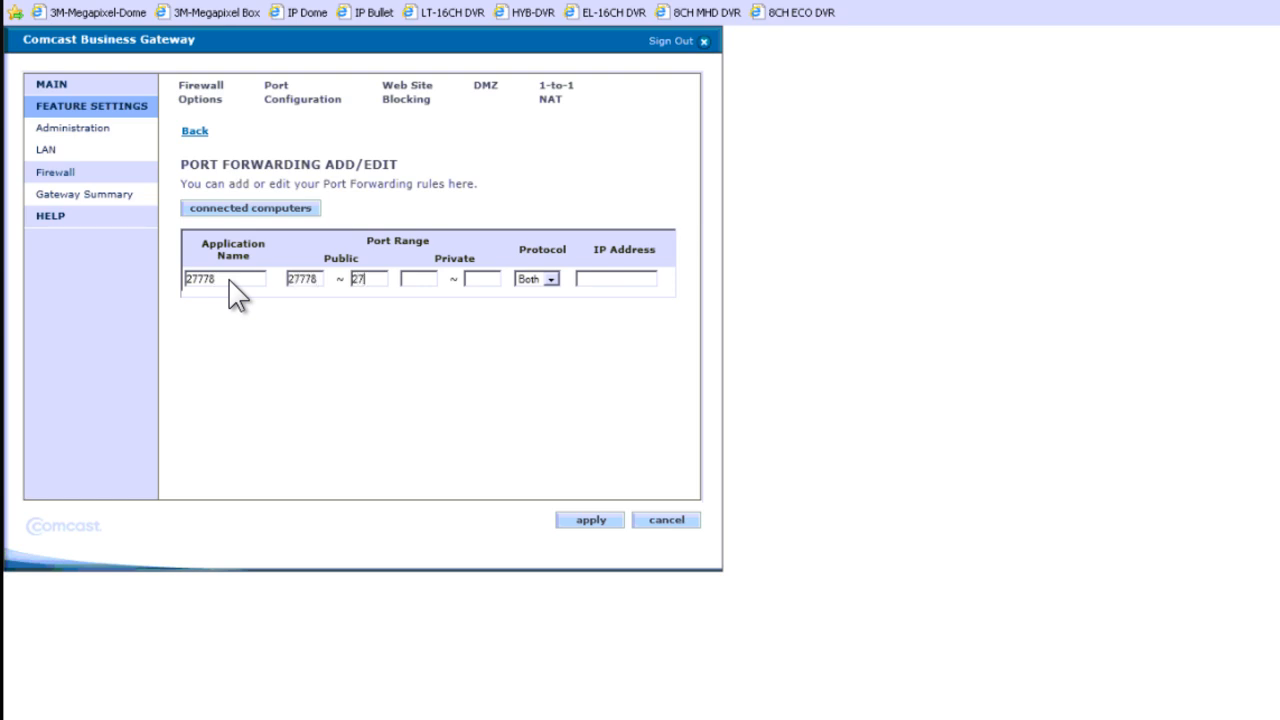
text(27778)
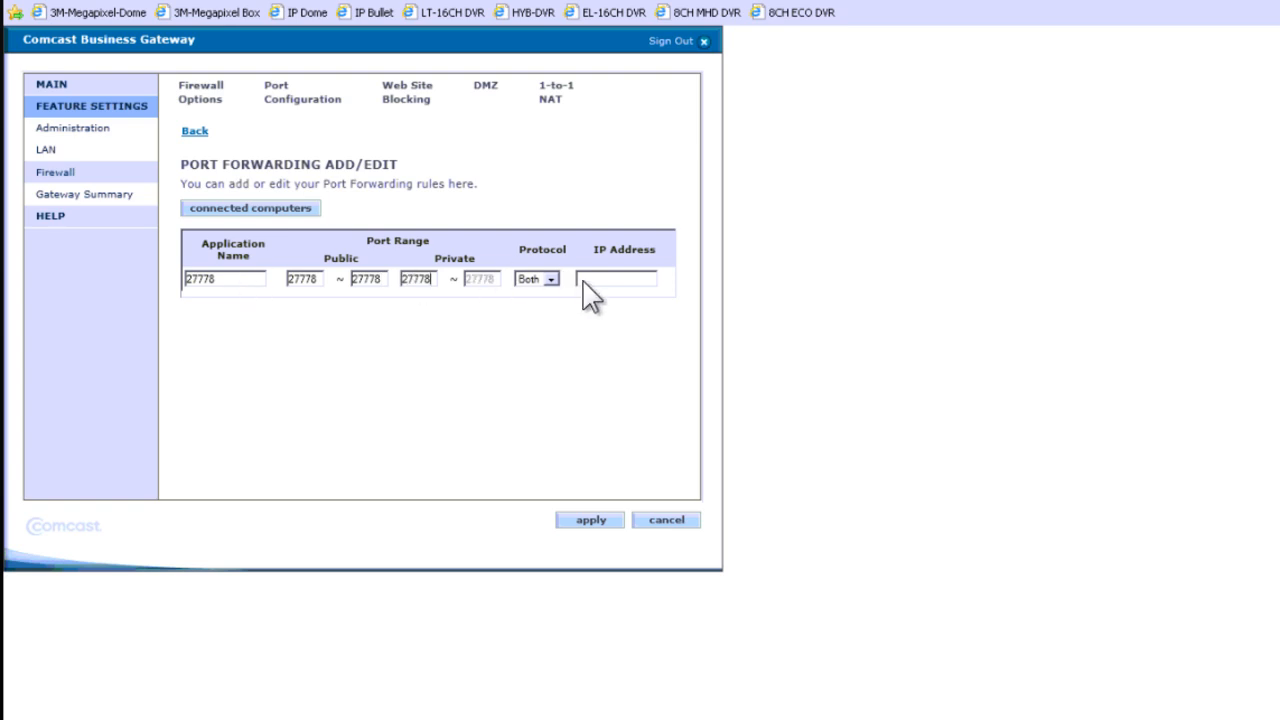
text(192.168.1.100)
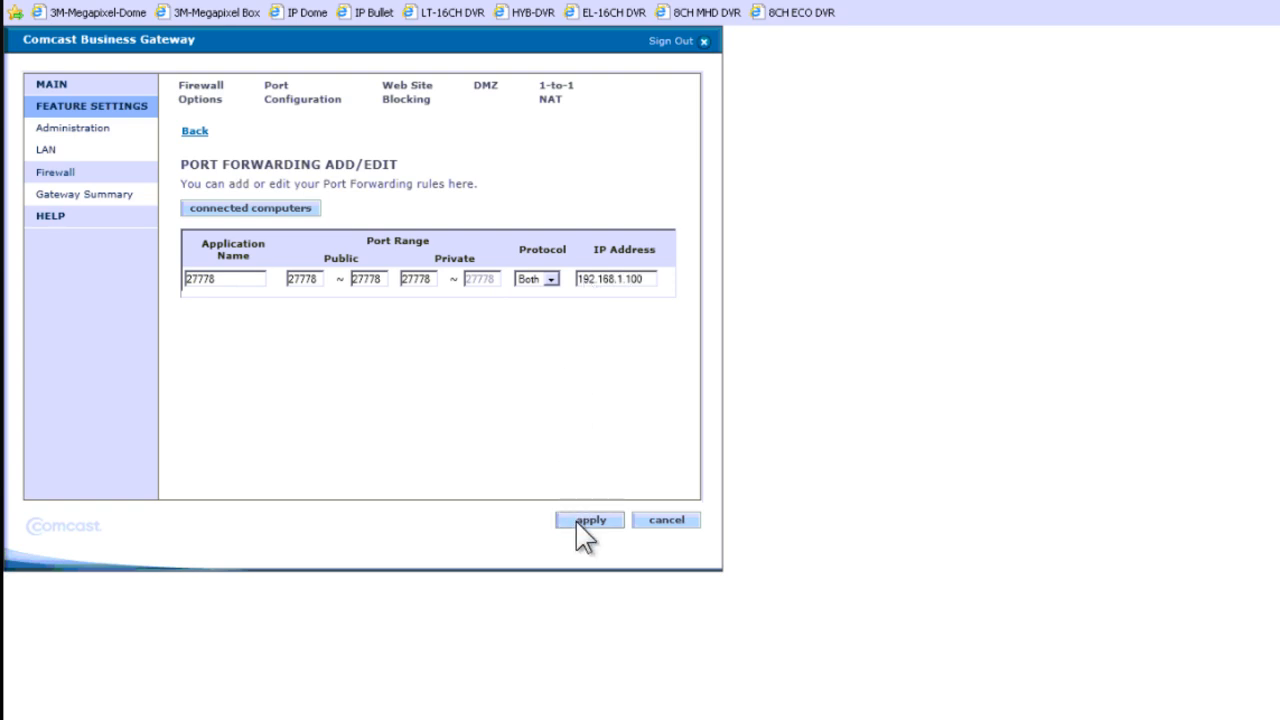
click(588, 520)
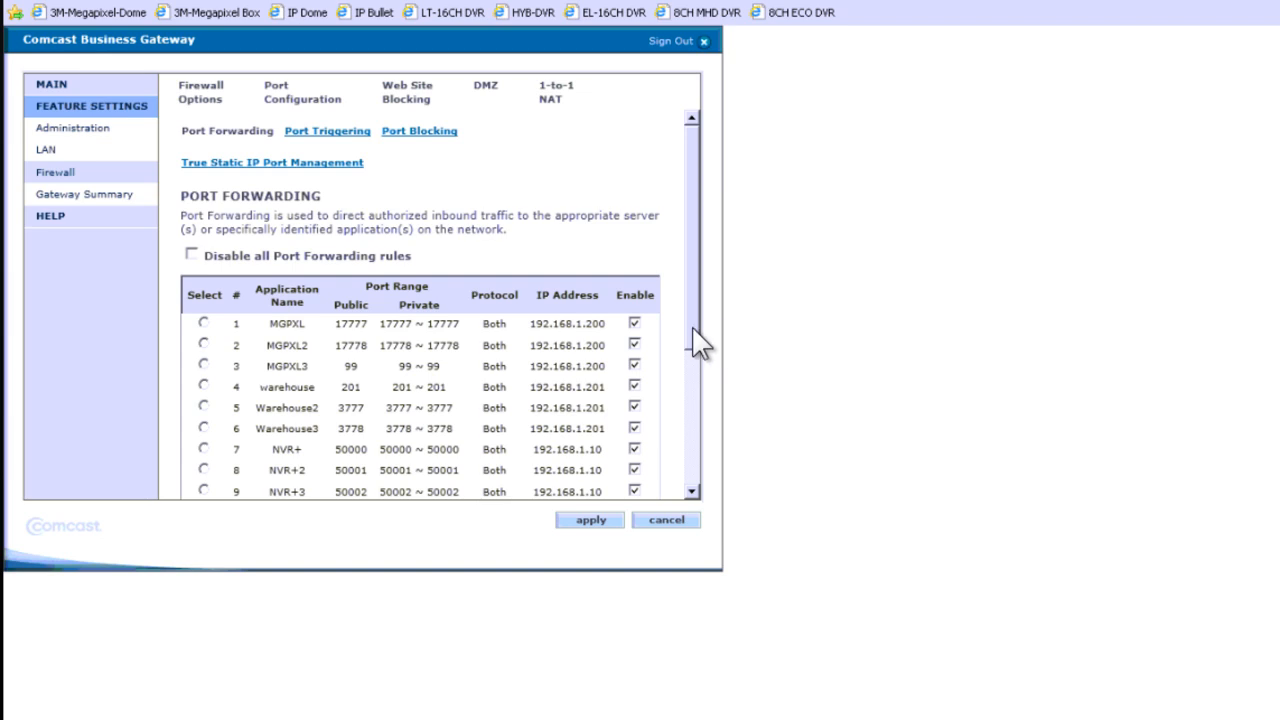
scroll(down, 3)
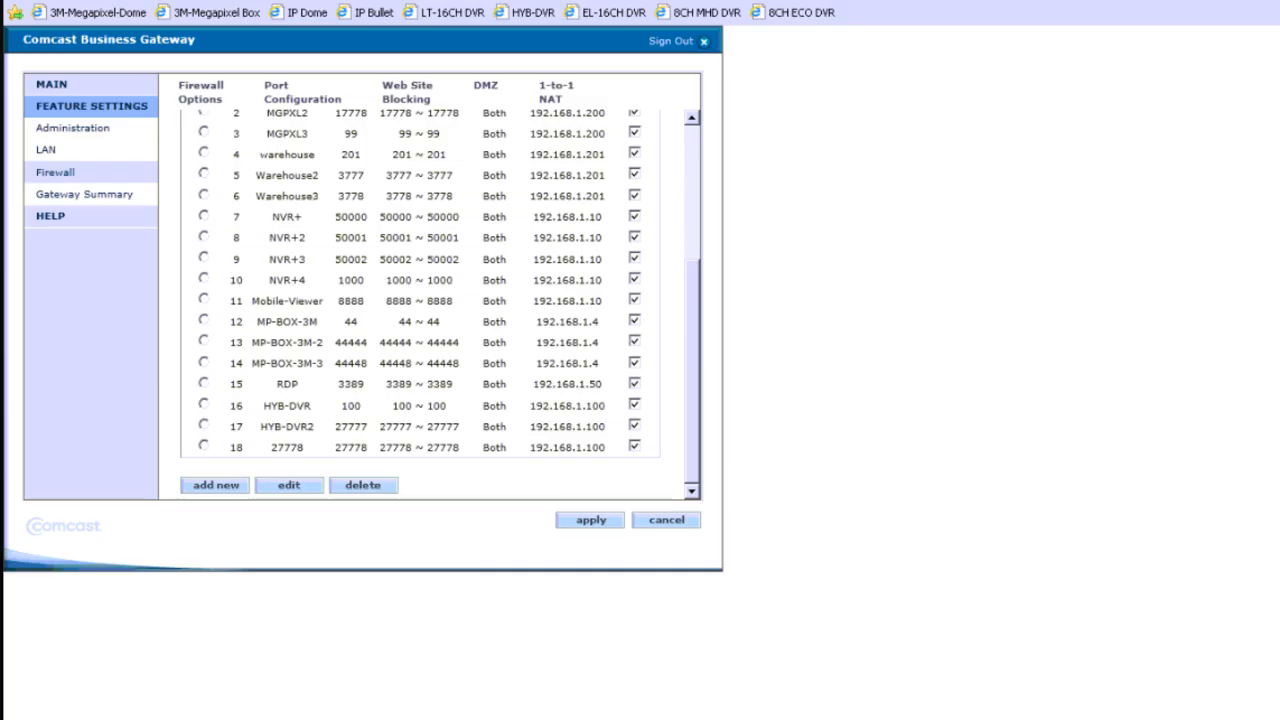
mouse_move(644, 420)
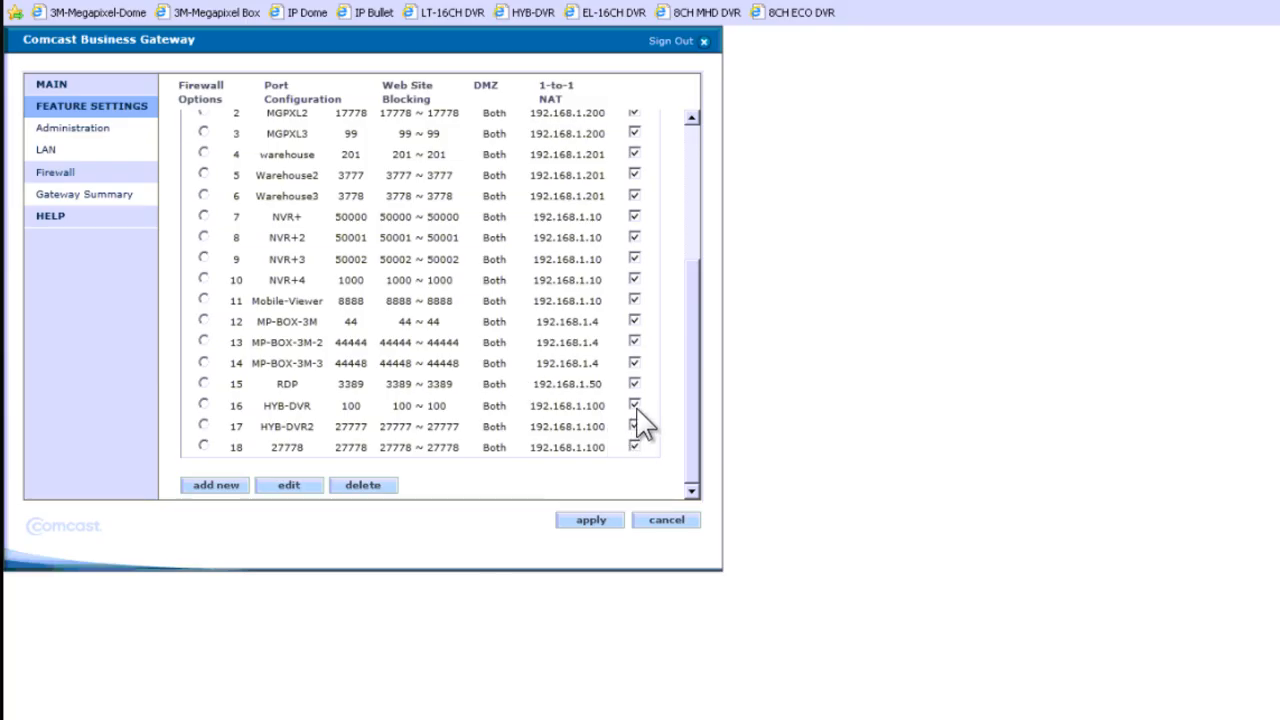
mouse_move(572, 442)
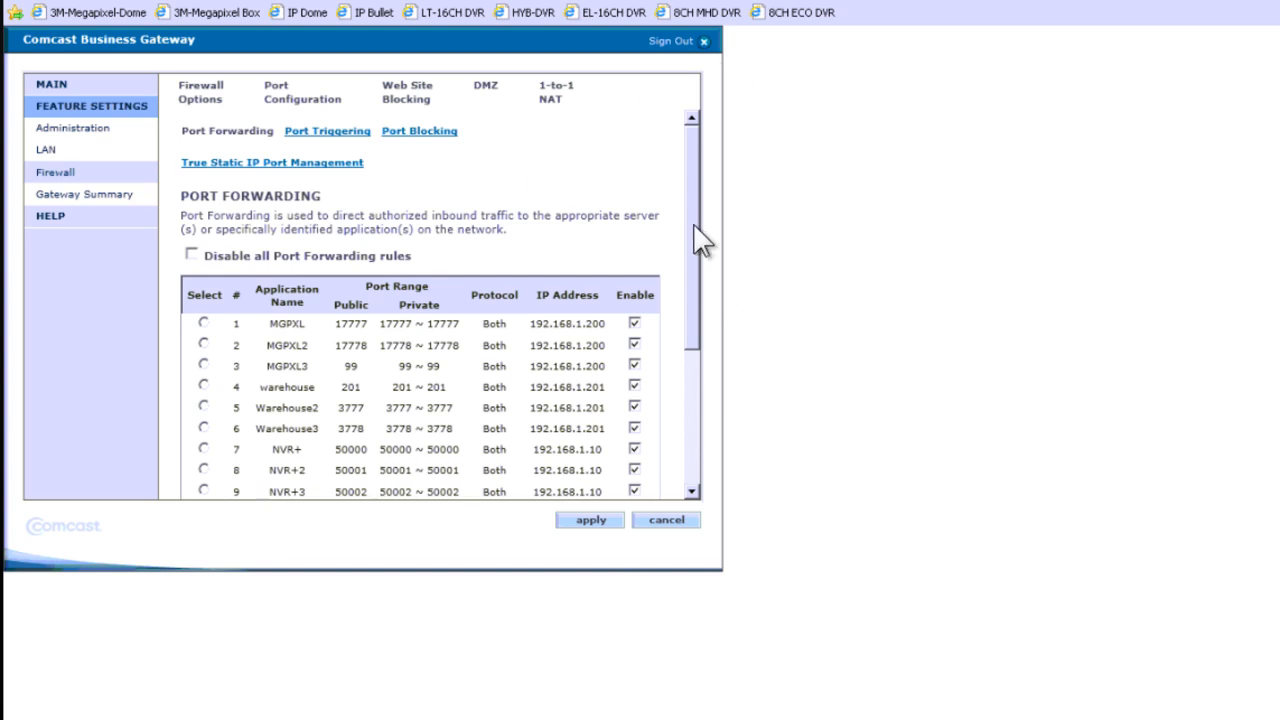
mouse_move(716, 60)
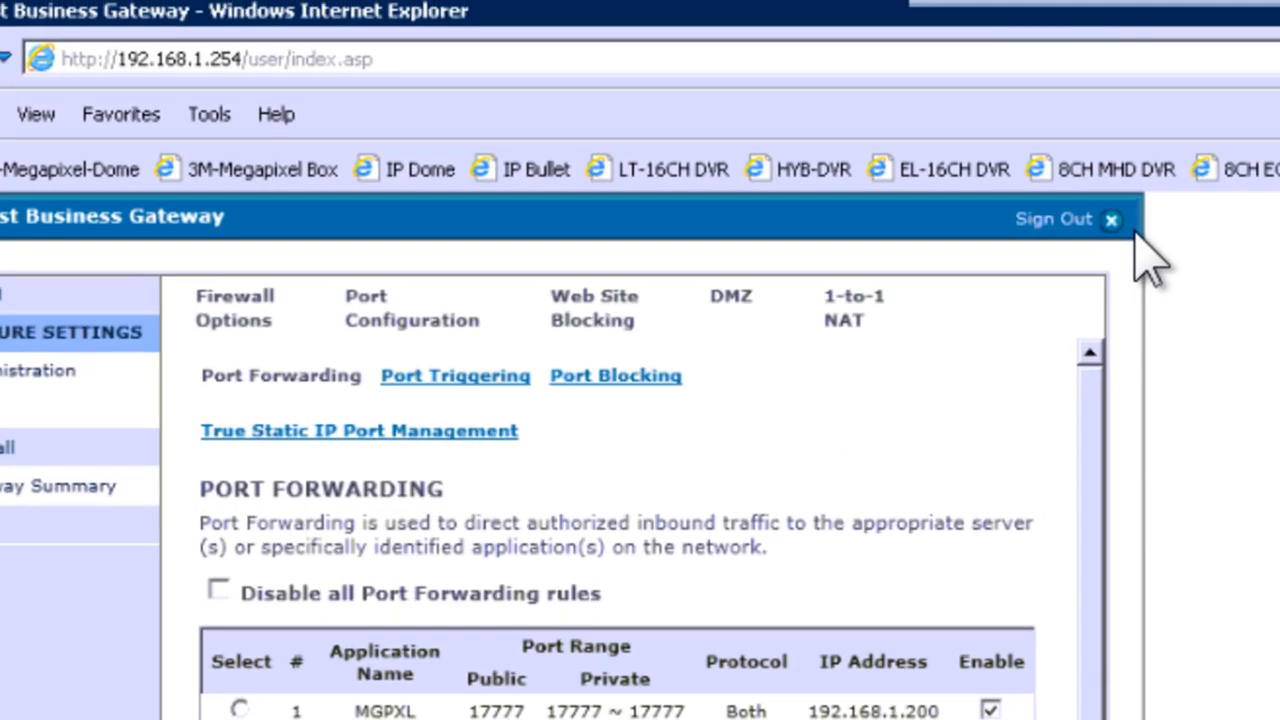
- Sign out of the gateway and go to canyouseeme.org's open port check page
click(1112, 218)
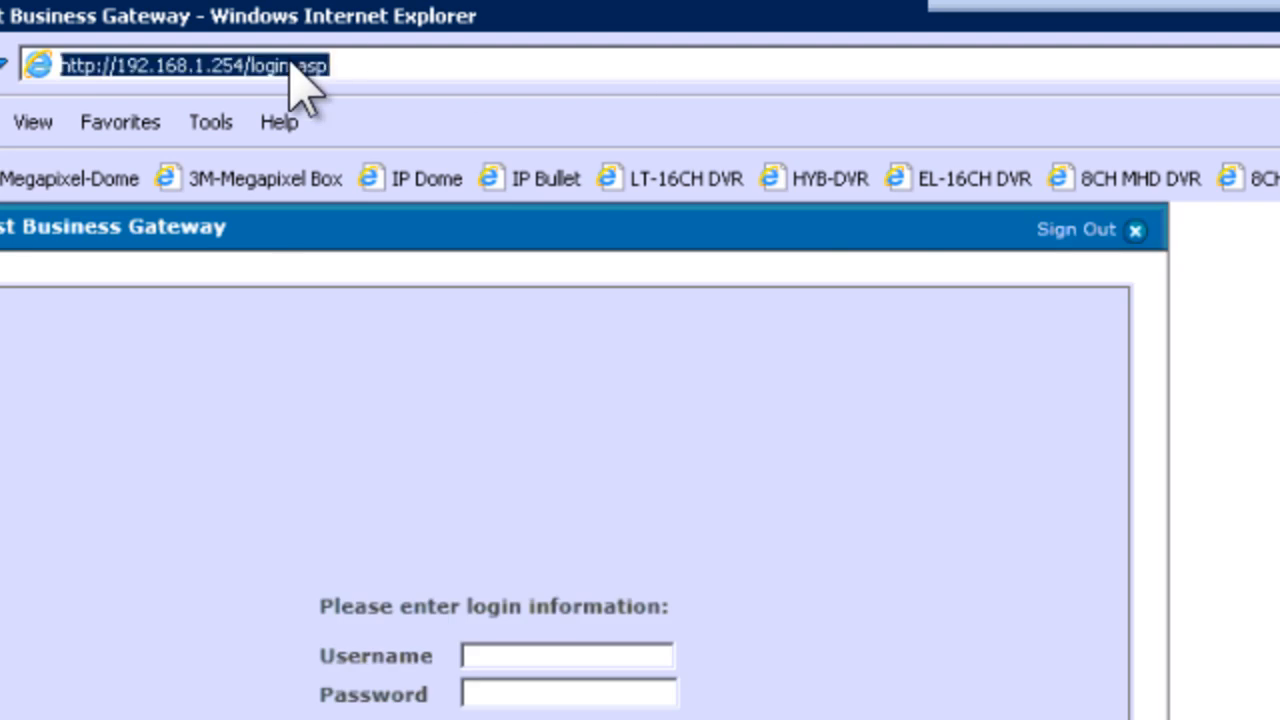
text(canyou)
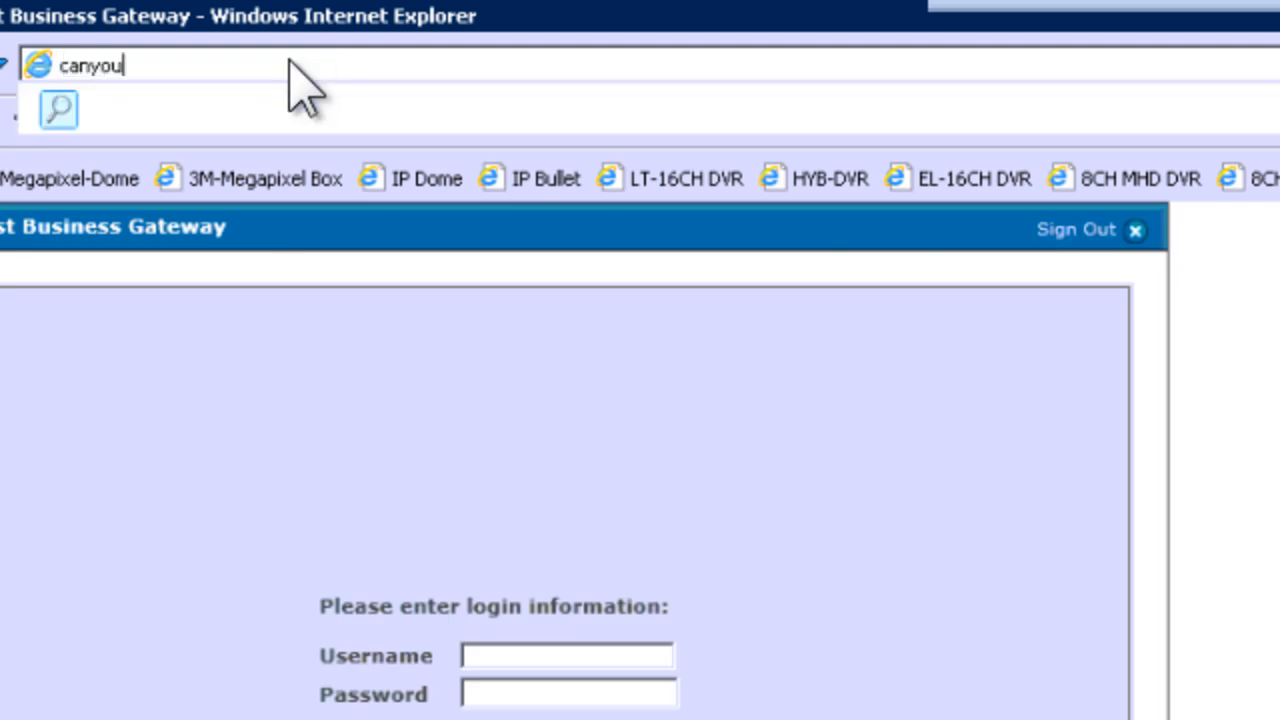
text(seeme)
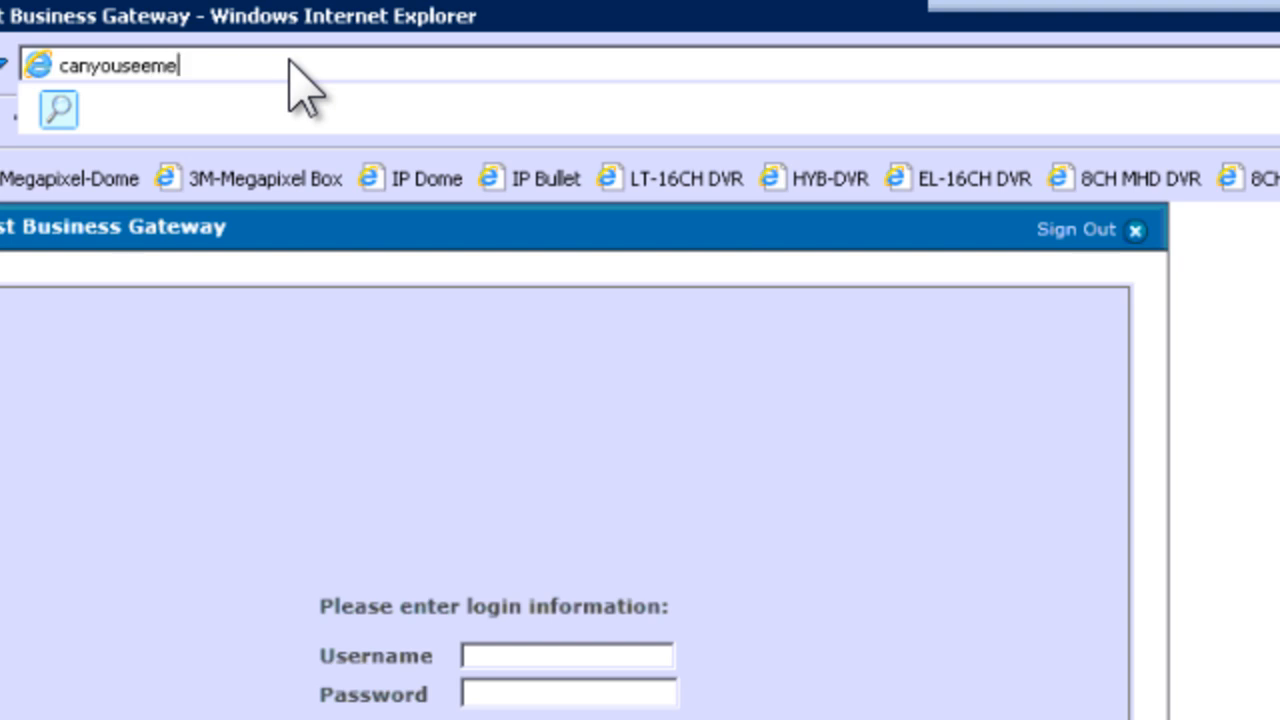
text(.org/)
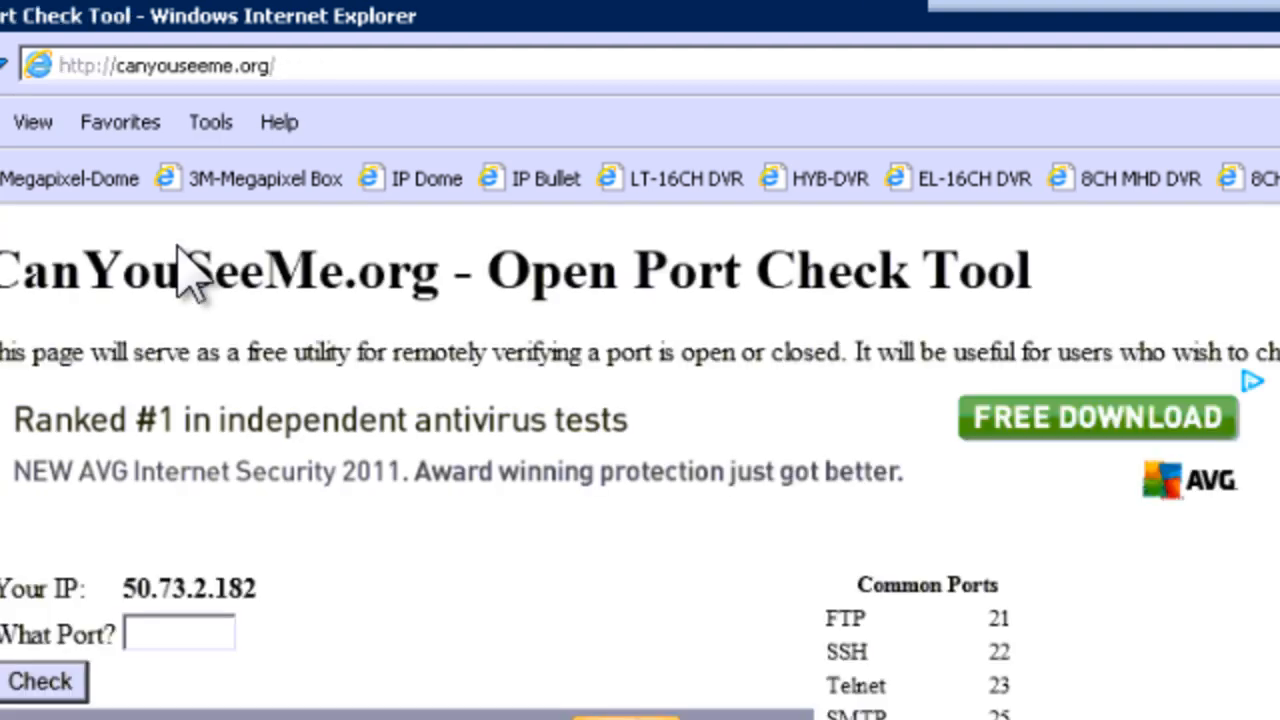
mouse_move(244, 620)
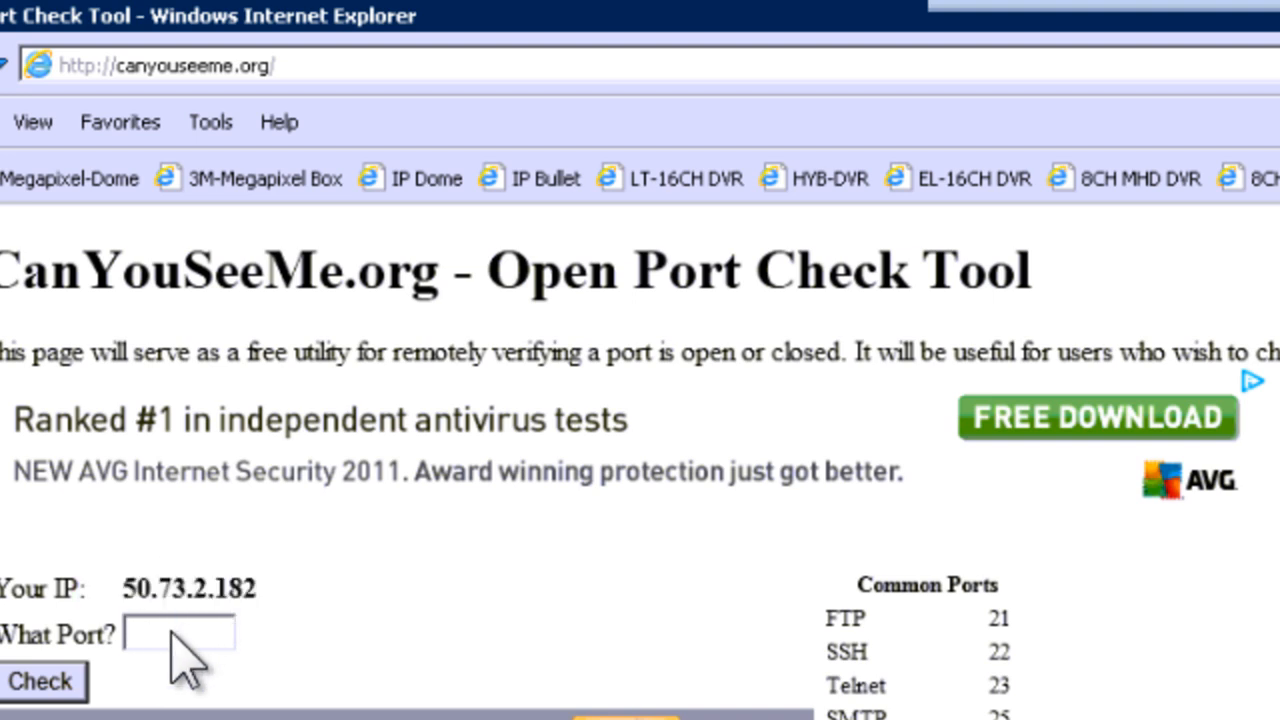
- Check that port 100 is open on 50.73.2.182
click(178, 632)
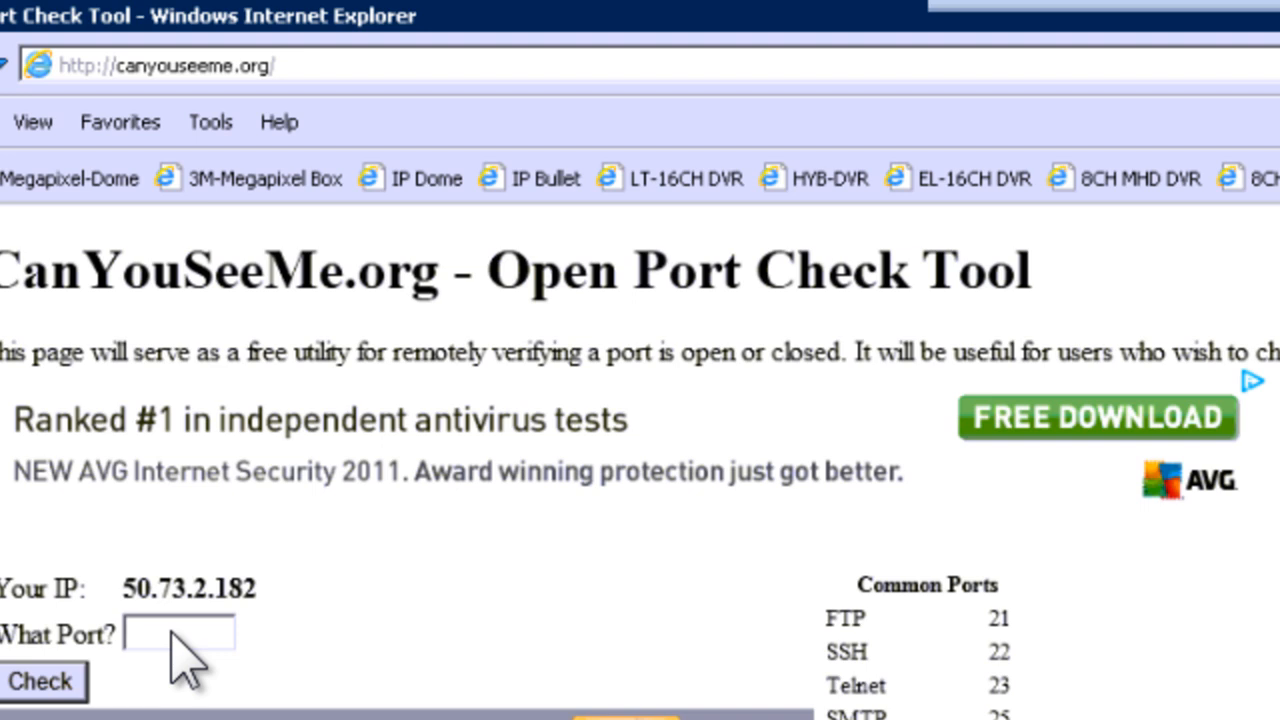
text(100)
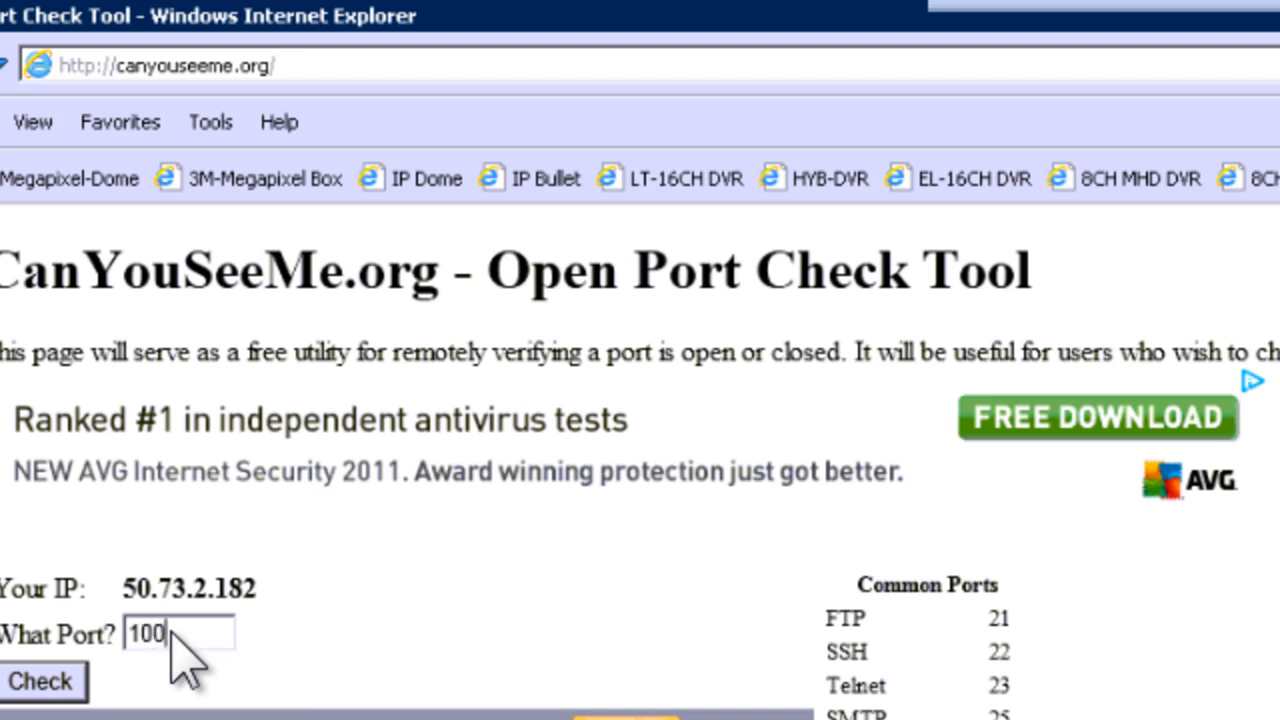
click(42, 682)
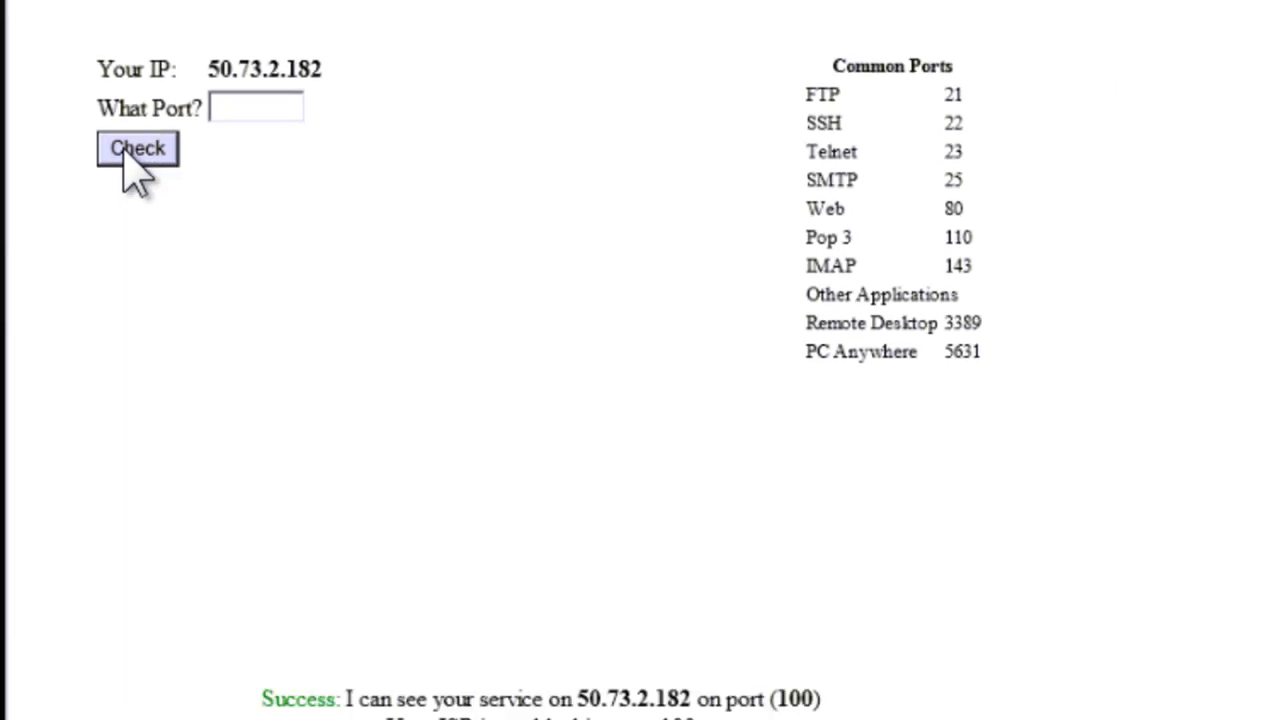
- Check that port 27777 is open on 50.73.2.182
scroll(down, 3)
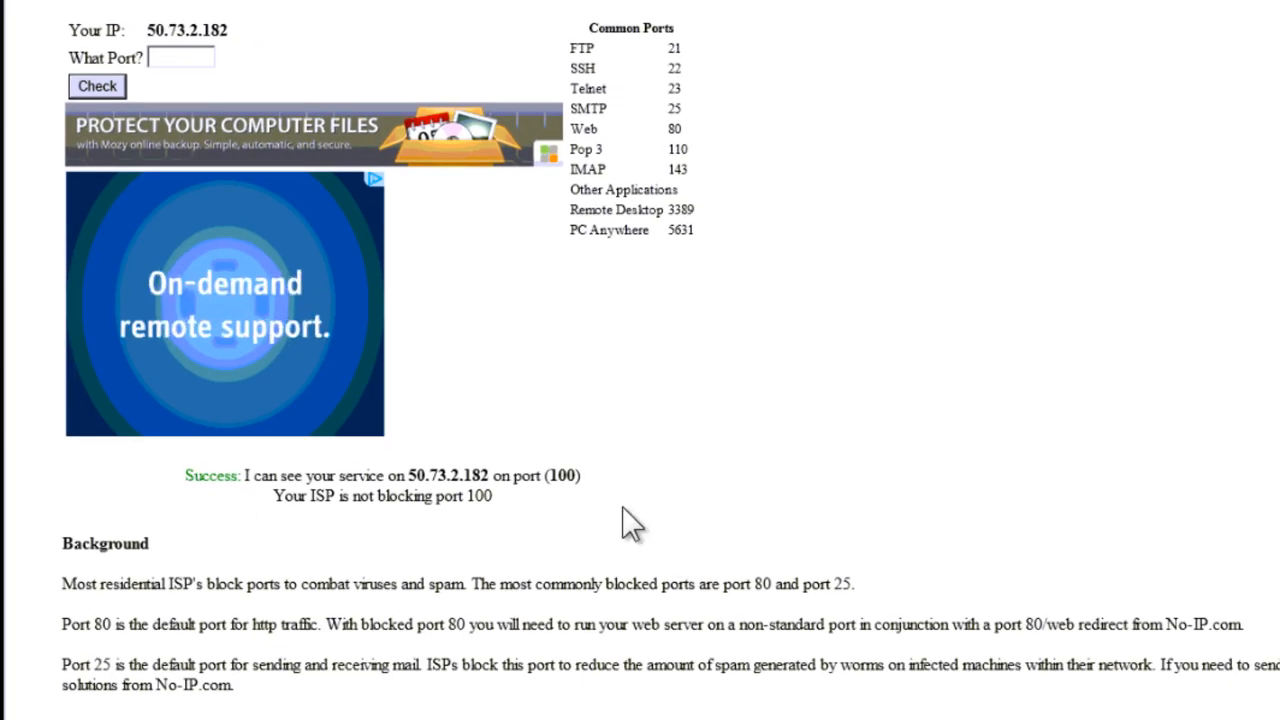
mouse_move(180, 60)
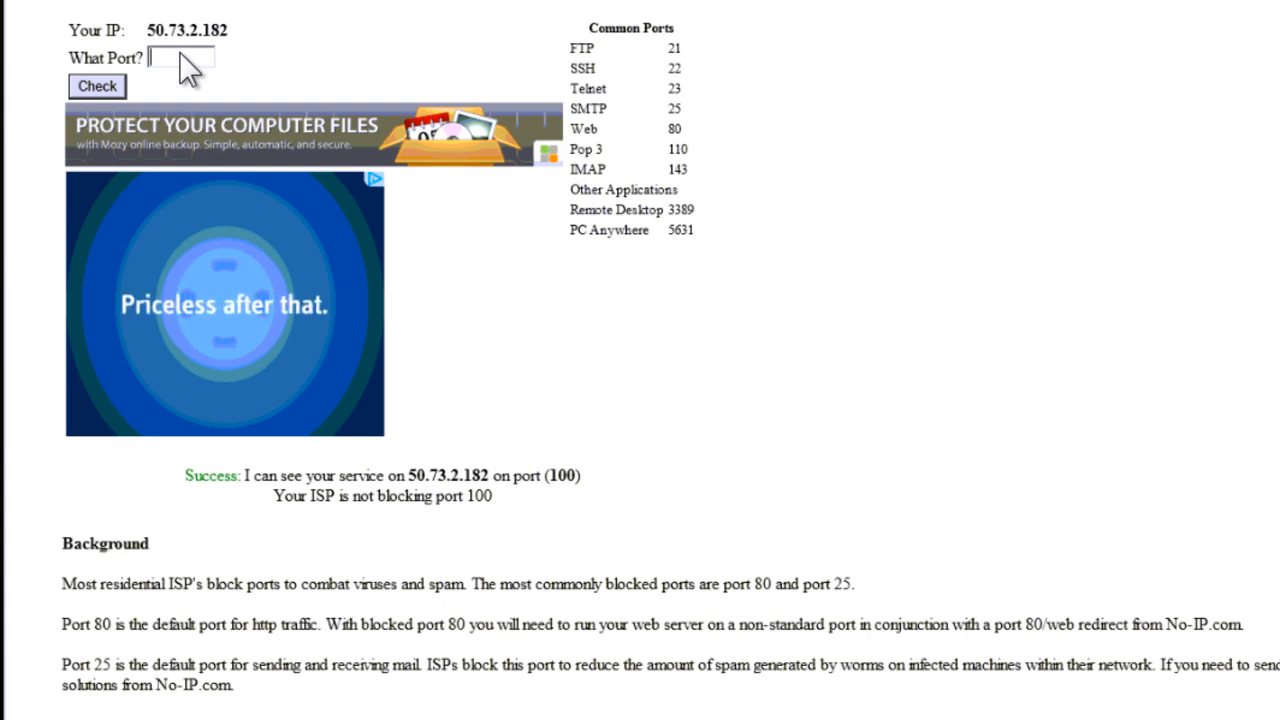
text(27777)
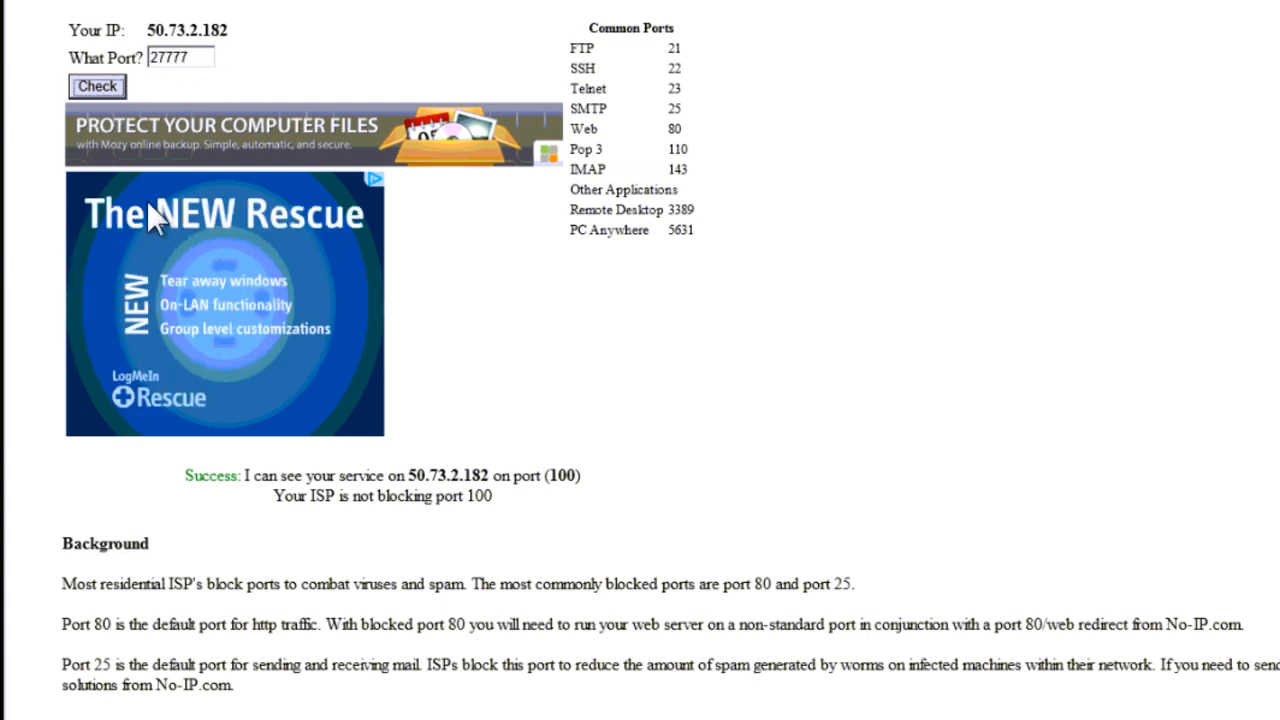
click(96, 86)
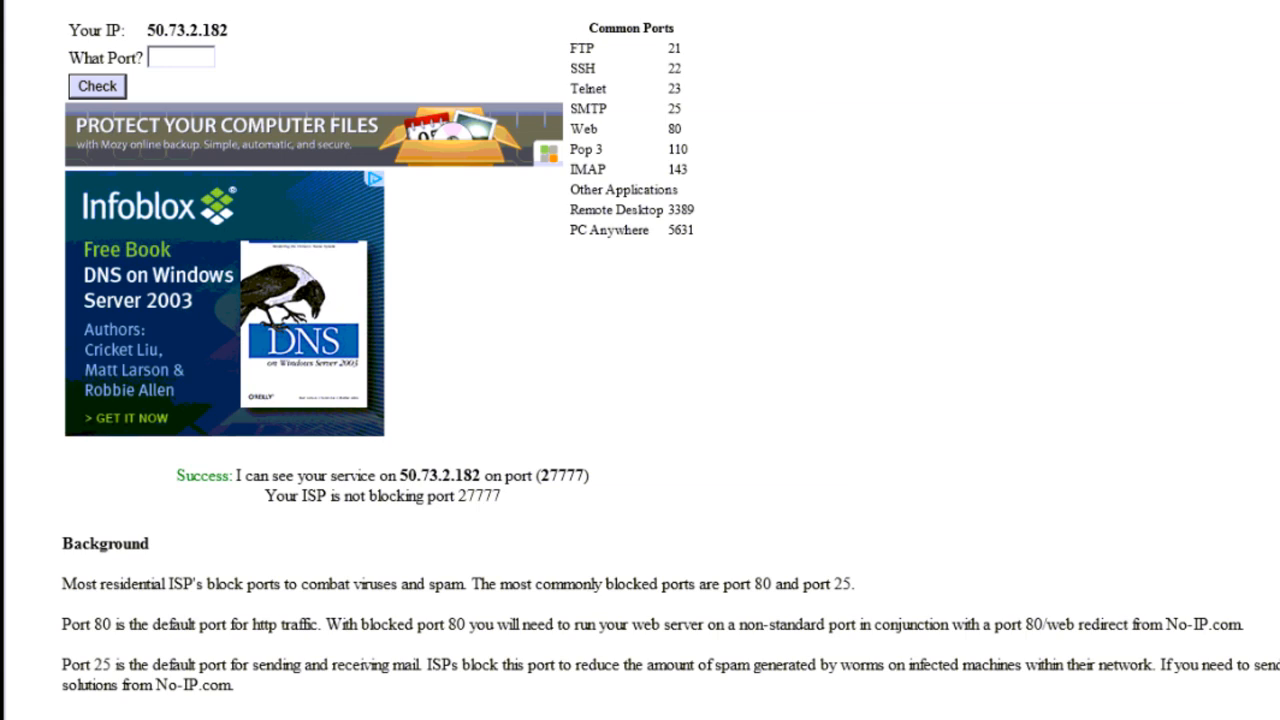
mouse_move(424, 410)
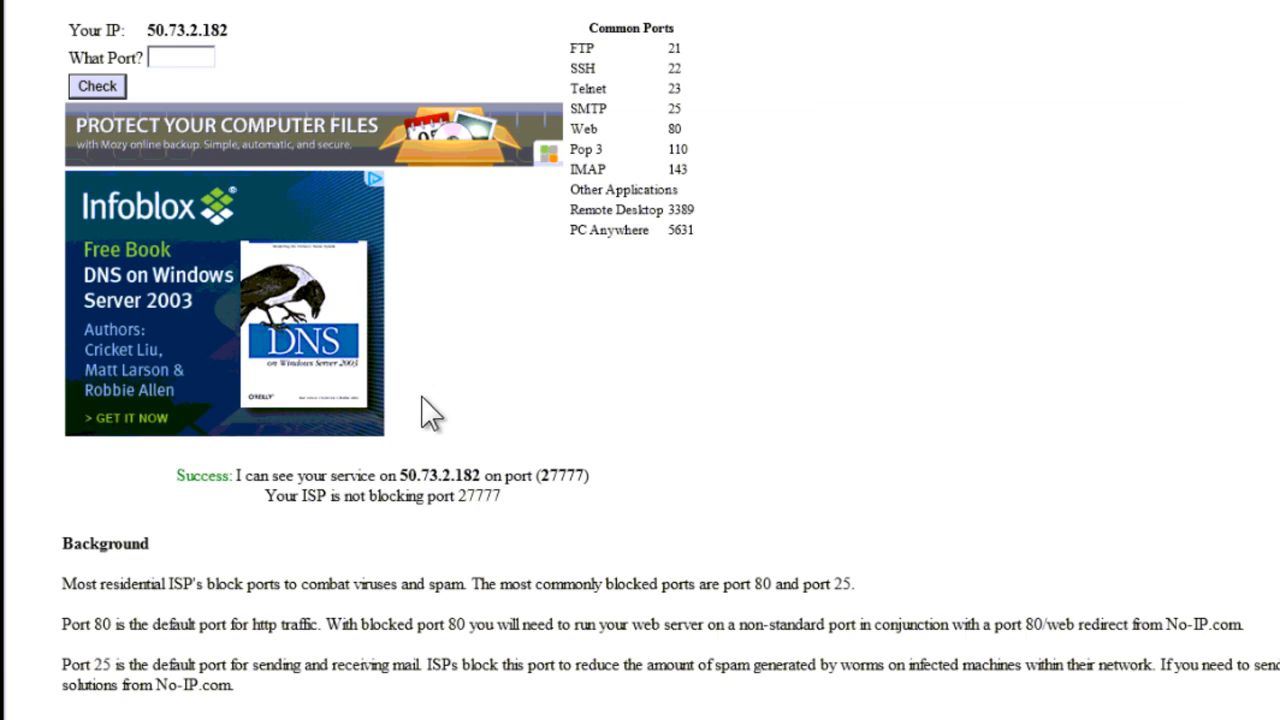
mouse_move(430, 500)
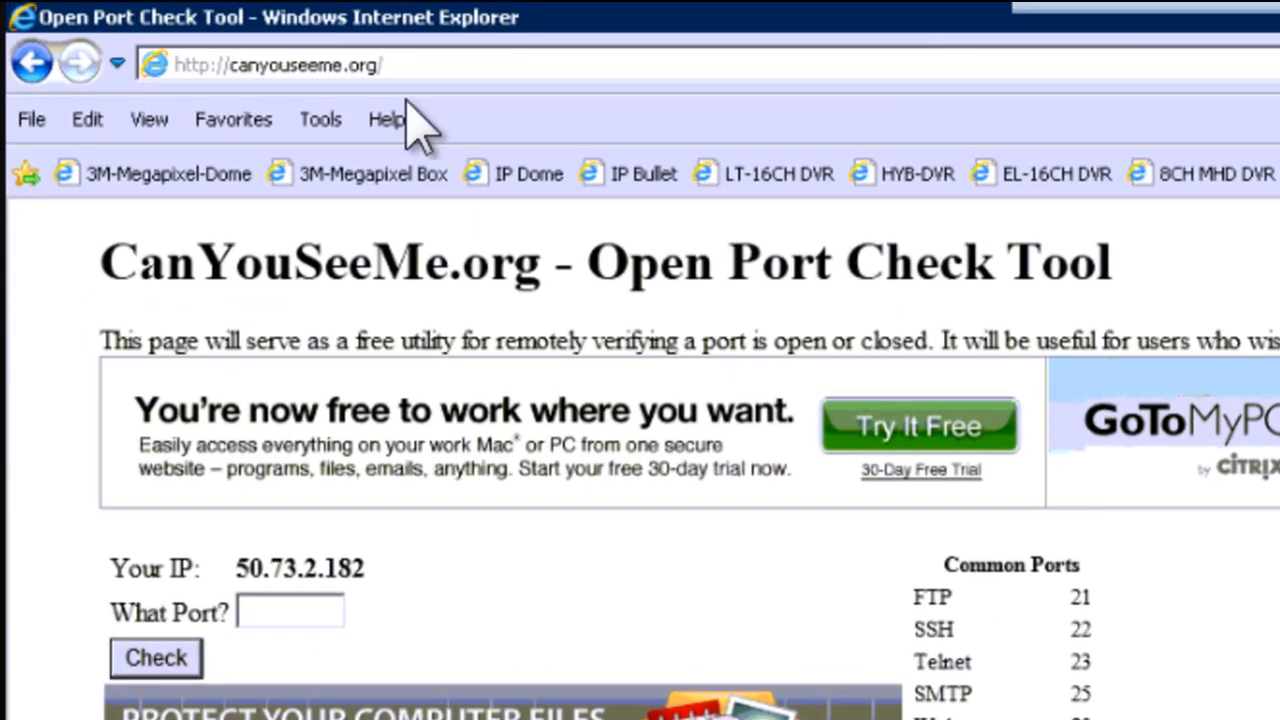
click(278, 64)
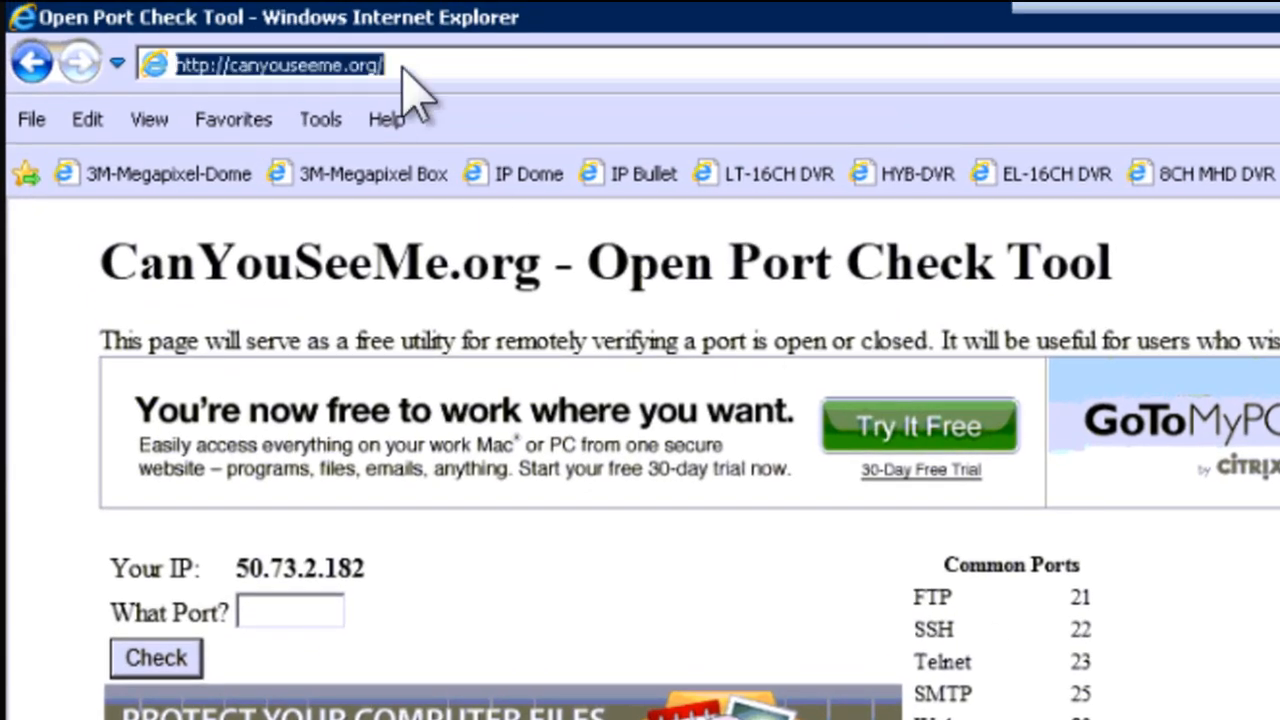
text(http://)
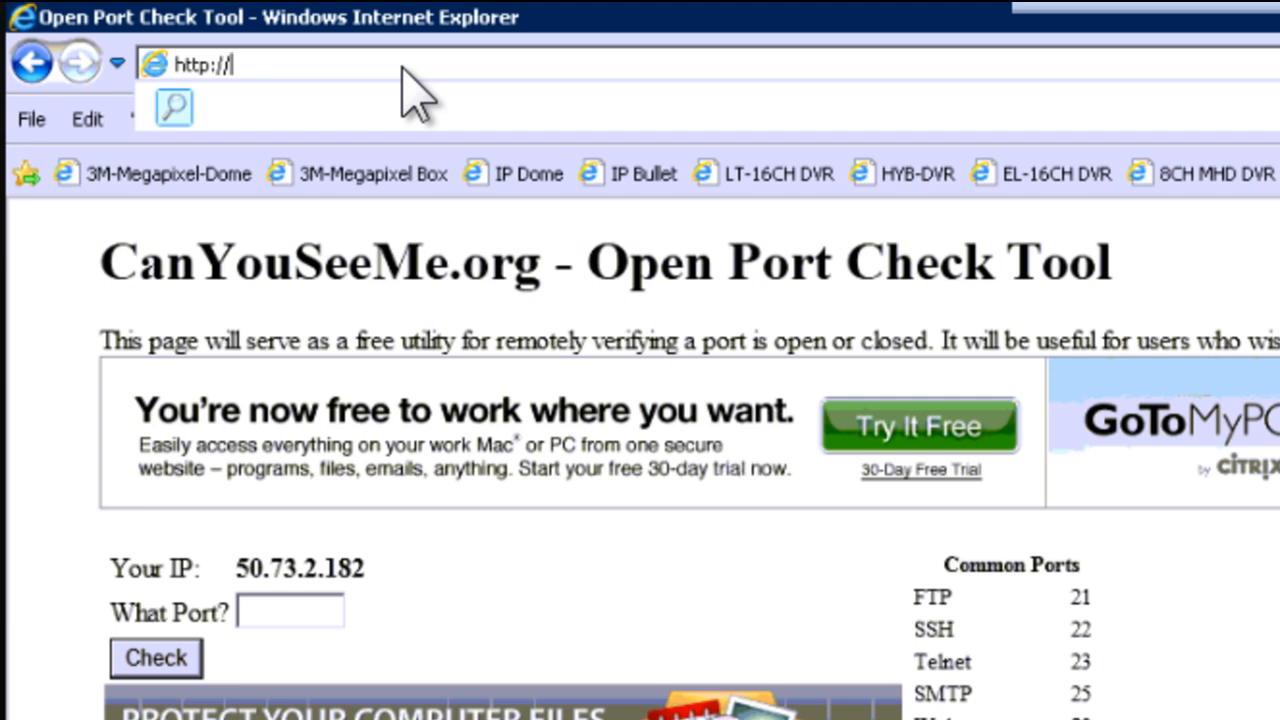
text(50.73.2.)
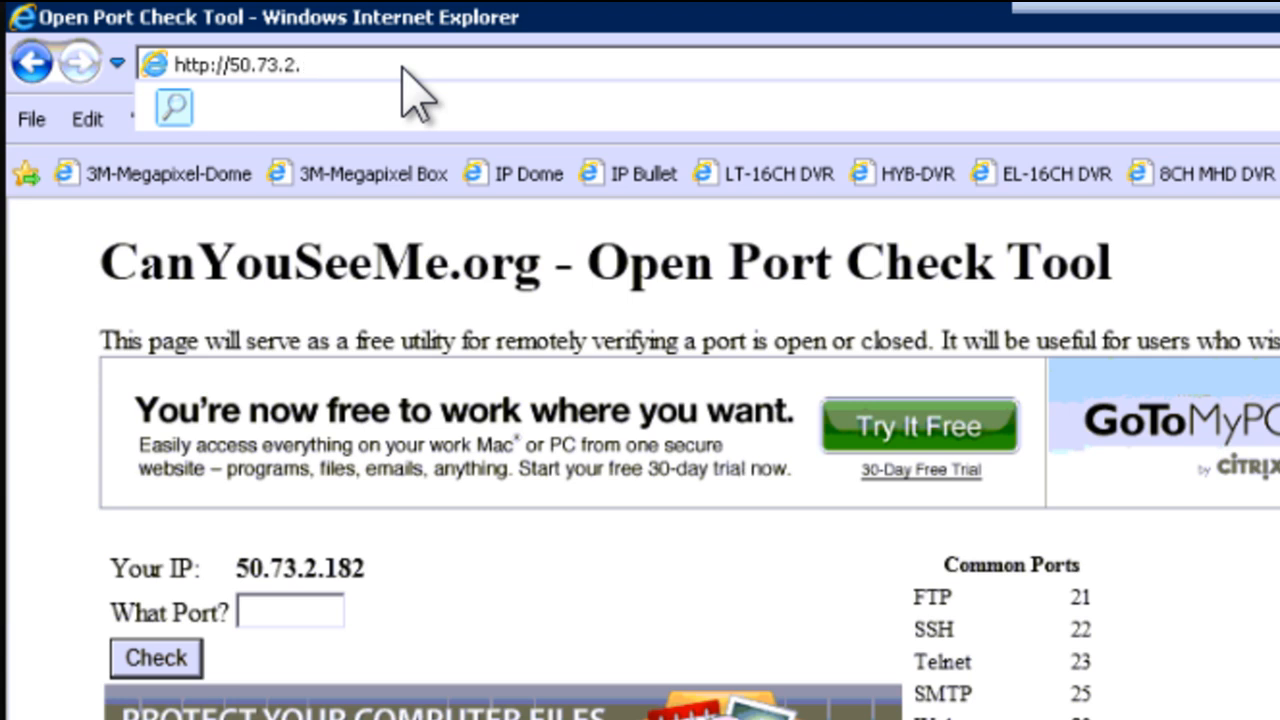
text(182:)
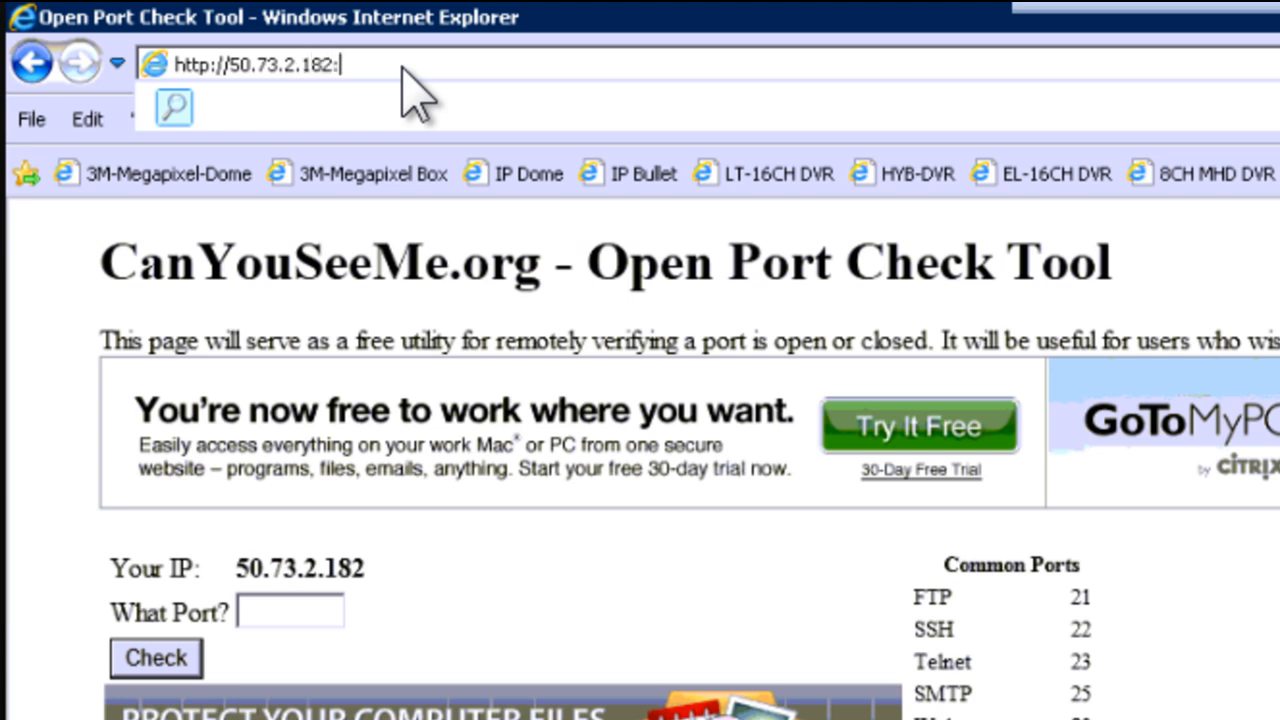
text(100)
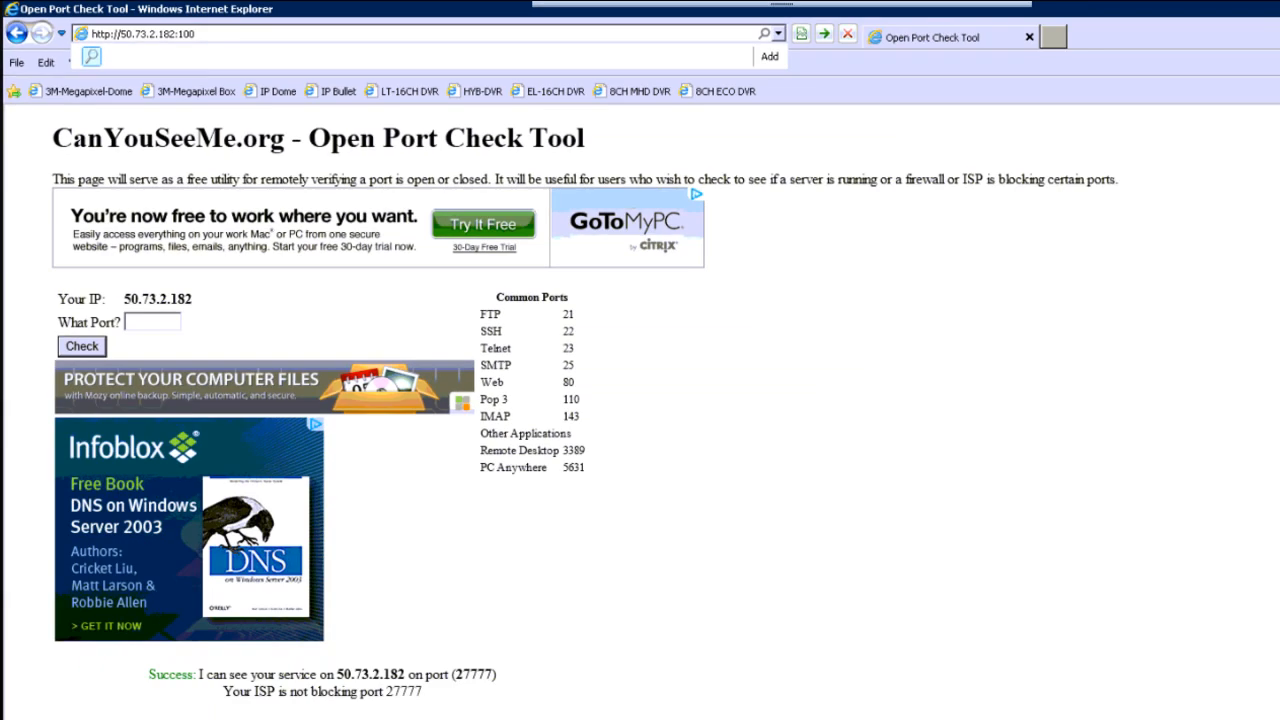
click(1262, 8)
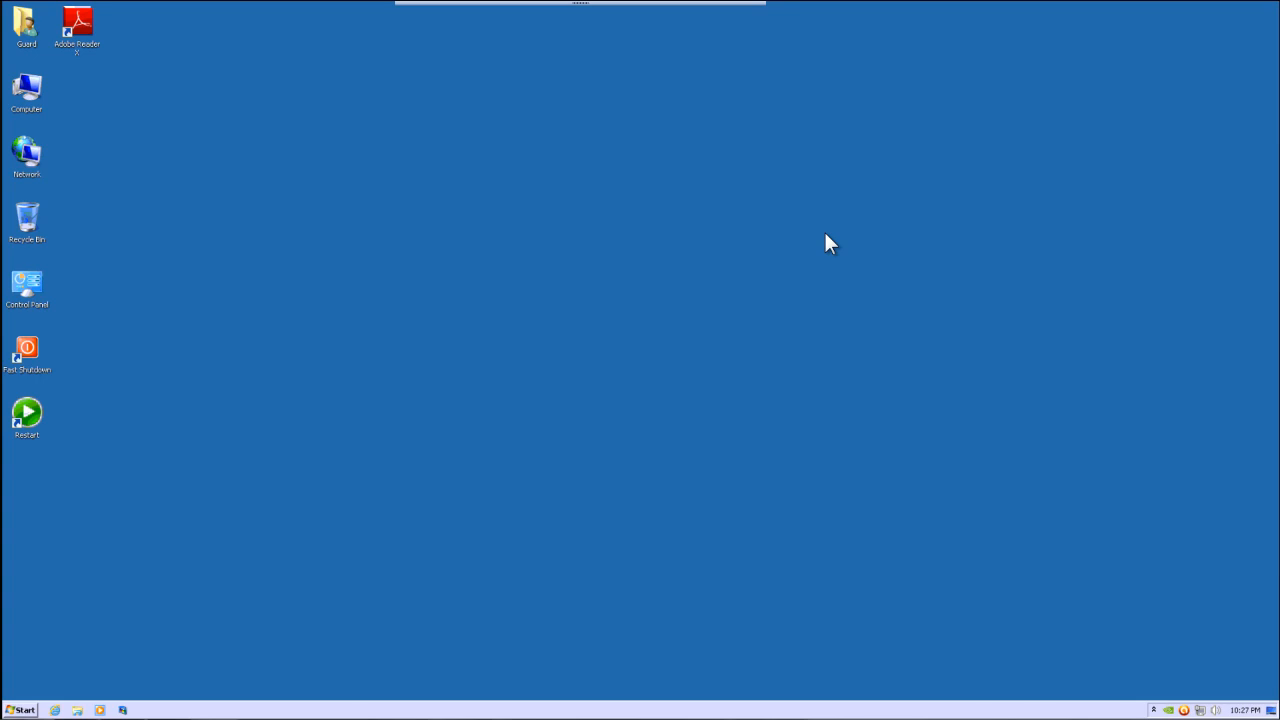
mouse_move(716, 212)
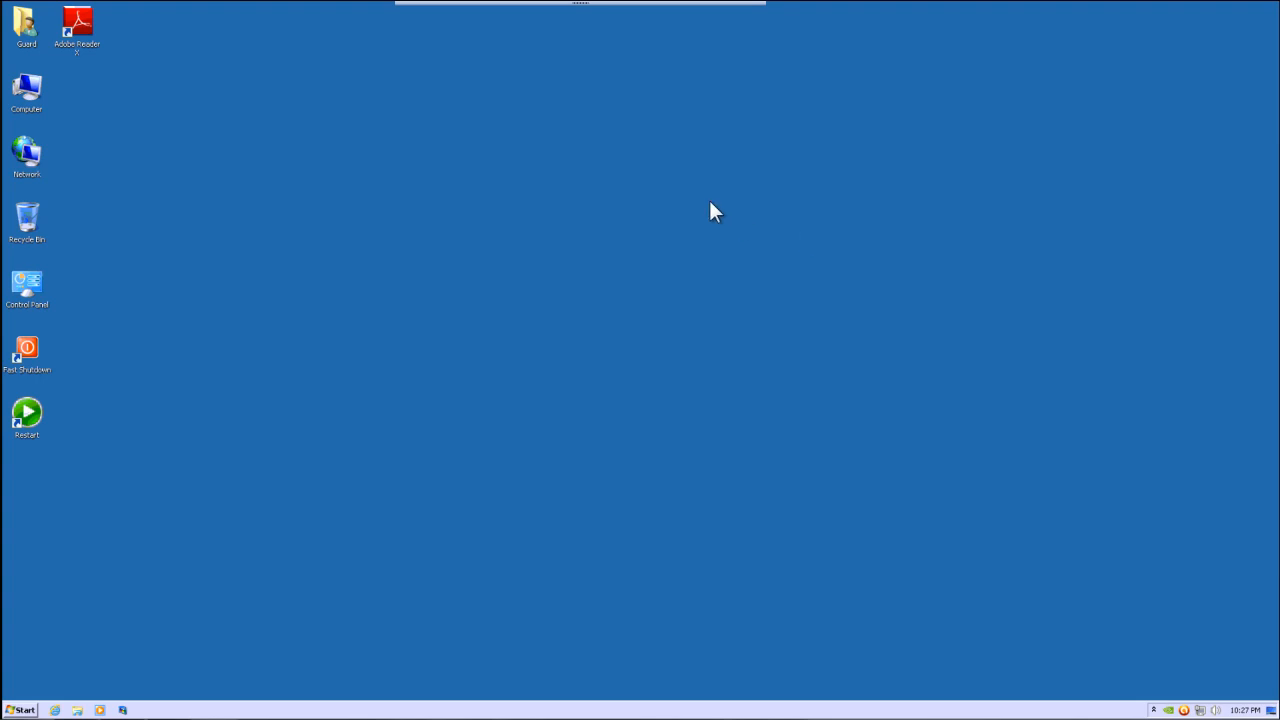
mouse_move(612, 108)
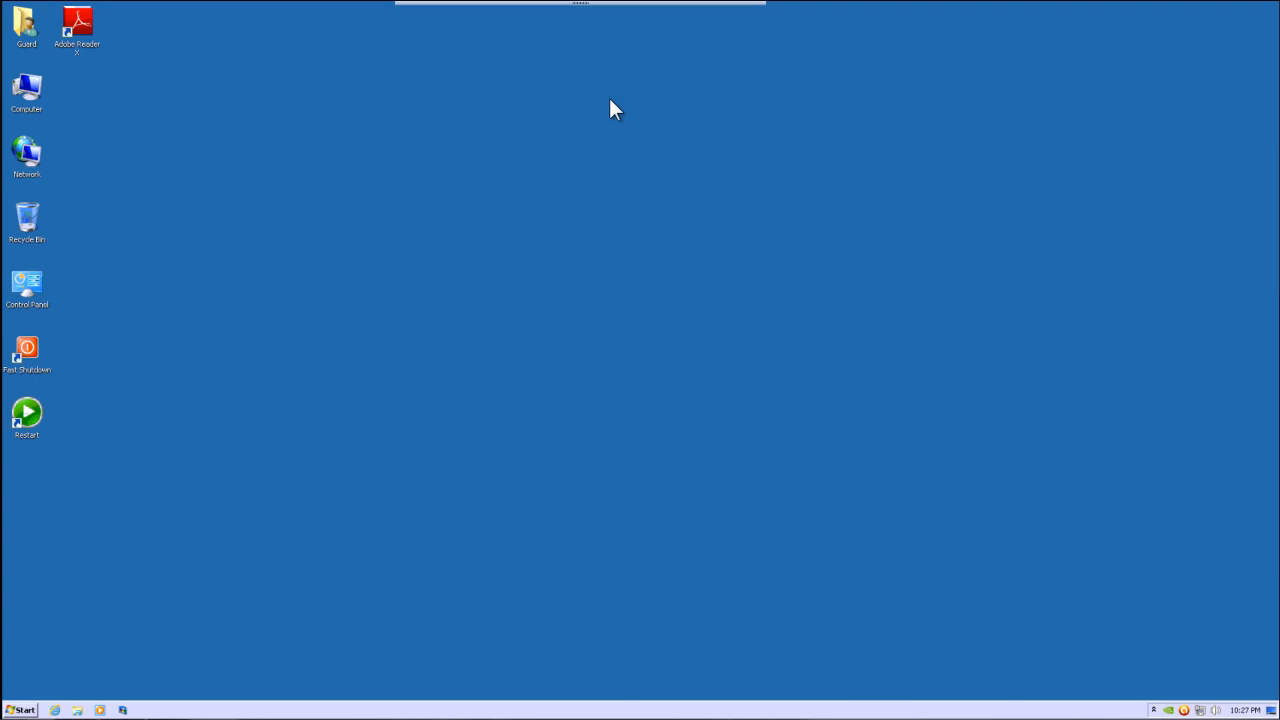